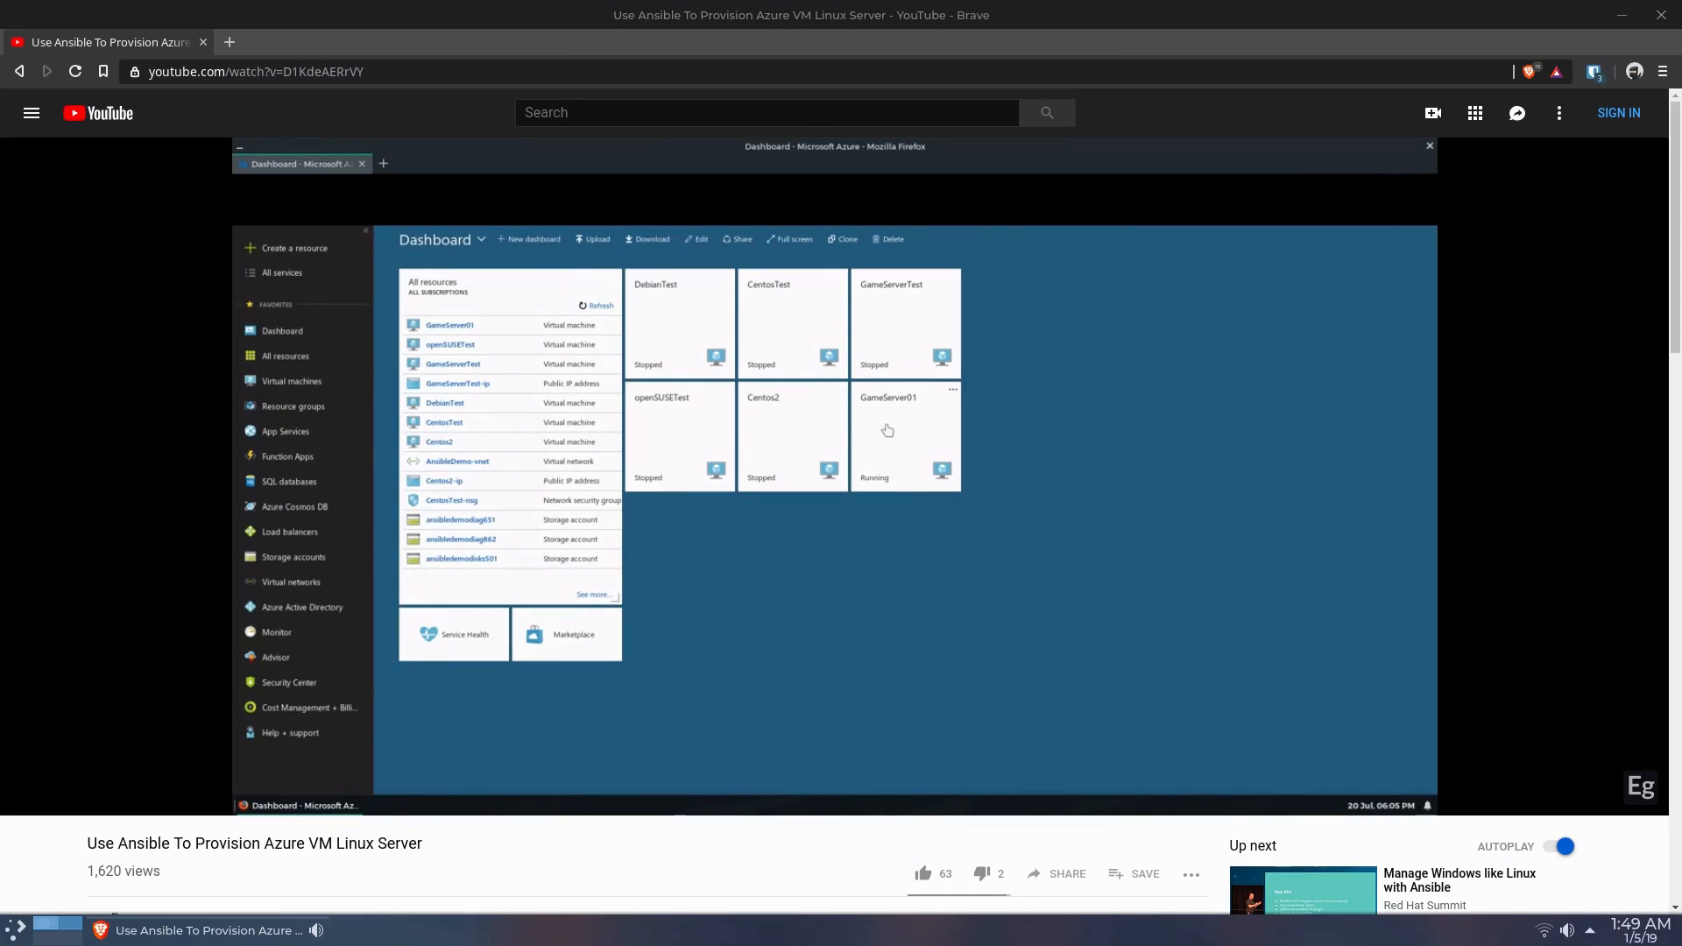
- Leave the YouTube Azure tutorial for the Linode Cloud Manager tab
{"action": "left_click", "coordinate": [905, 434]}
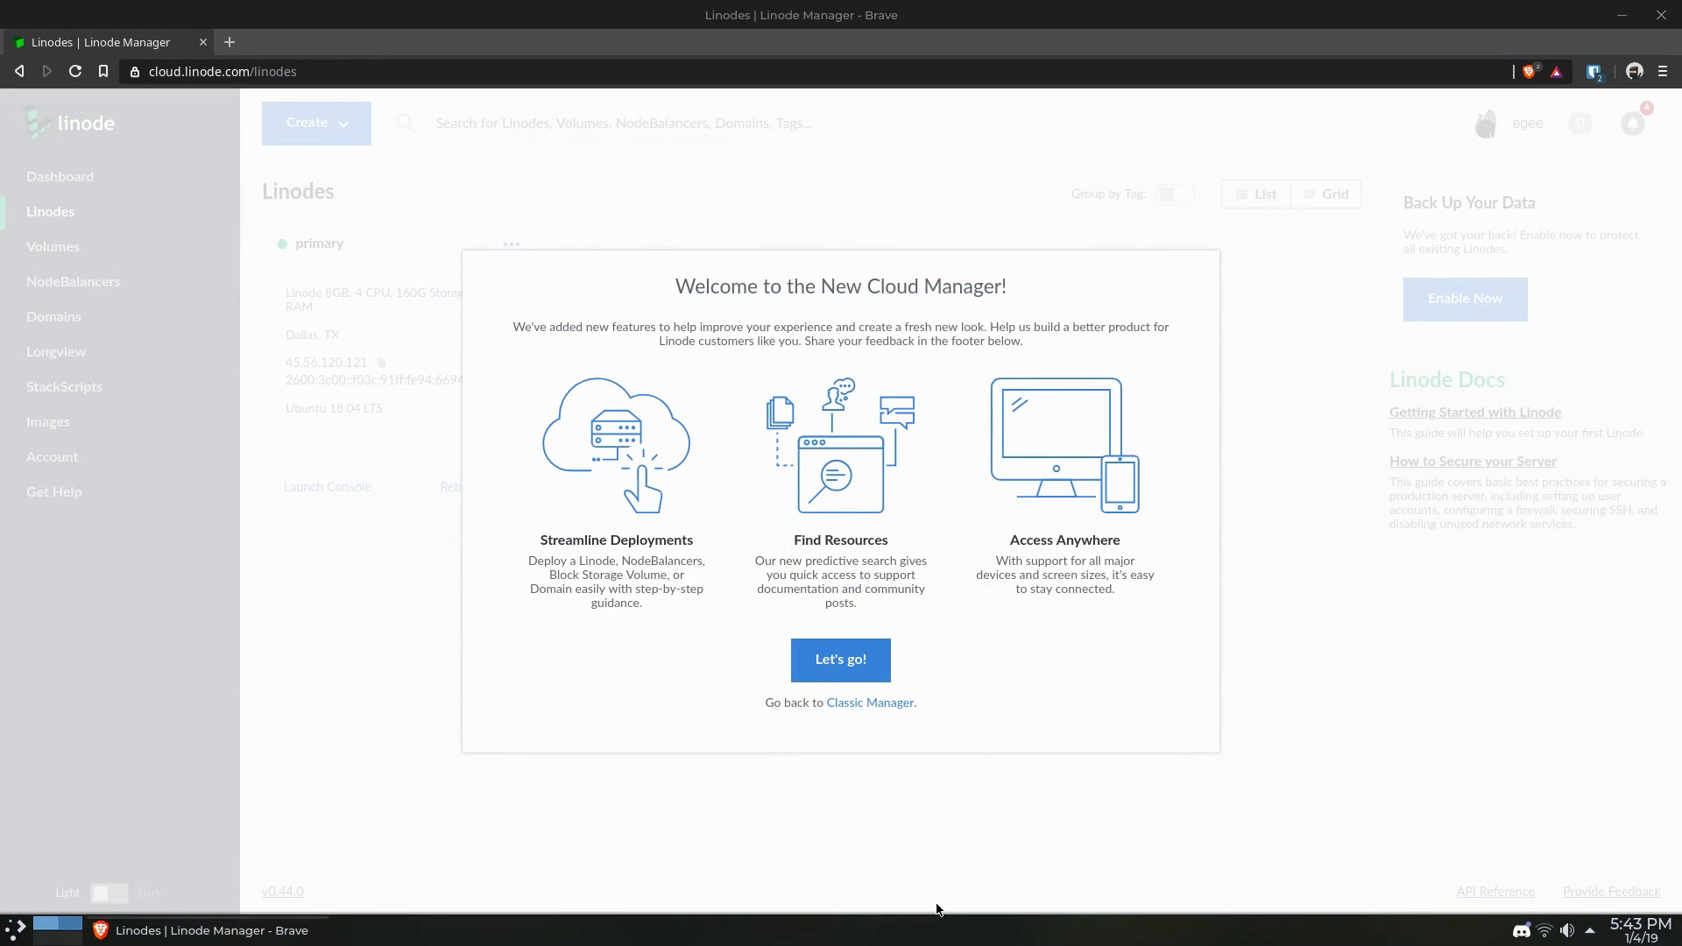
- Dismiss the welcome message, tour Volumes, NodeBalancers and Domains, and start a new Linode
{"action": "left_click", "coordinate": [841, 659]}
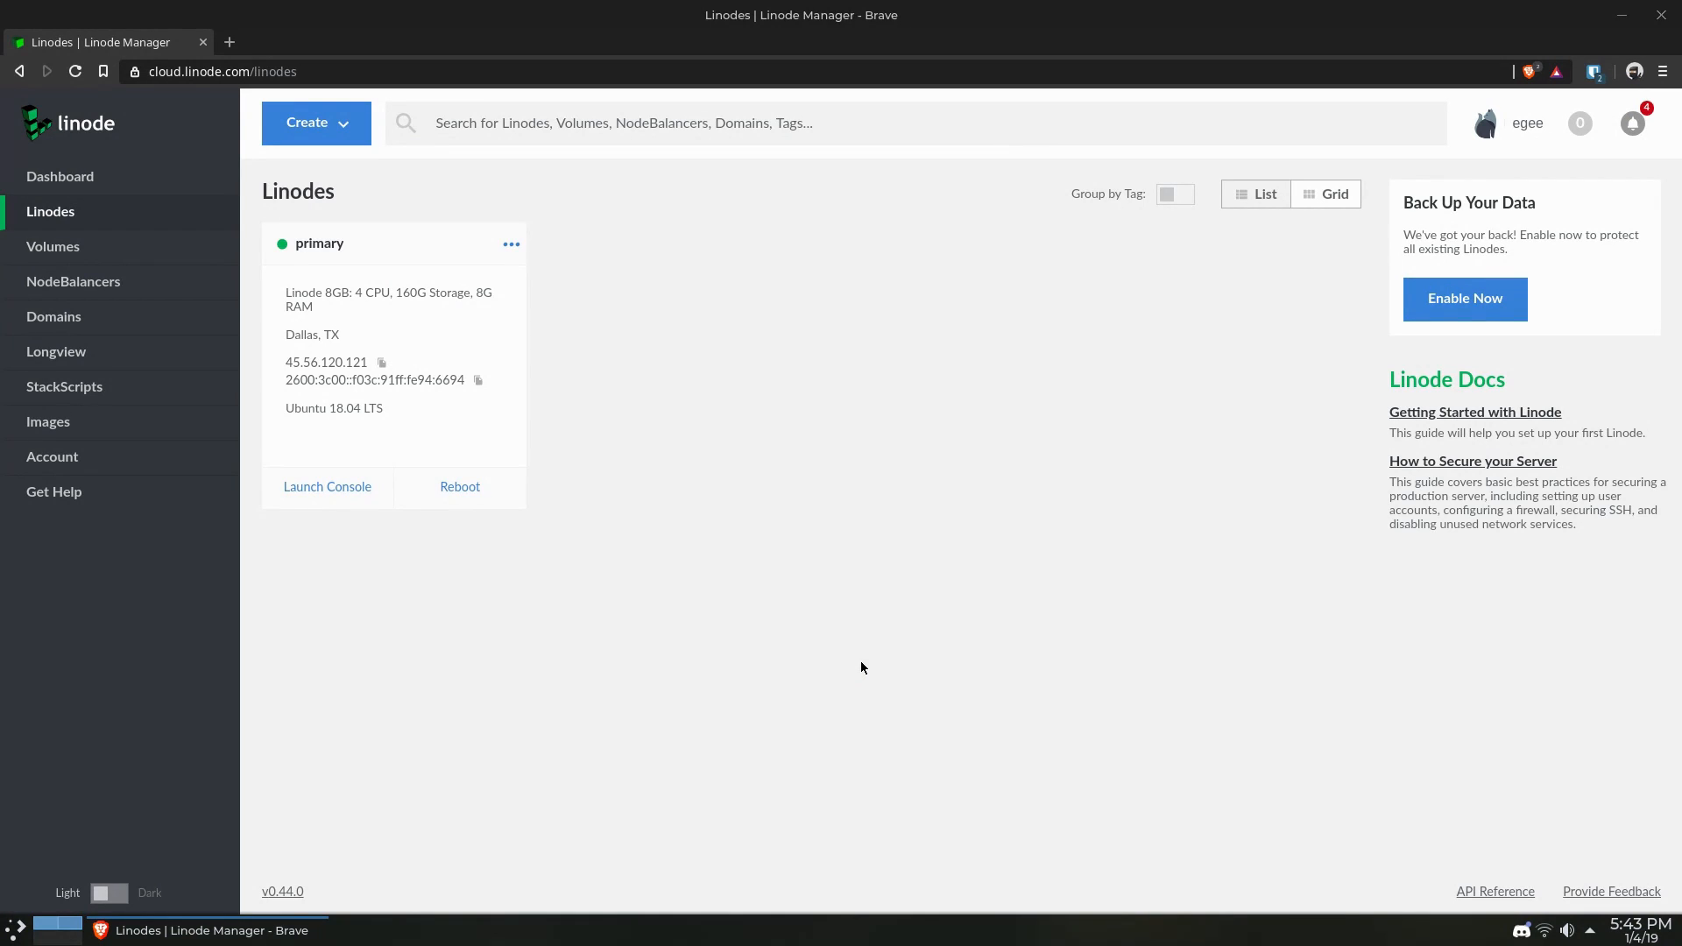
{"action": "left_click", "coordinate": [52, 245]}
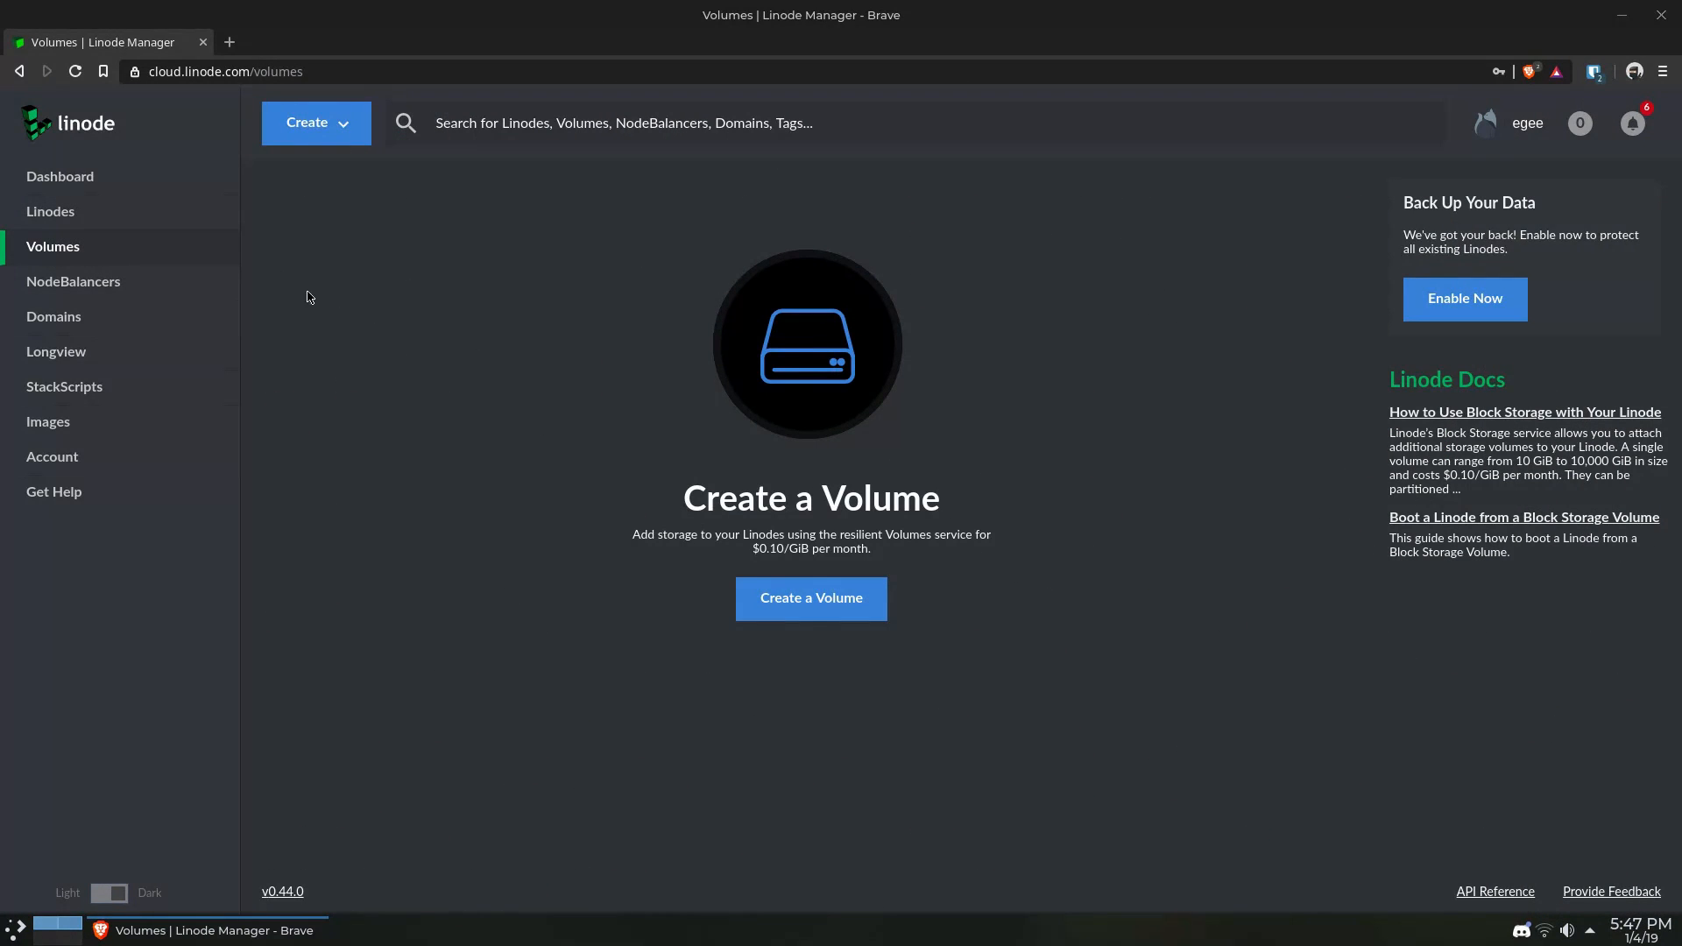
{"action": "left_click", "coordinate": [72, 281]}
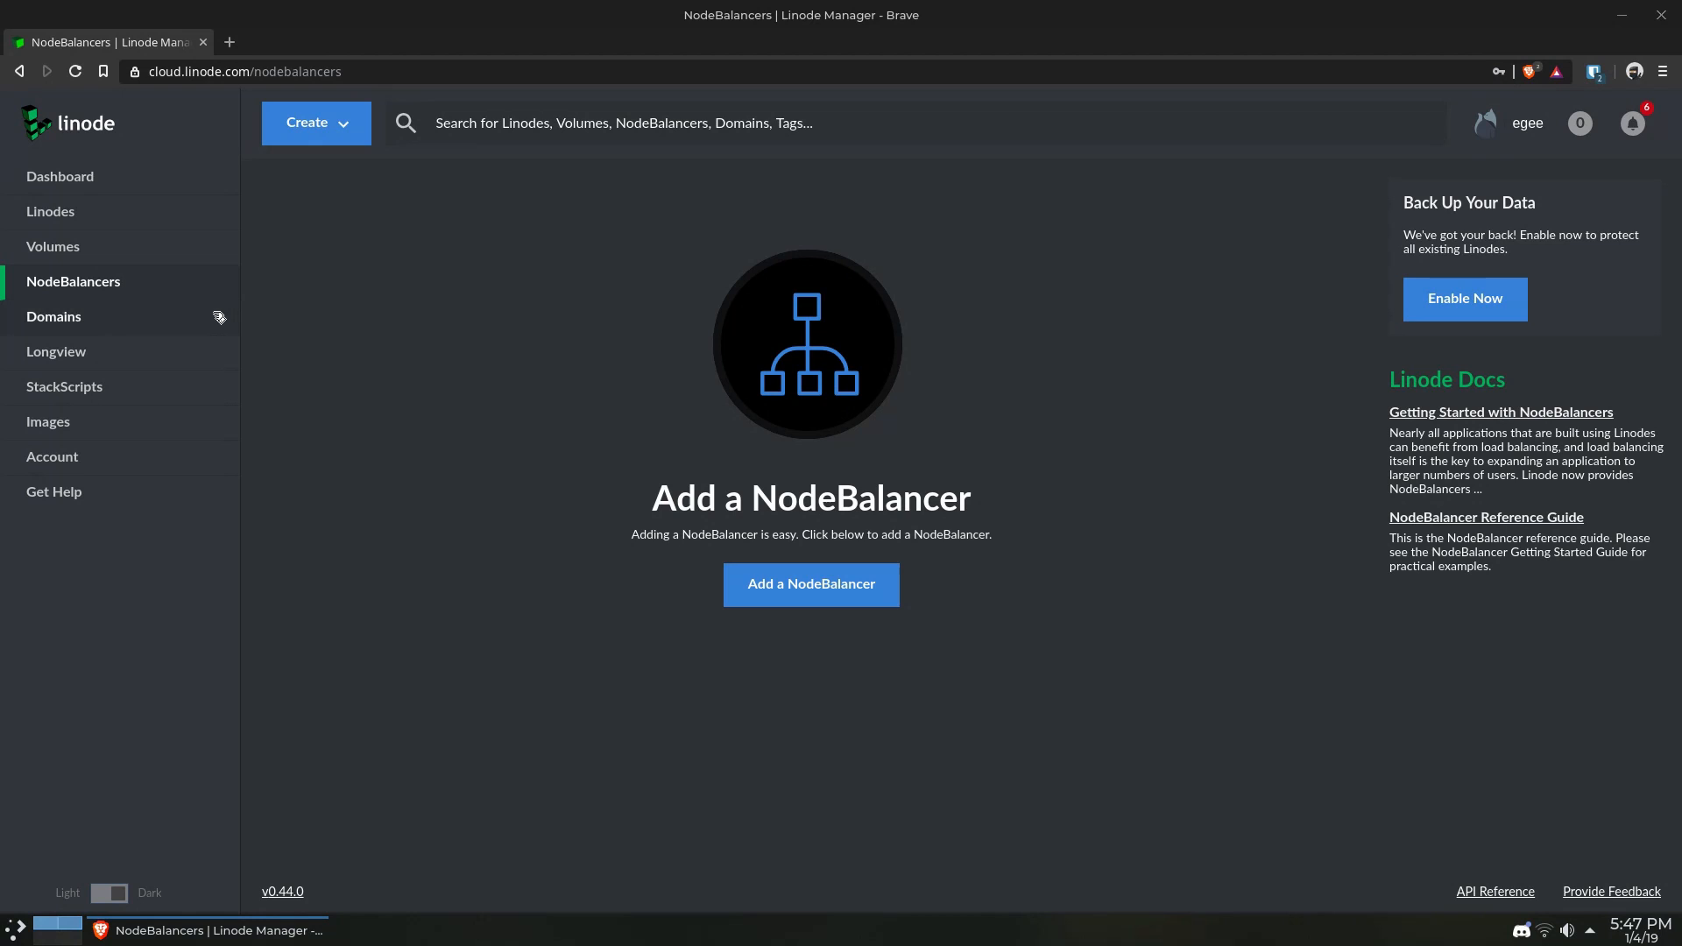
{"action": "left_click", "coordinate": [53, 316]}
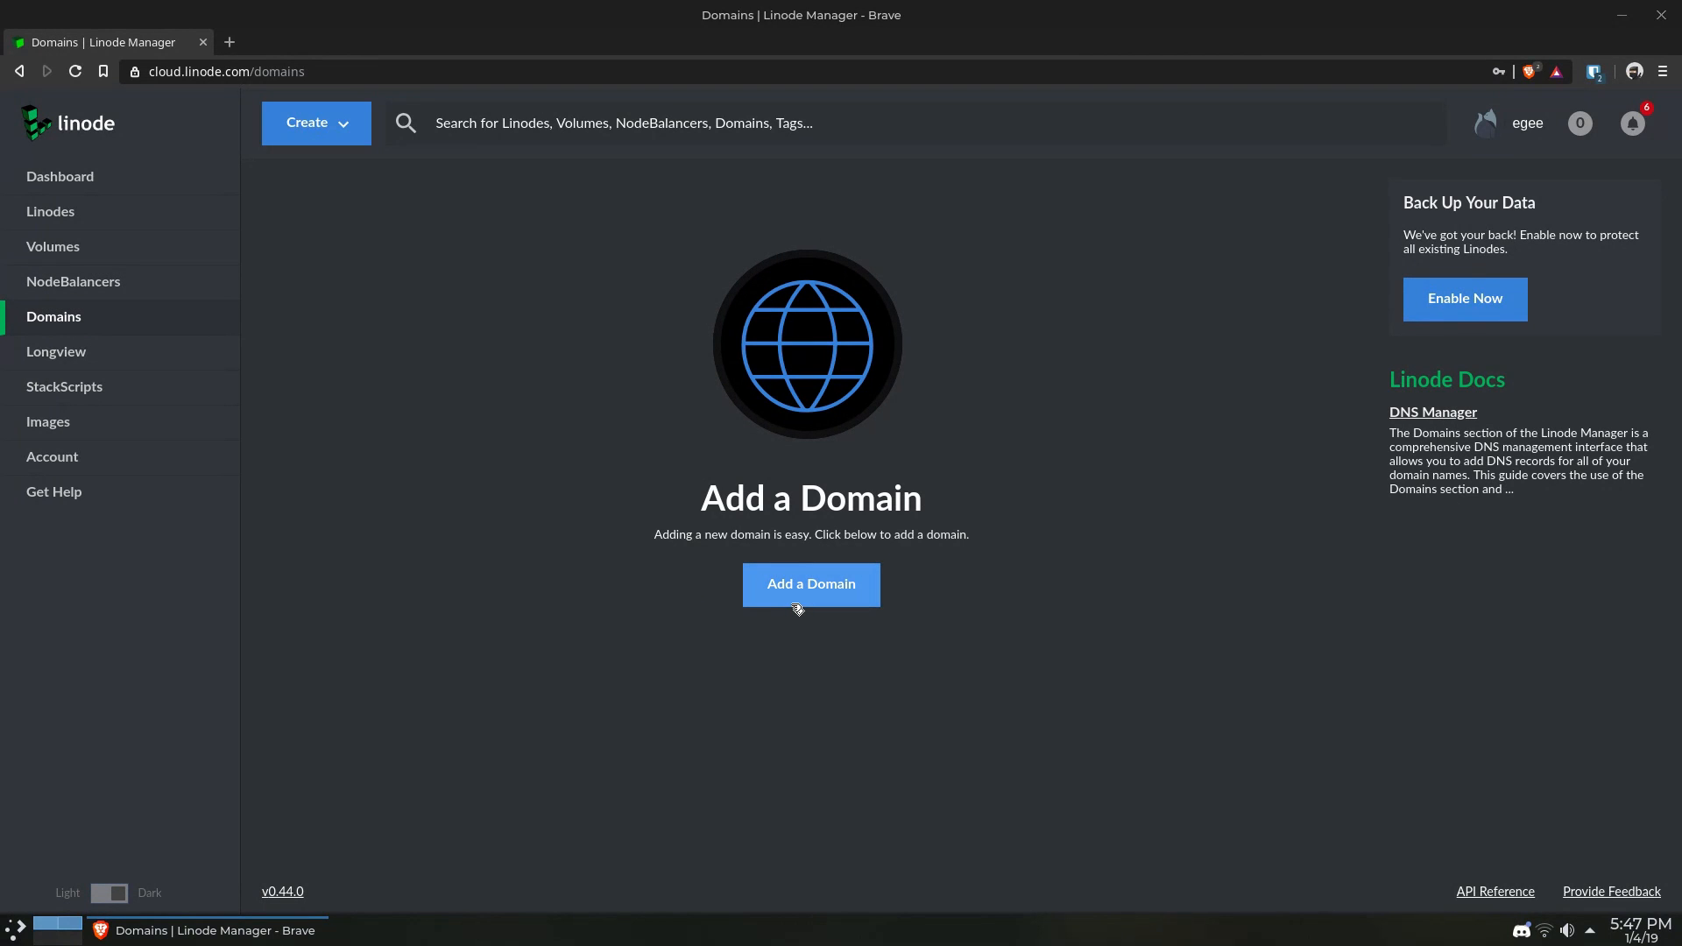
{"action": "left_click", "coordinate": [315, 122]}
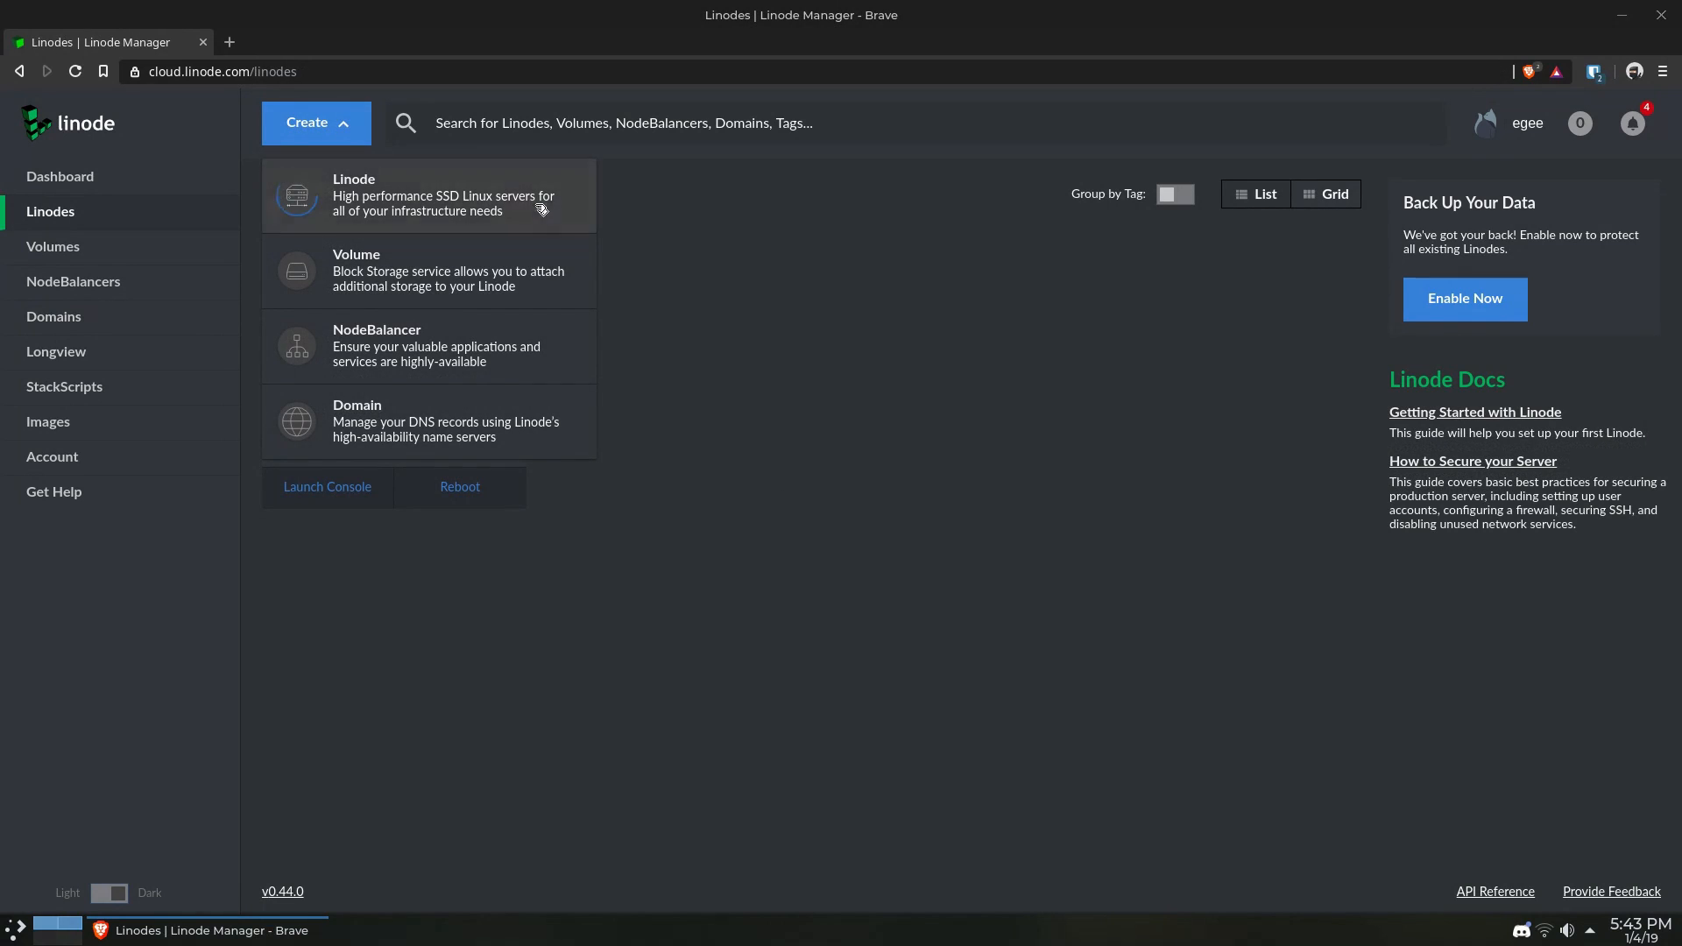
{"action": "left_click", "coordinate": [353, 194]}
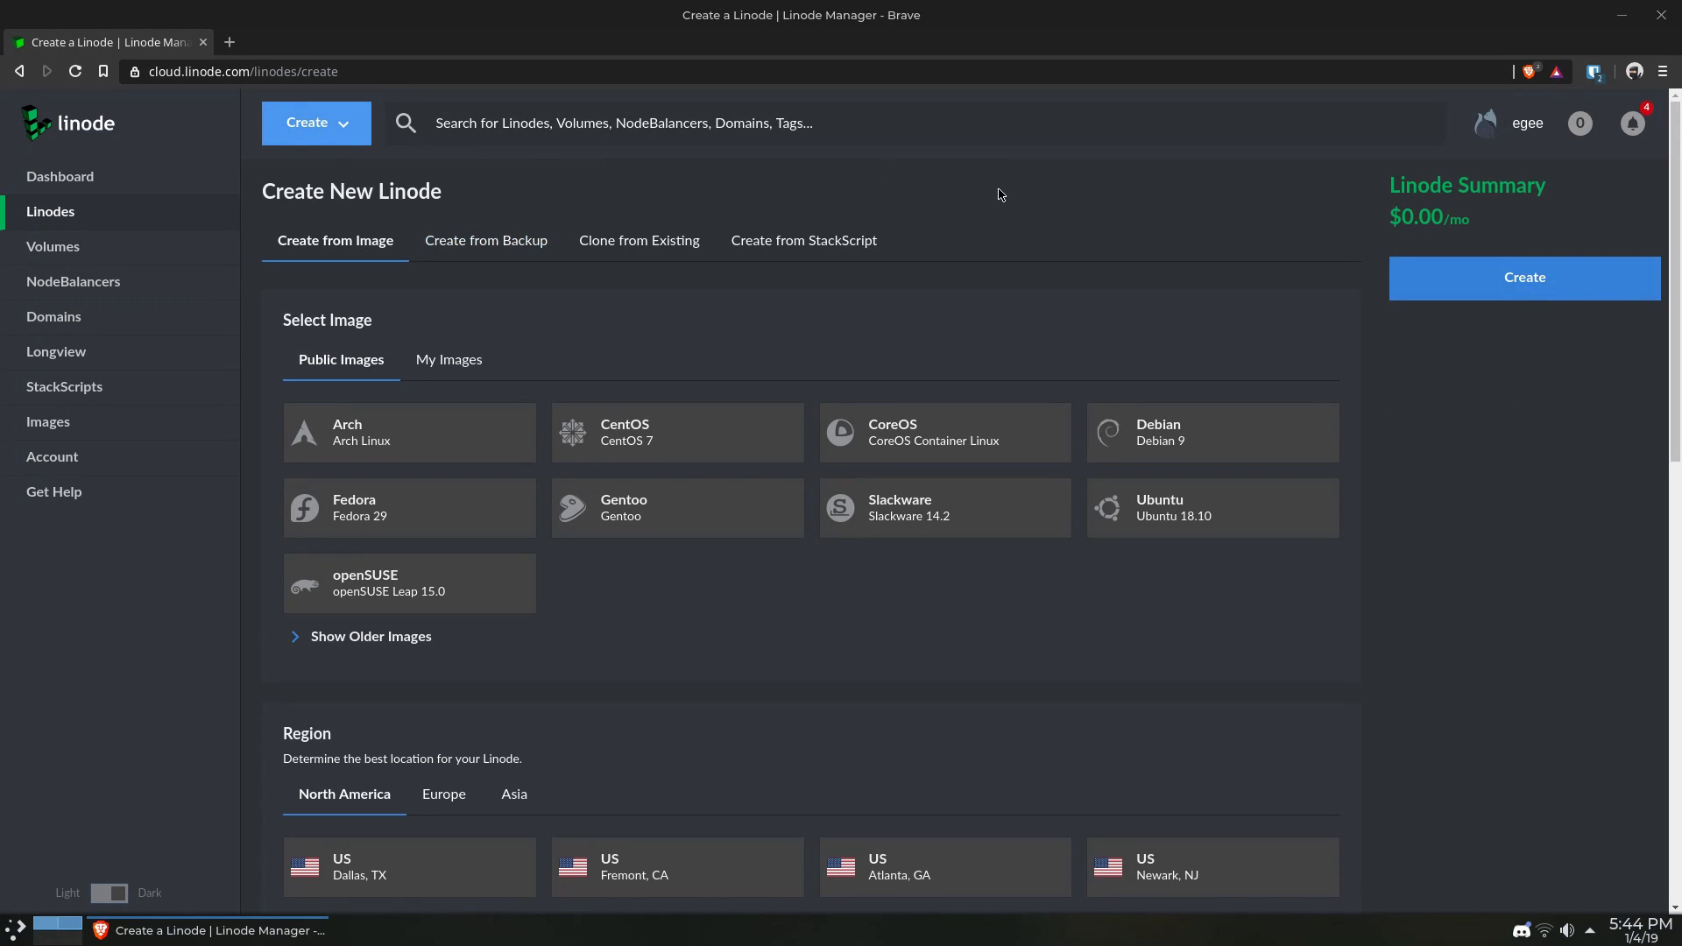
- Select Ubuntu 18.04 LTS from the older images and London, UK as the region
{"action": "scroll", "scroll_direction": "down", "scroll_amount": 3}
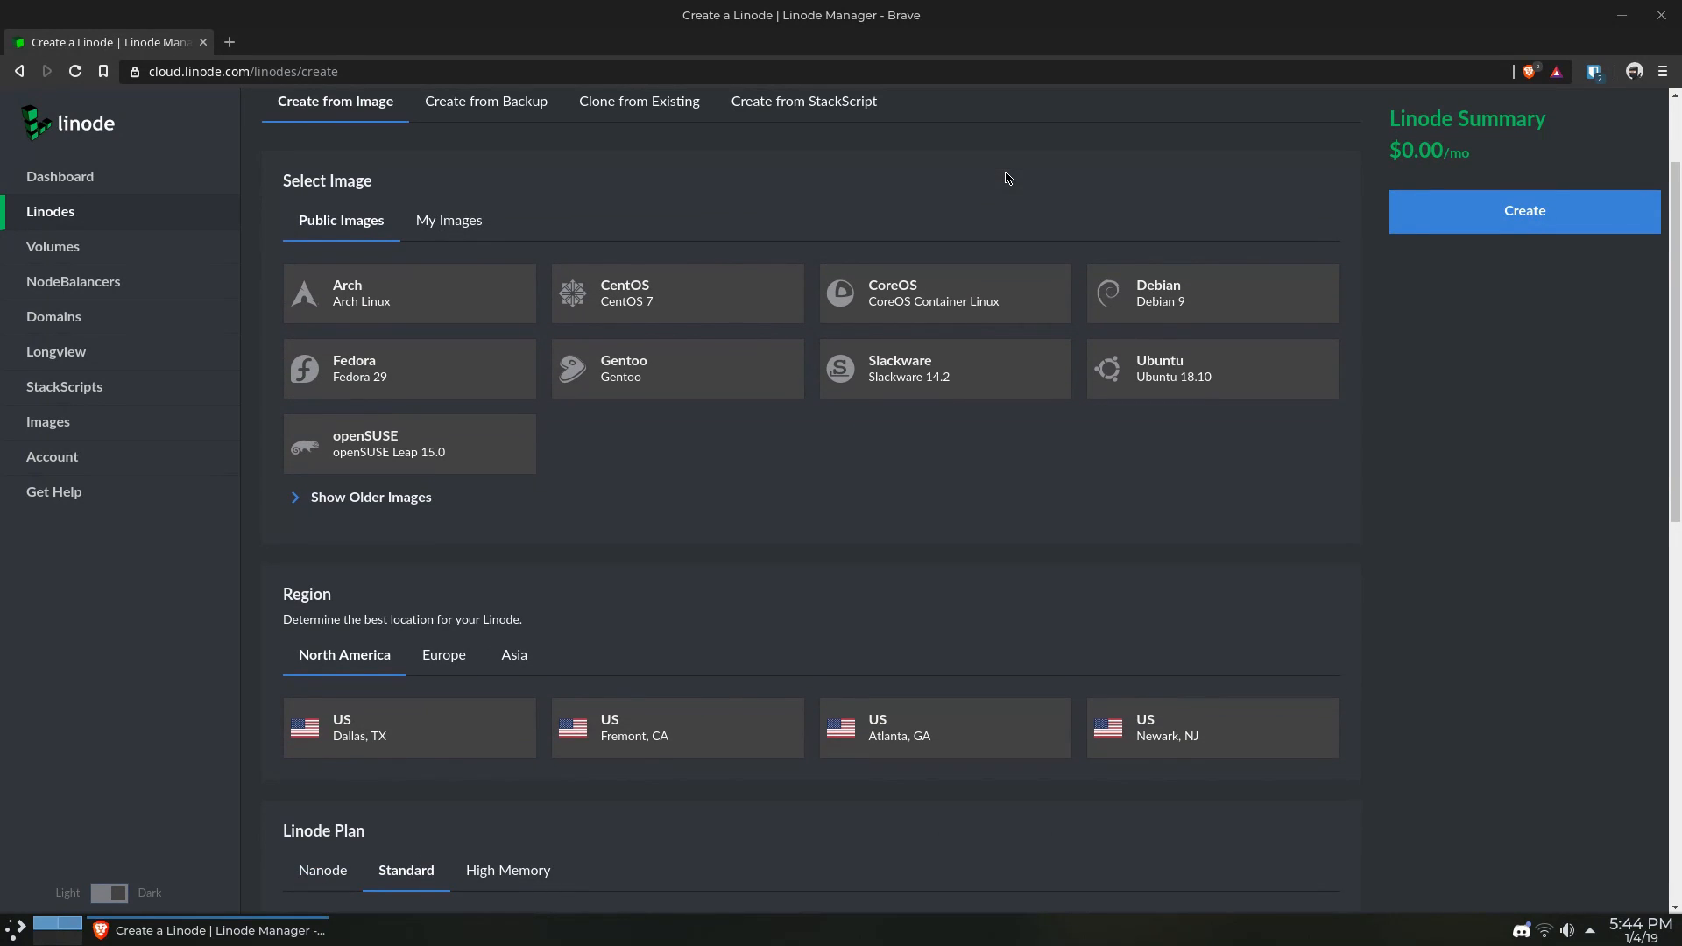
{"action": "left_click", "coordinate": [1210, 292]}
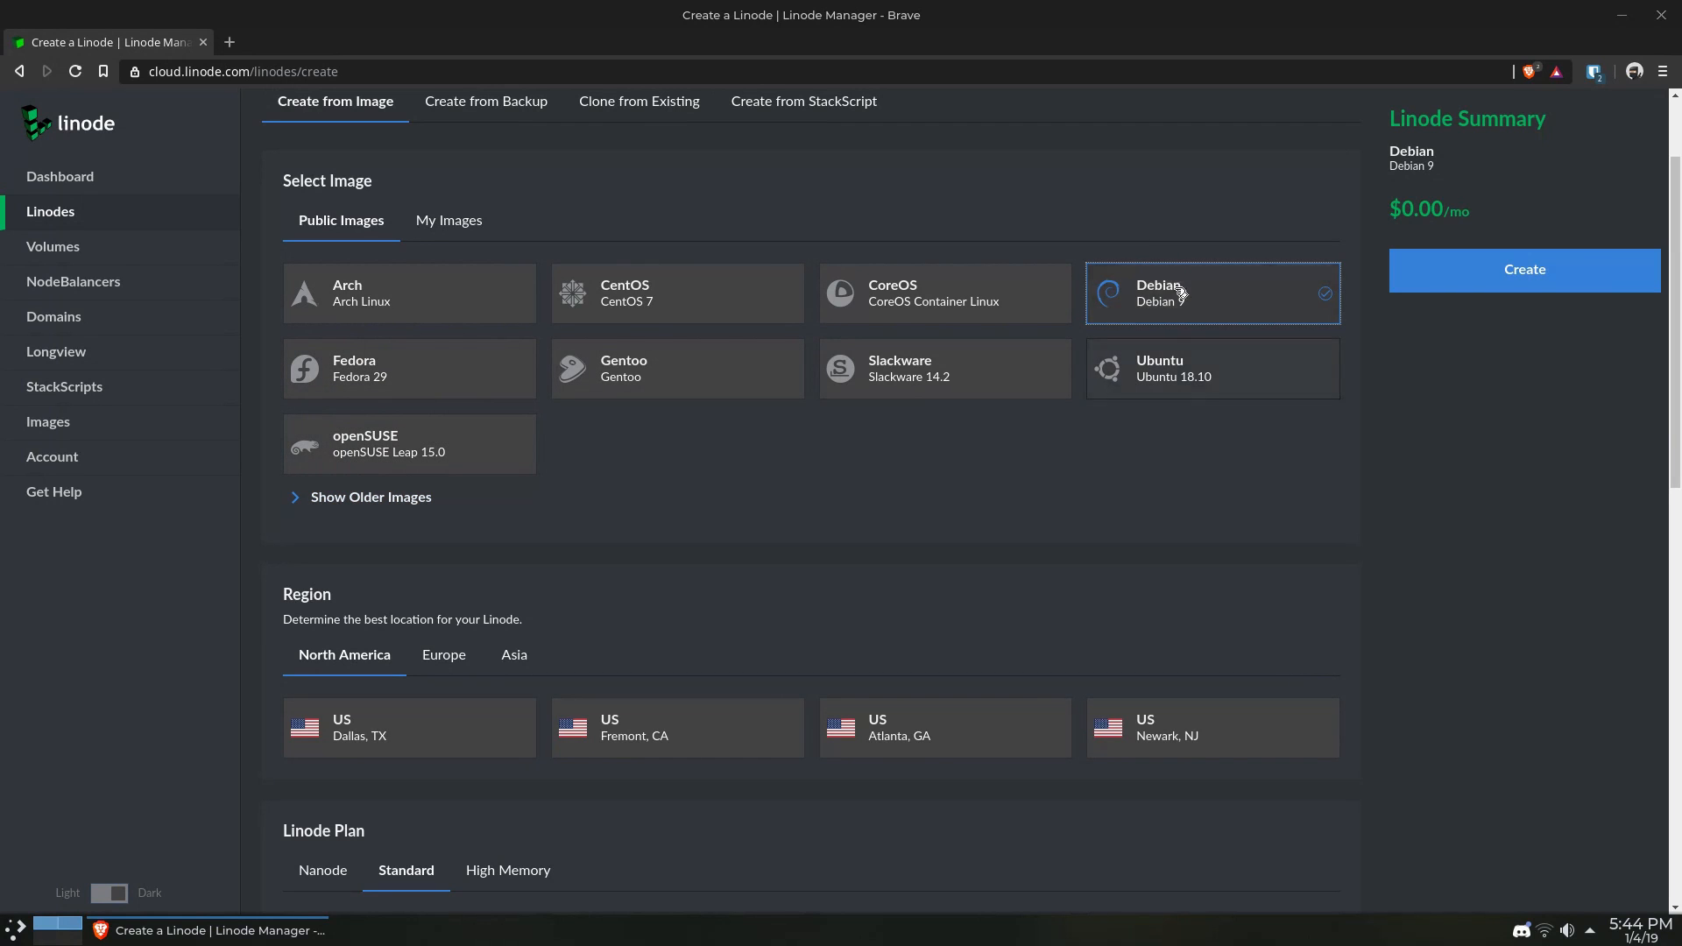
{"action": "mouse_move", "coordinate": [372, 496]}
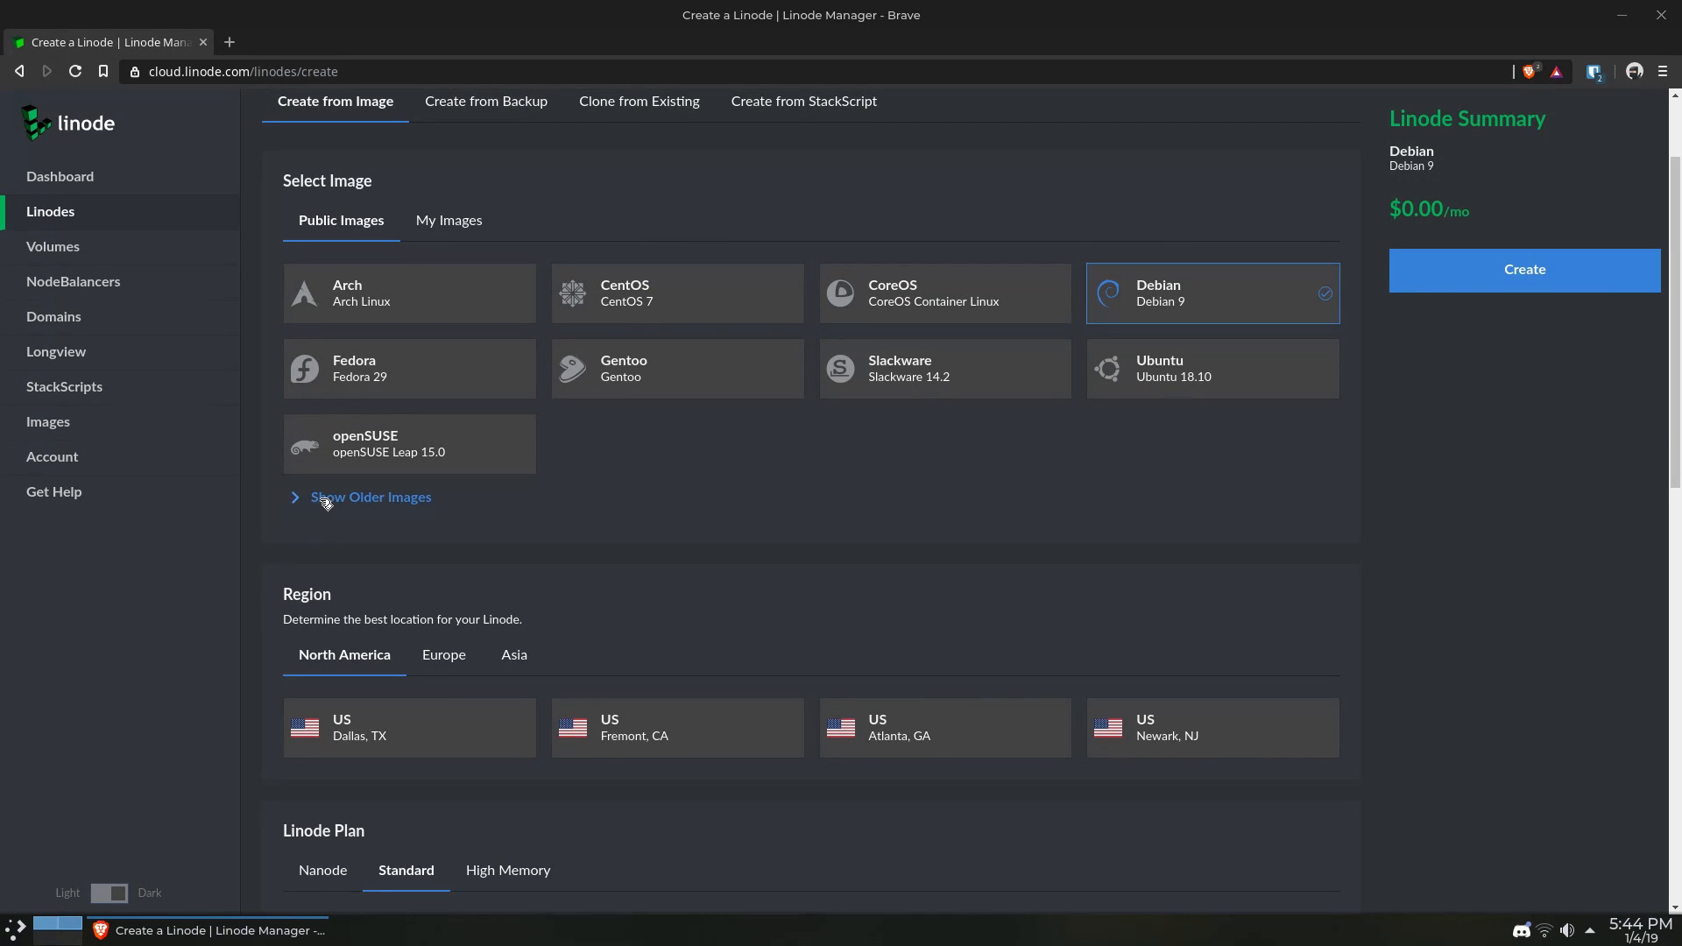
{"action": "left_click", "coordinate": [1210, 368]}
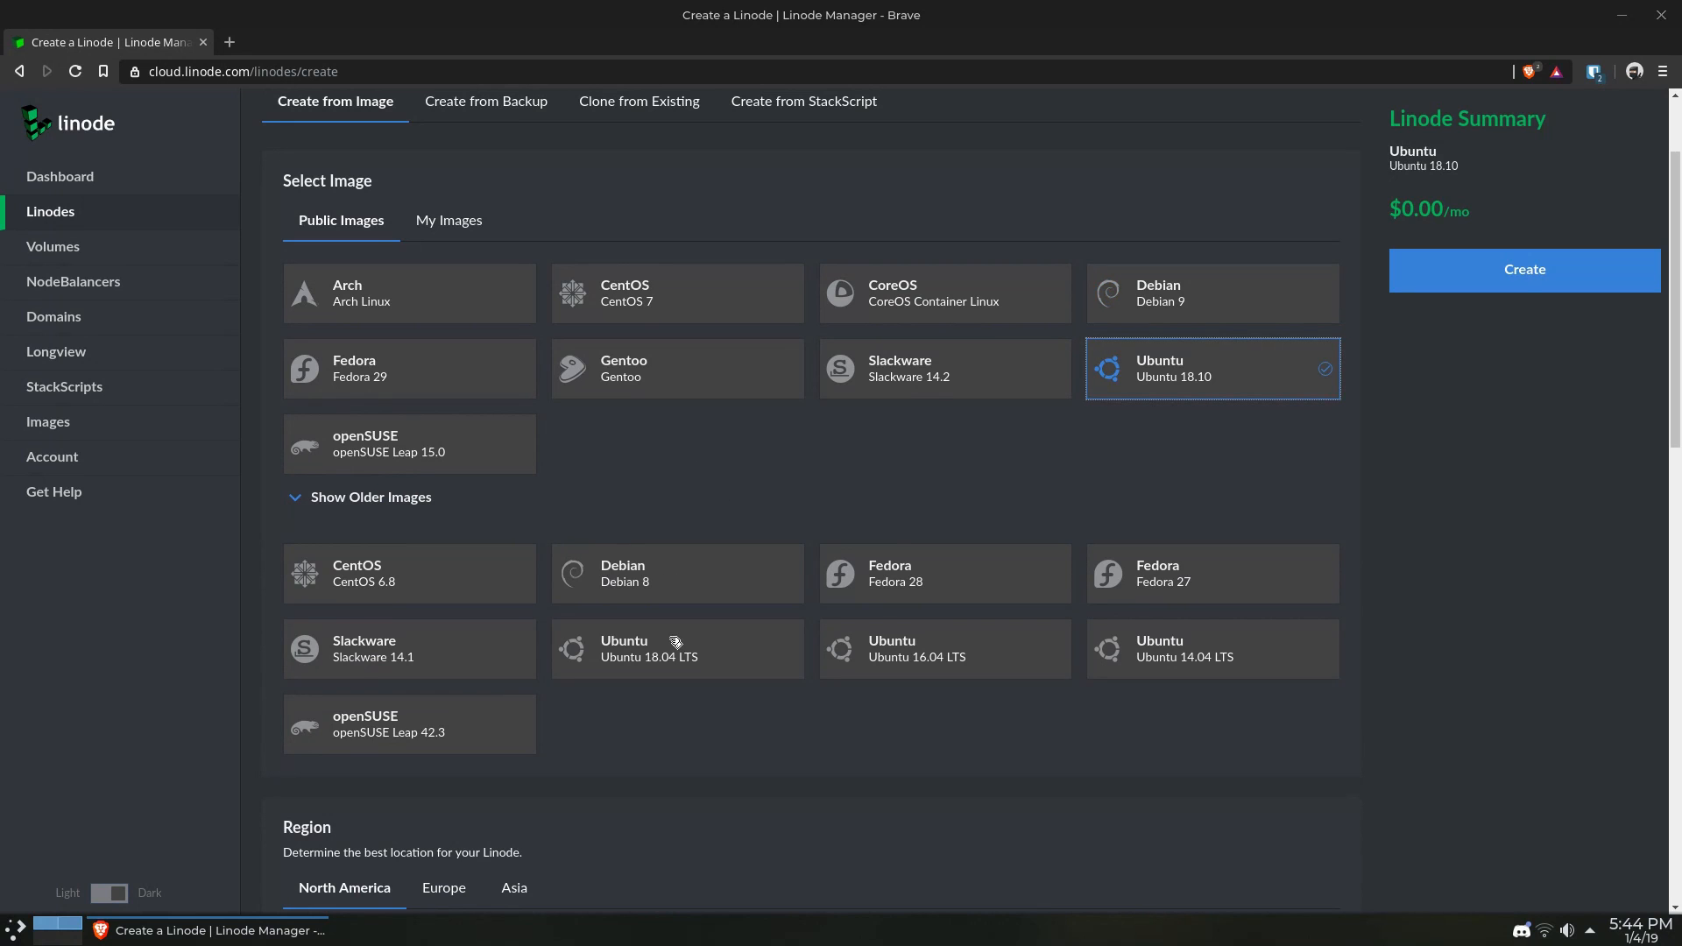
{"action": "left_click", "coordinate": [677, 649]}
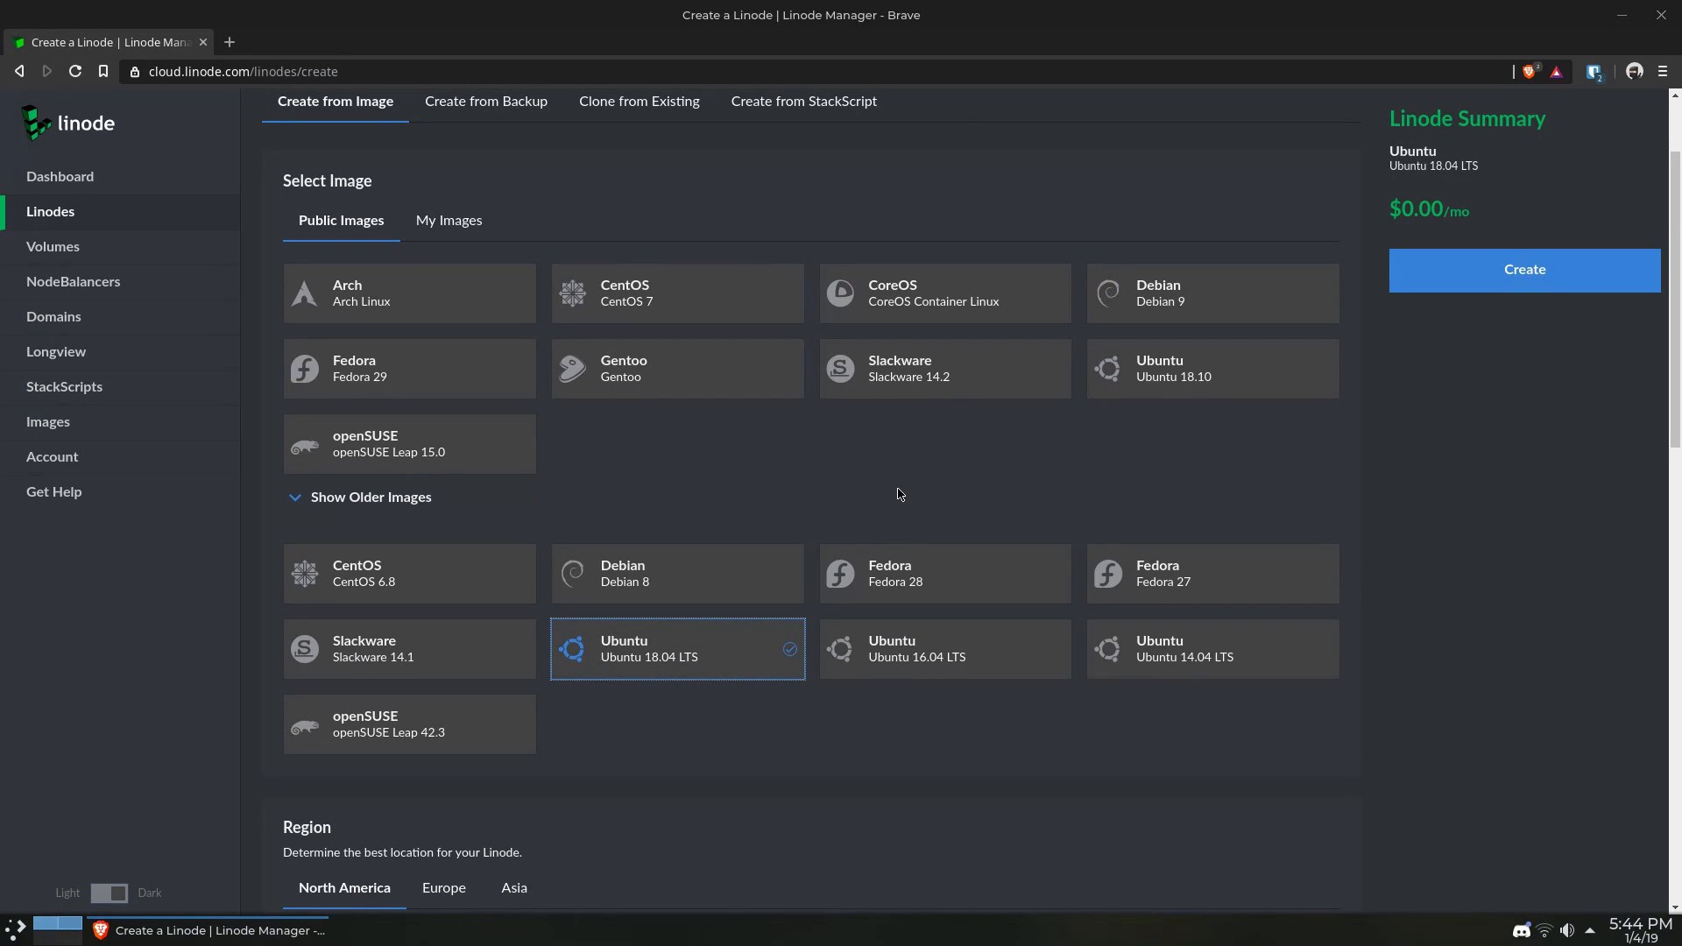
{"action": "scroll", "scroll_direction": "down", "scroll_amount": 3}
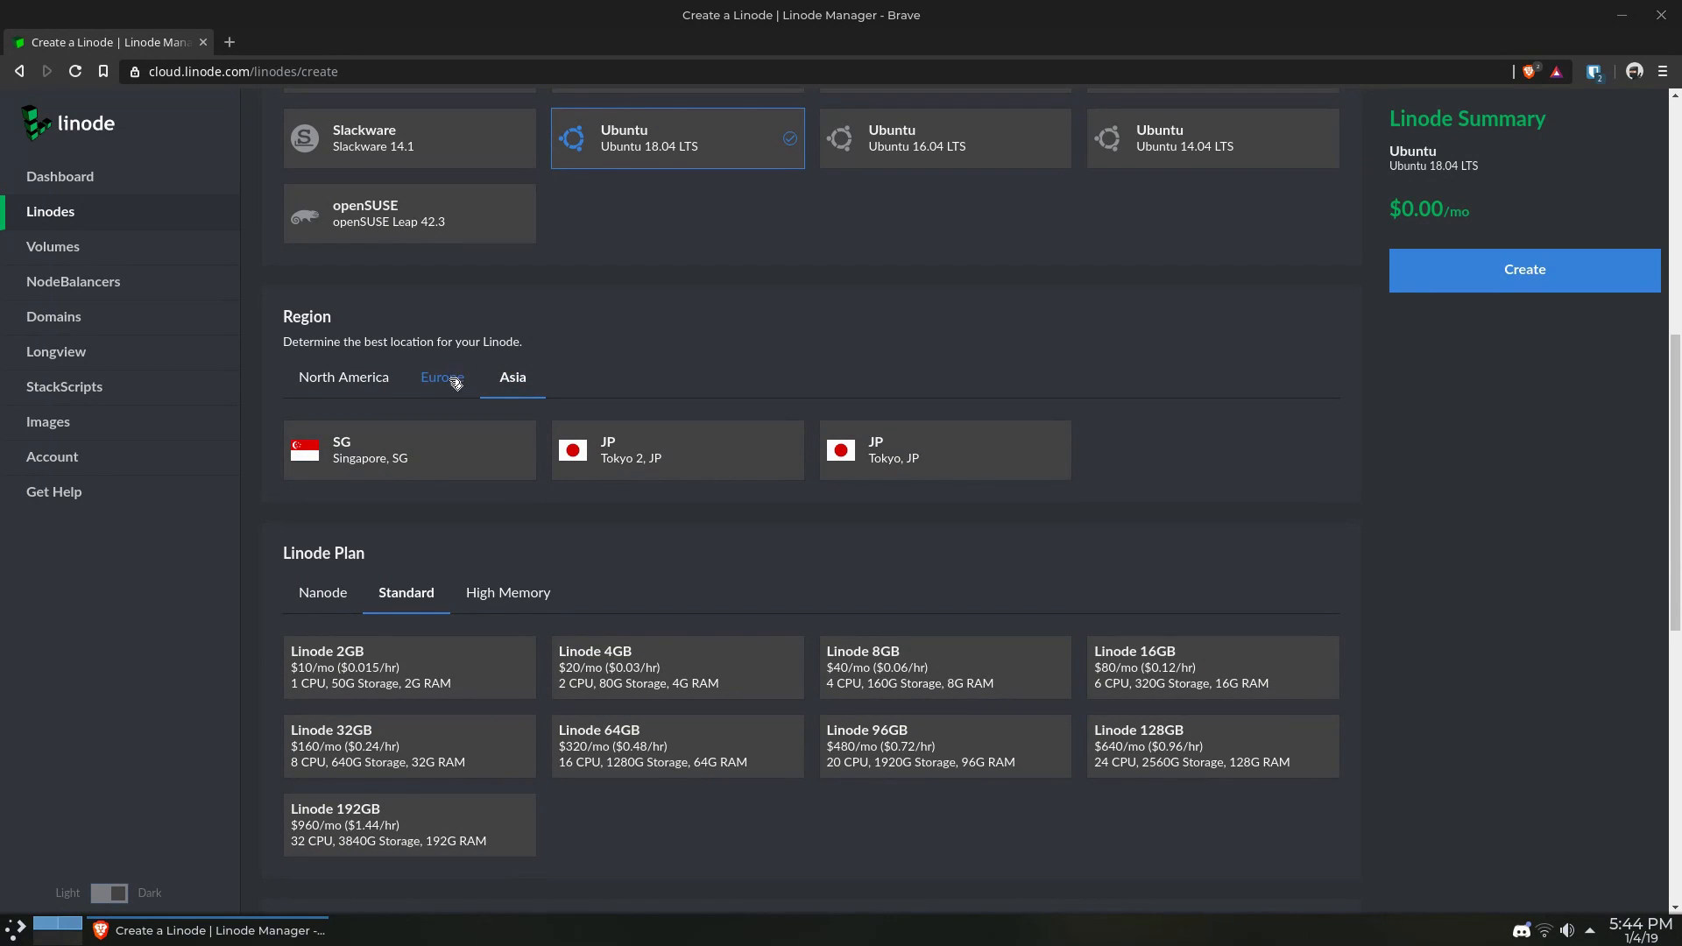
{"action": "left_click", "coordinate": [440, 377]}
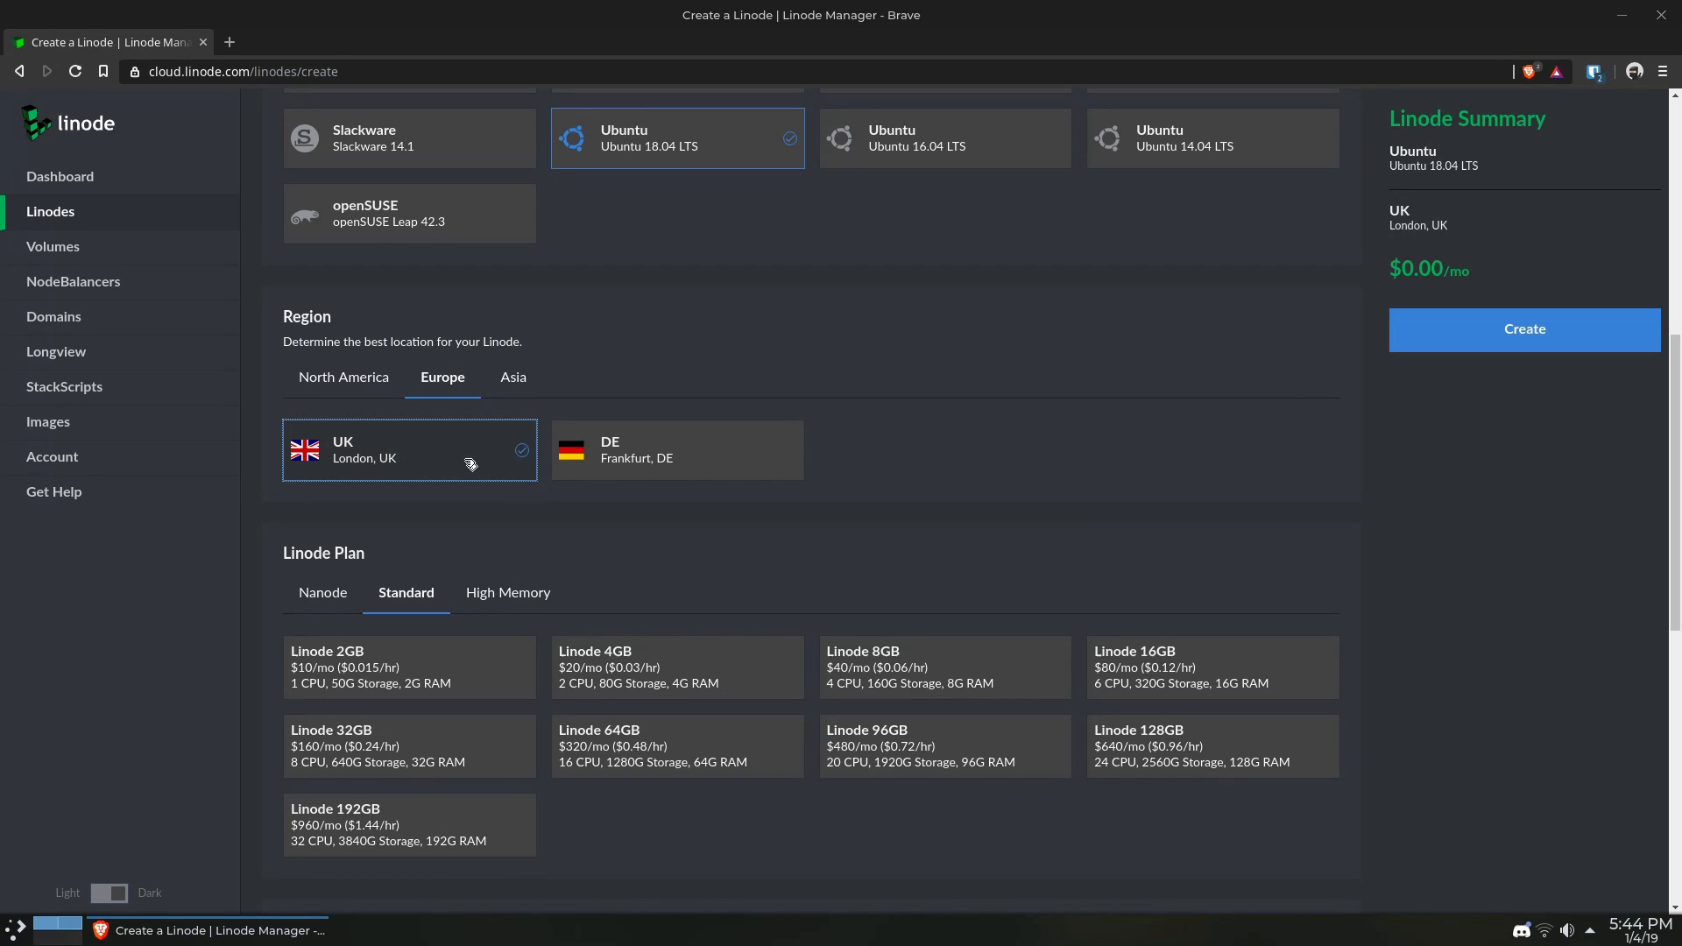
- Pick the Linode 2GB standard plan and label the server 'demo'
{"action": "scroll", "scroll_direction": "down", "scroll_amount": 3}
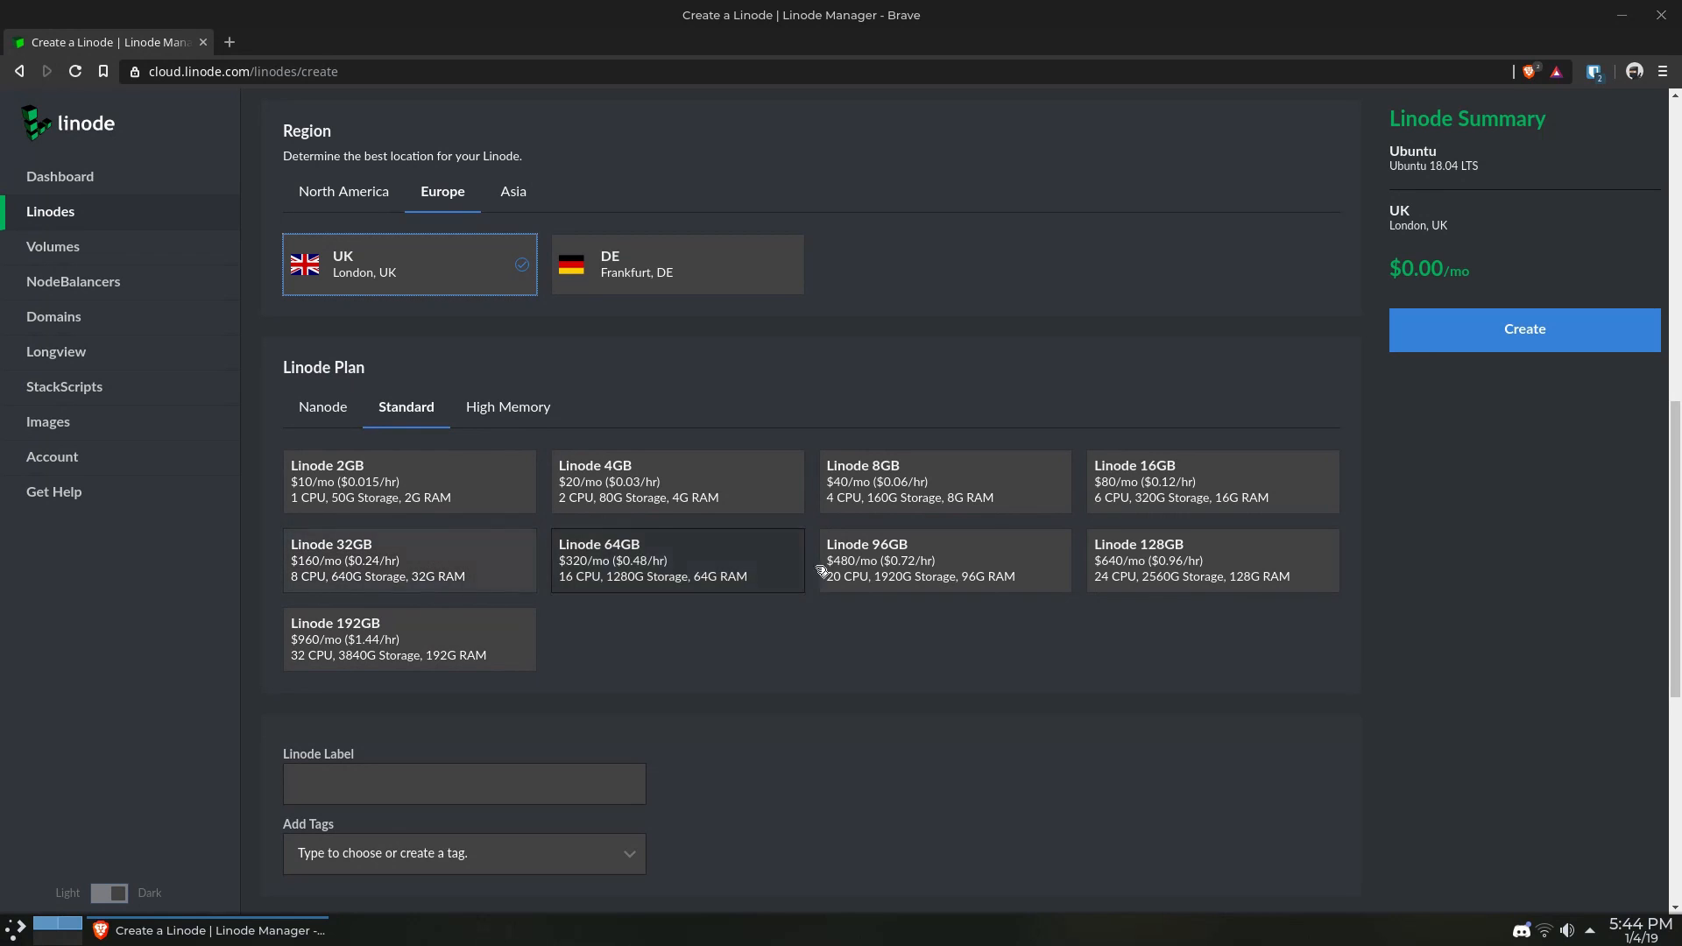
{"action": "mouse_move", "coordinate": [362, 400]}
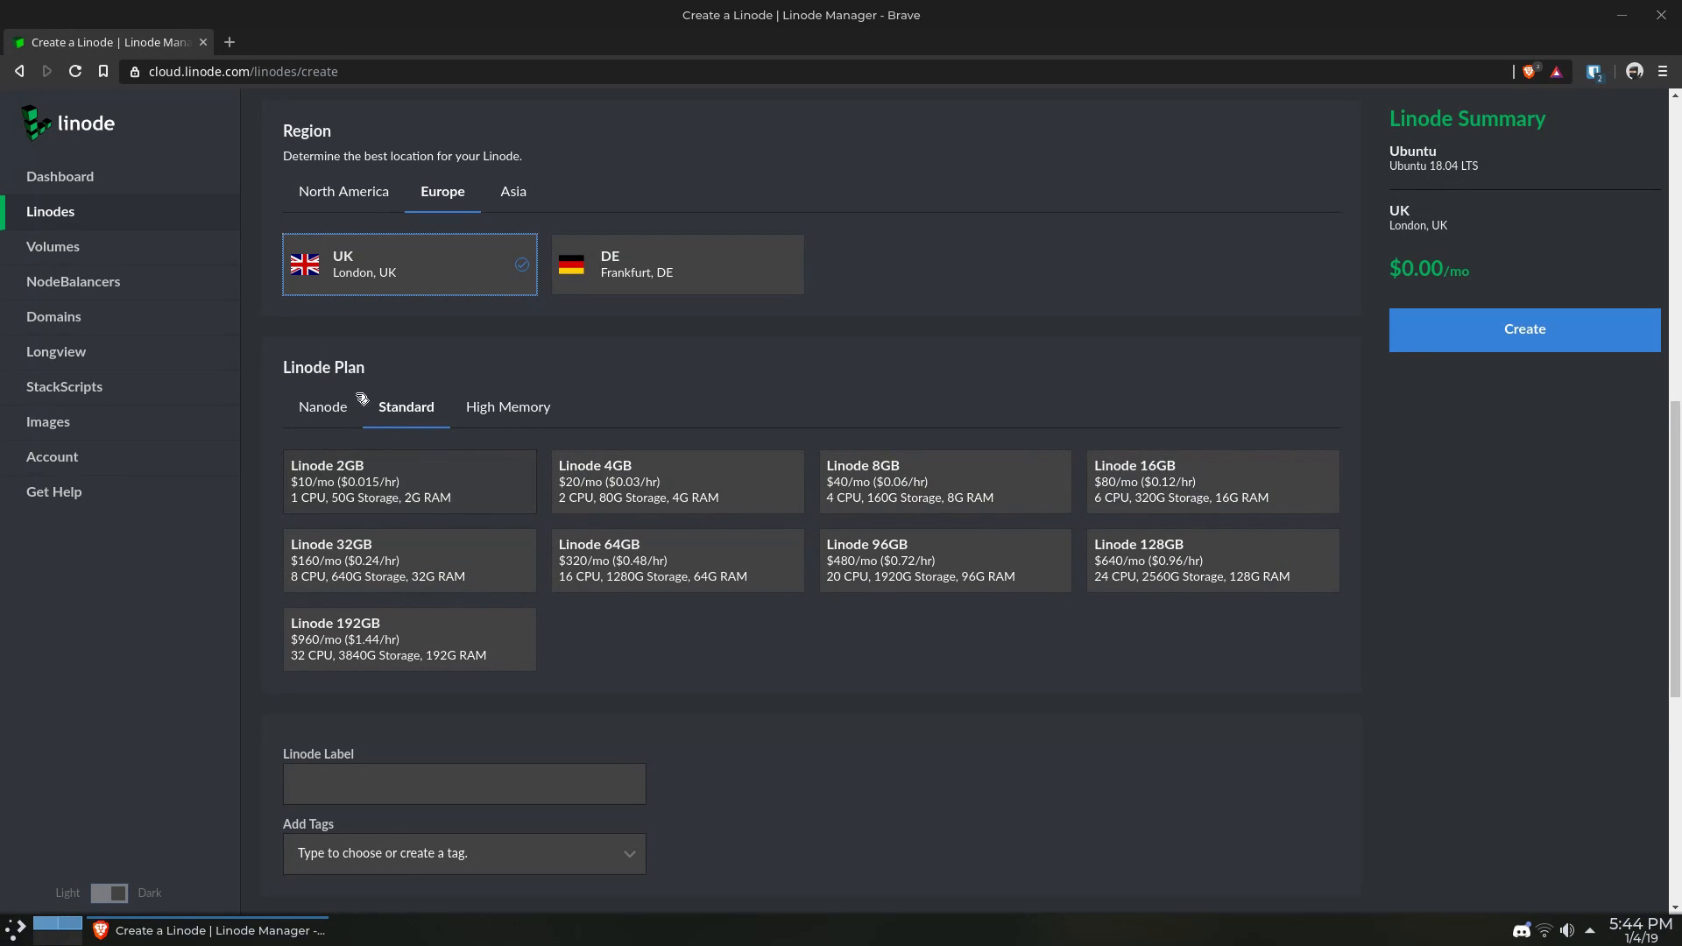
{"action": "left_click", "coordinate": [322, 406]}
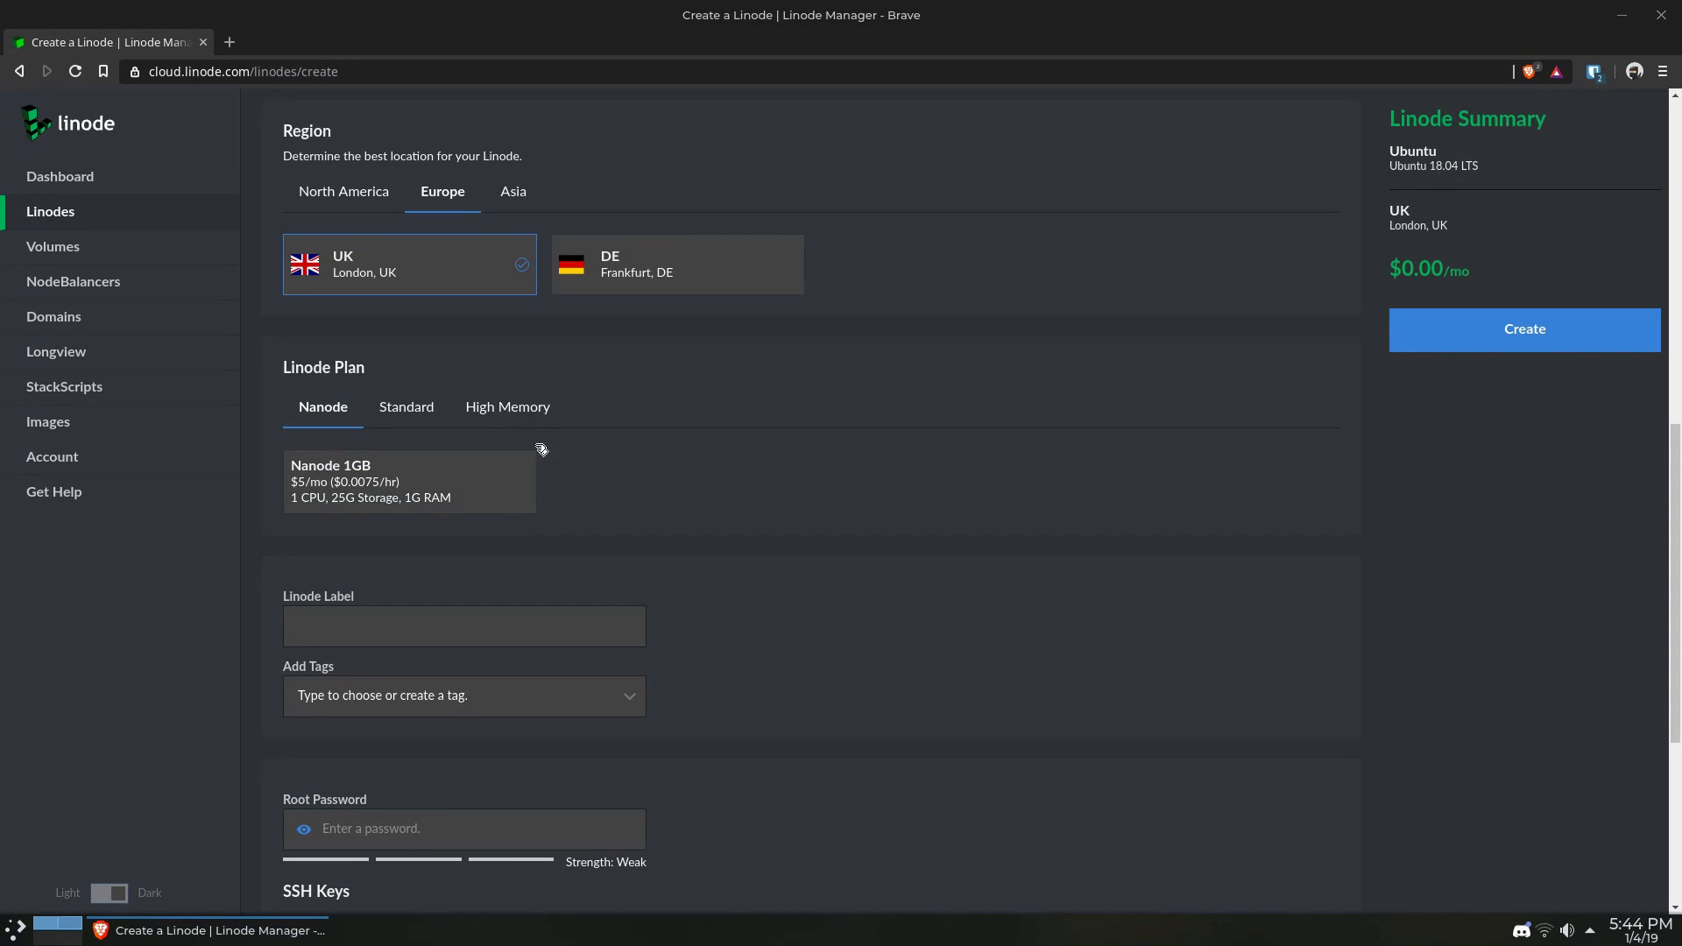
{"action": "left_click", "coordinate": [507, 407]}
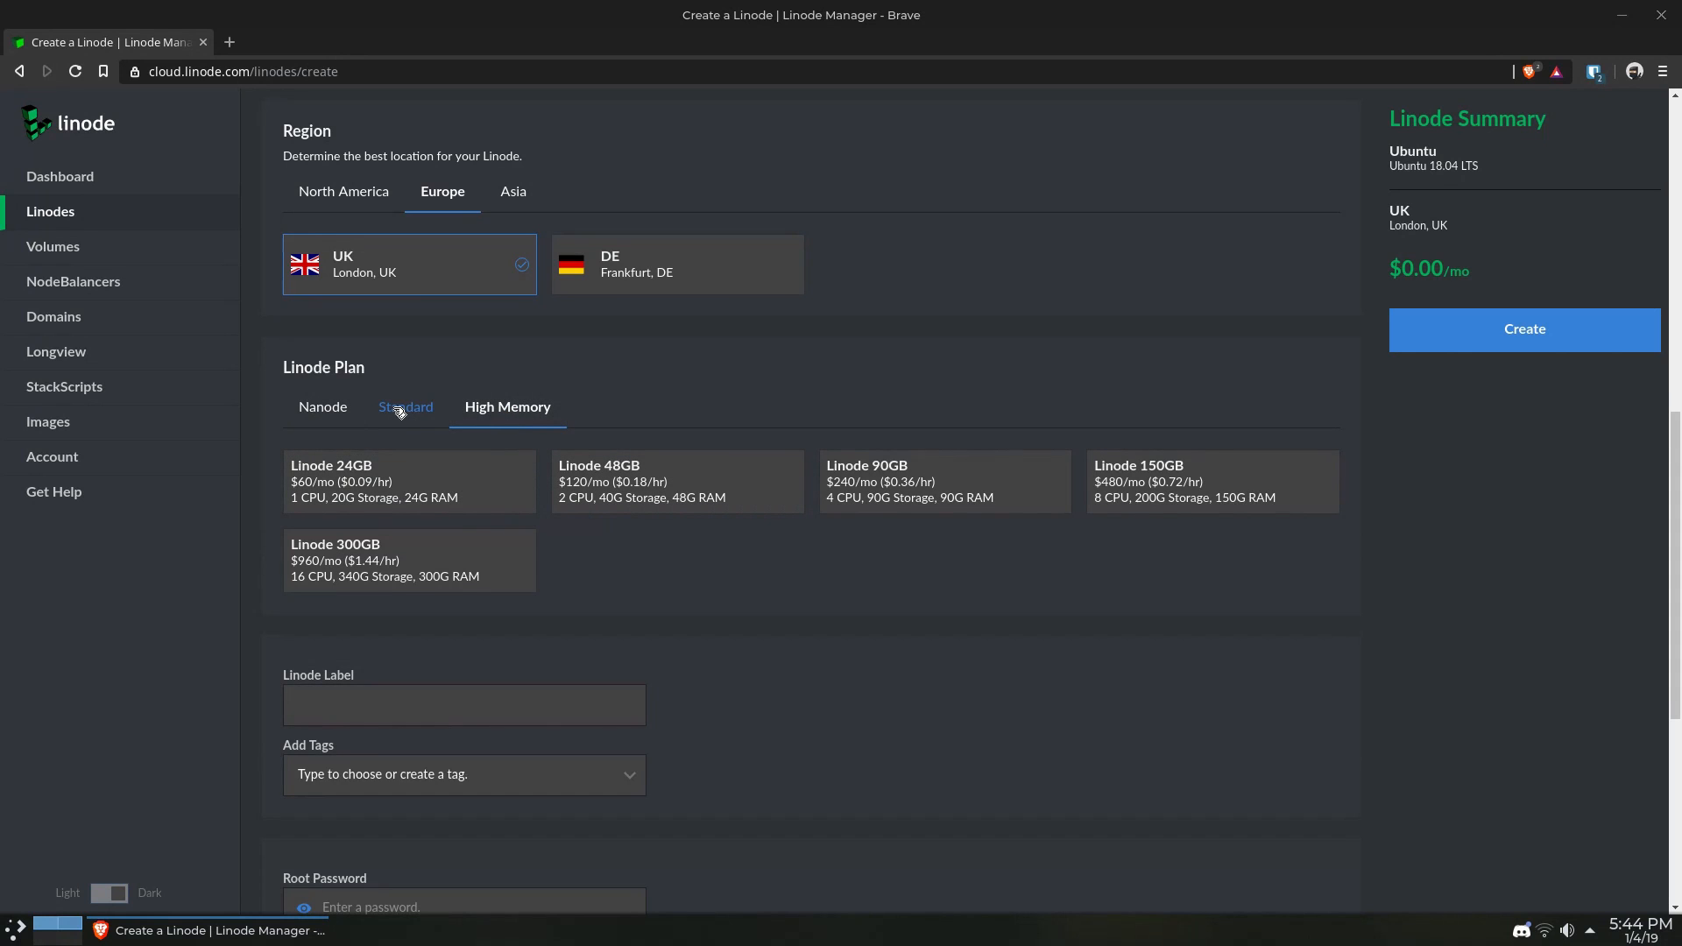
{"action": "left_click", "coordinate": [405, 406]}
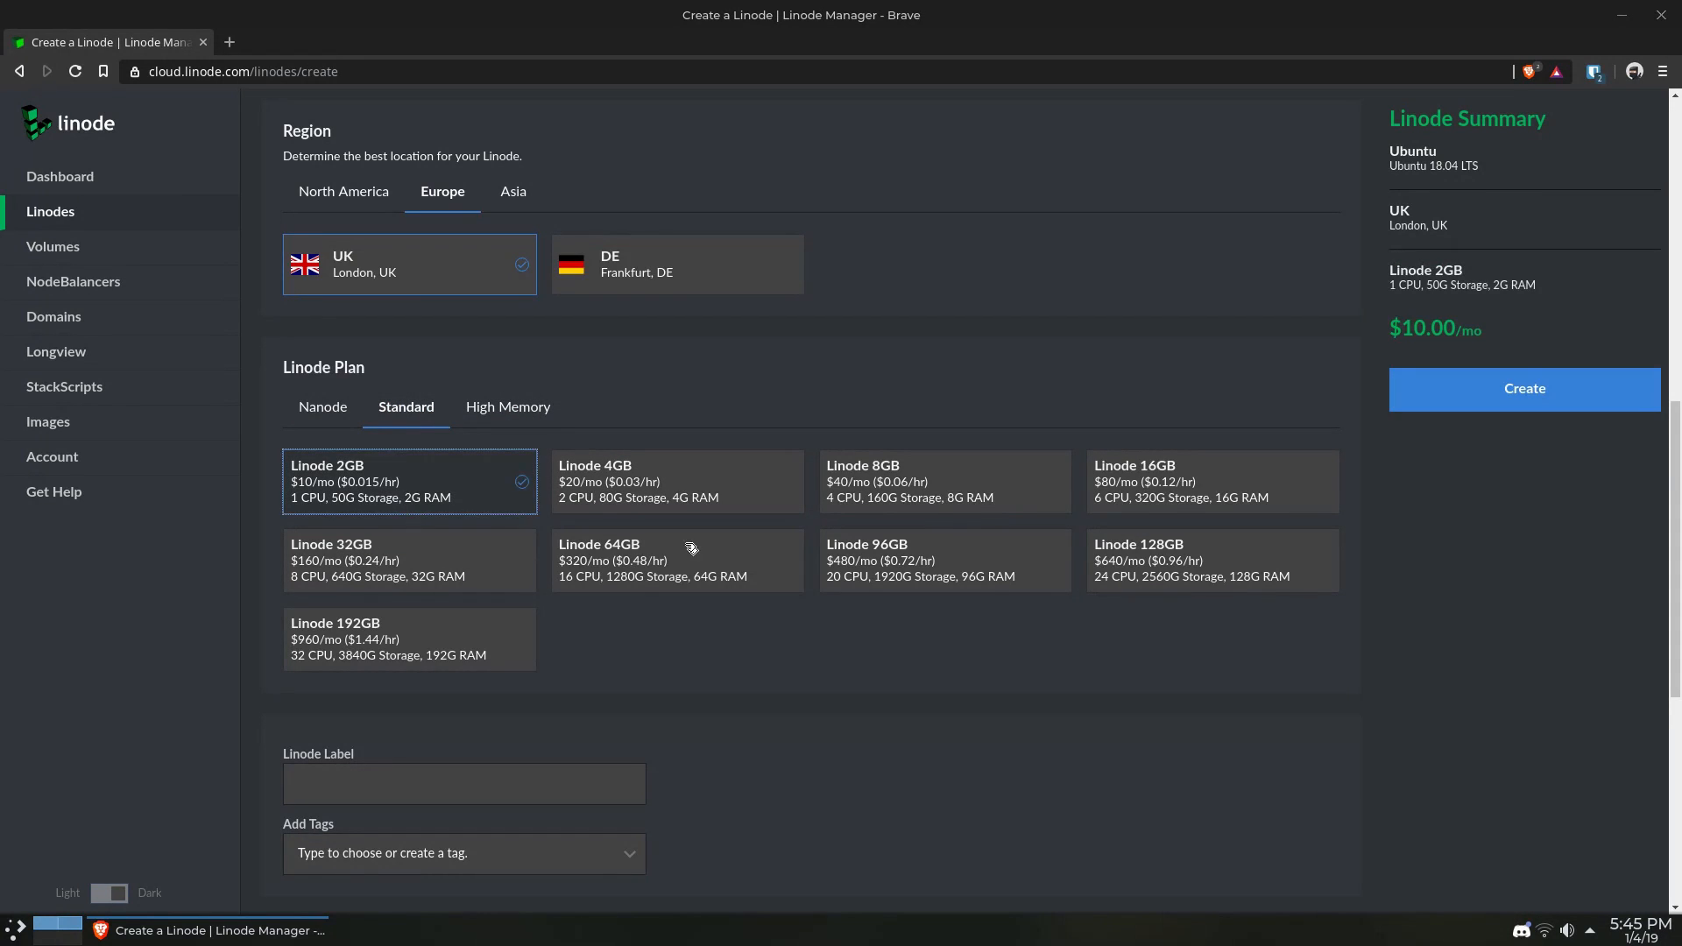
{"action": "type", "text": "demo"}
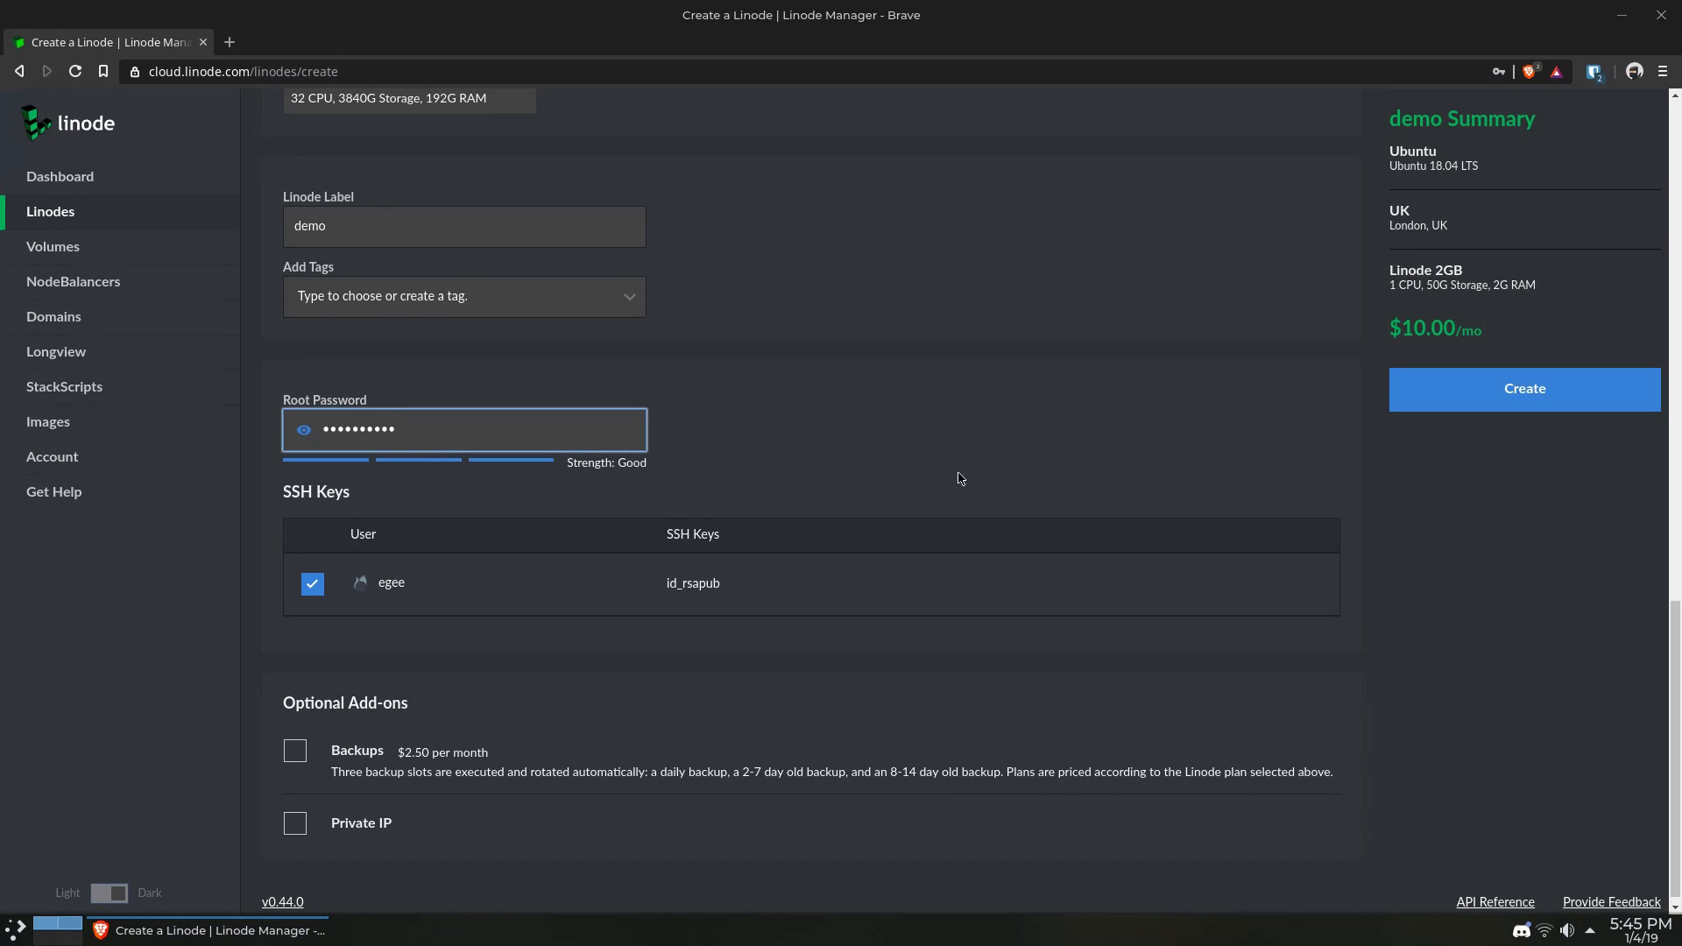
{"action": "scroll", "scroll_direction": "up", "scroll_amount": 3}
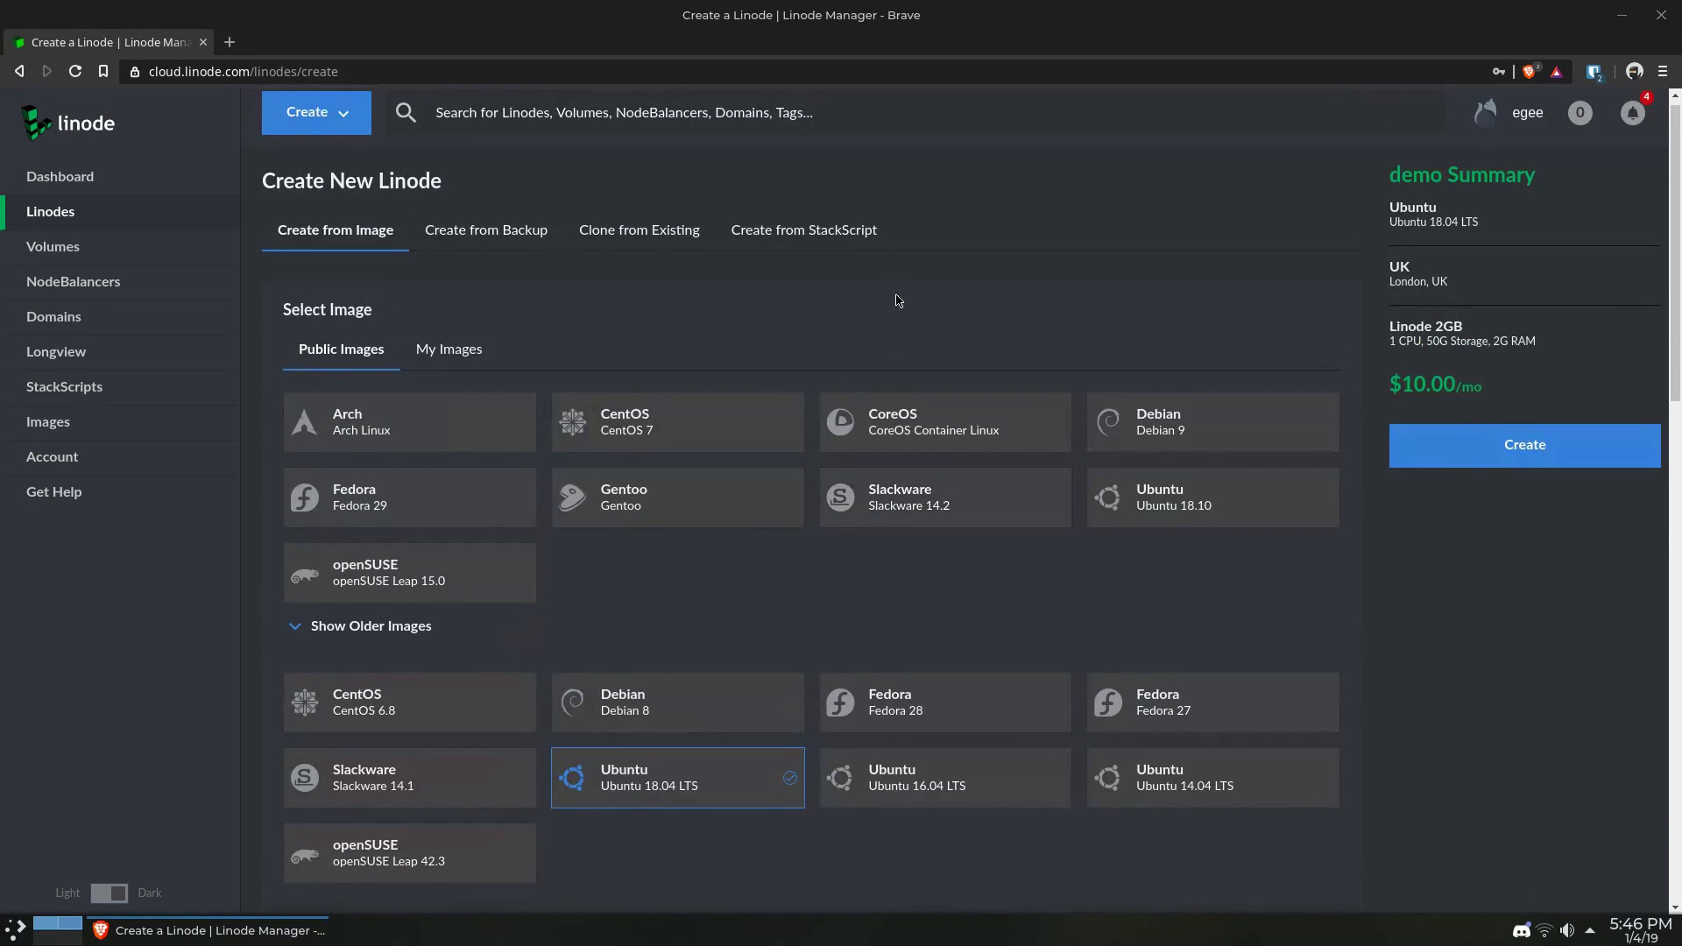
- Create the demo Linode and review its summary page from the dashboard
{"action": "left_click", "coordinate": [1523, 444]}
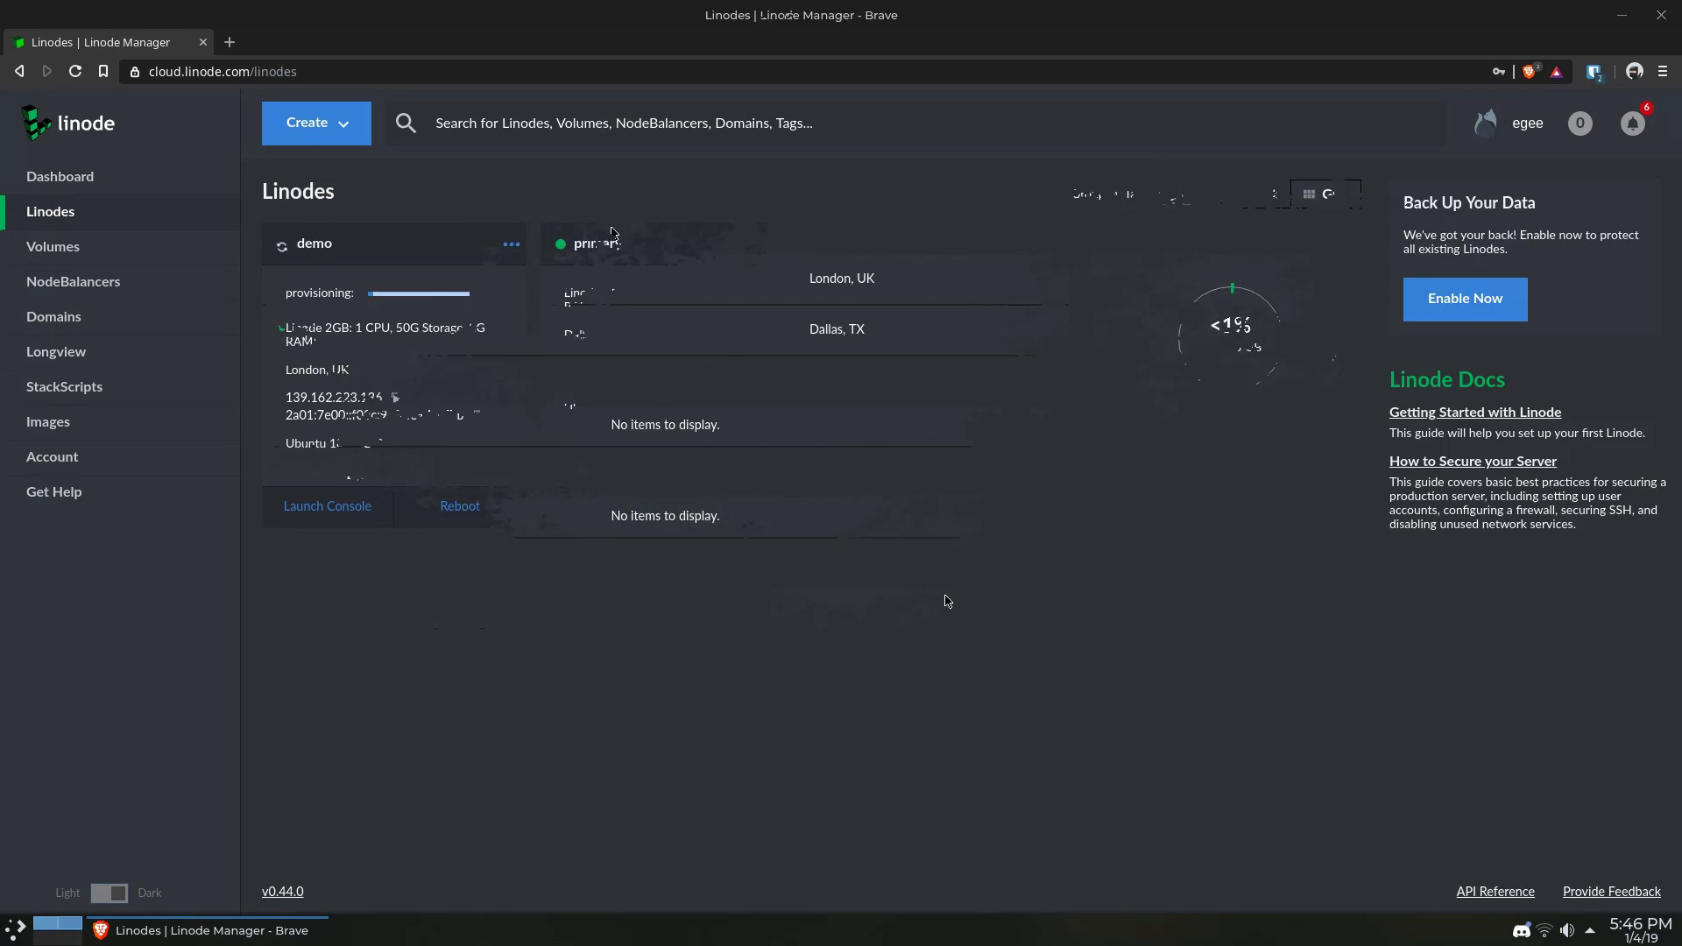
{"action": "left_click", "coordinate": [59, 176]}
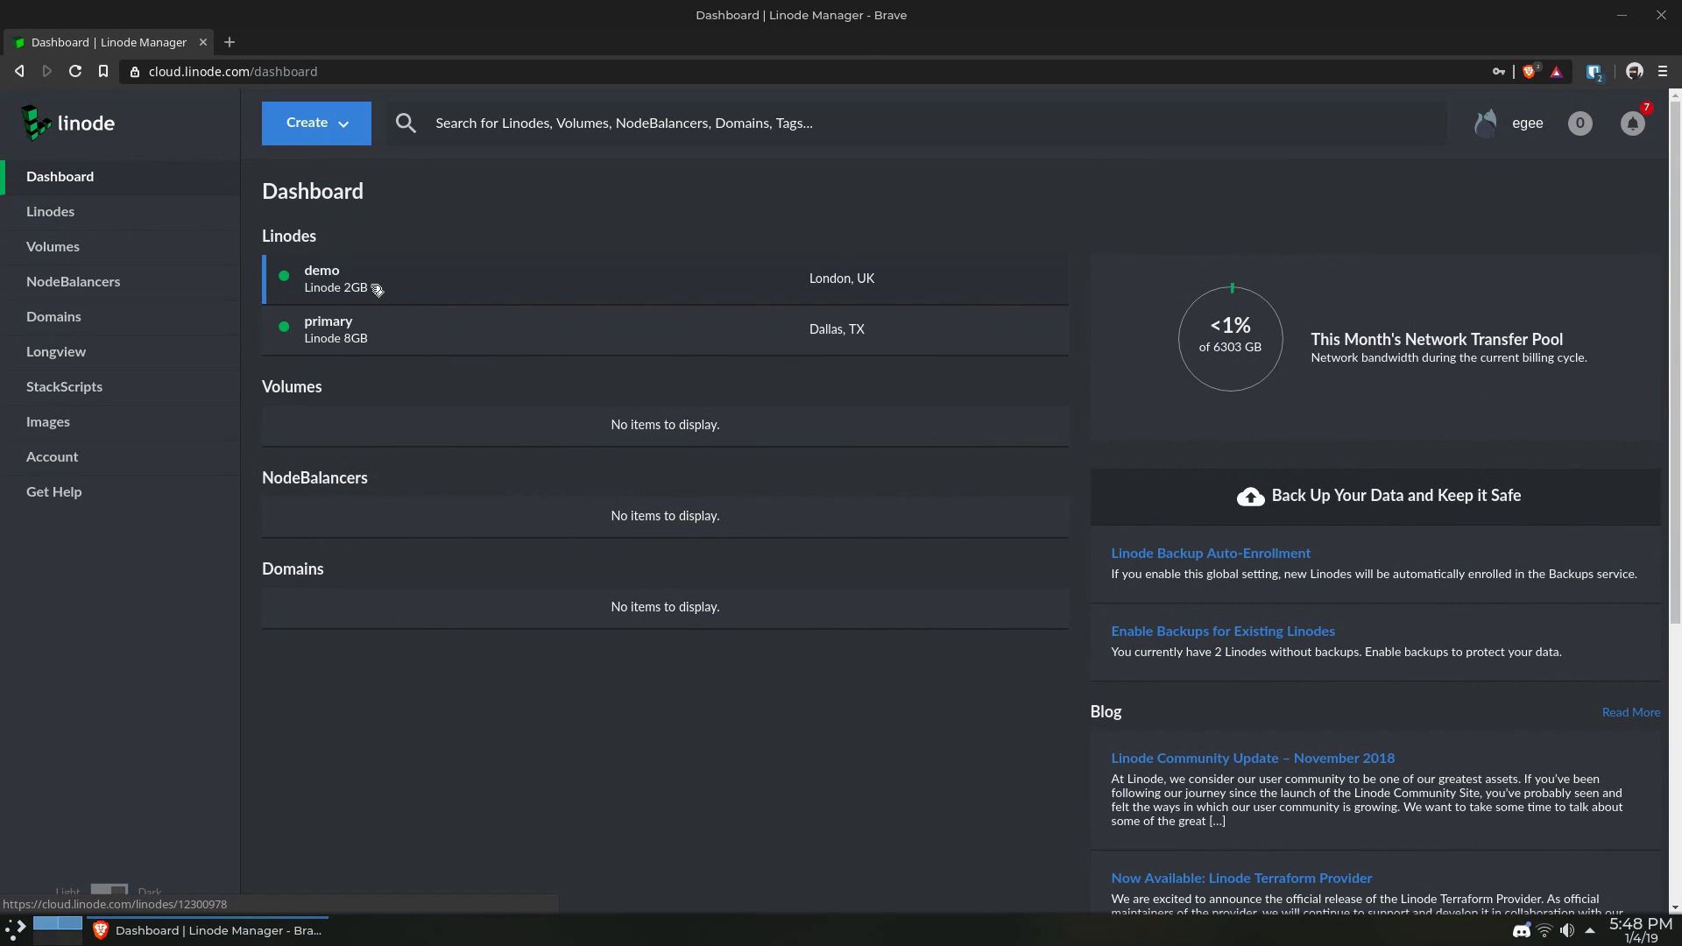
{"action": "left_click", "coordinate": [322, 277]}
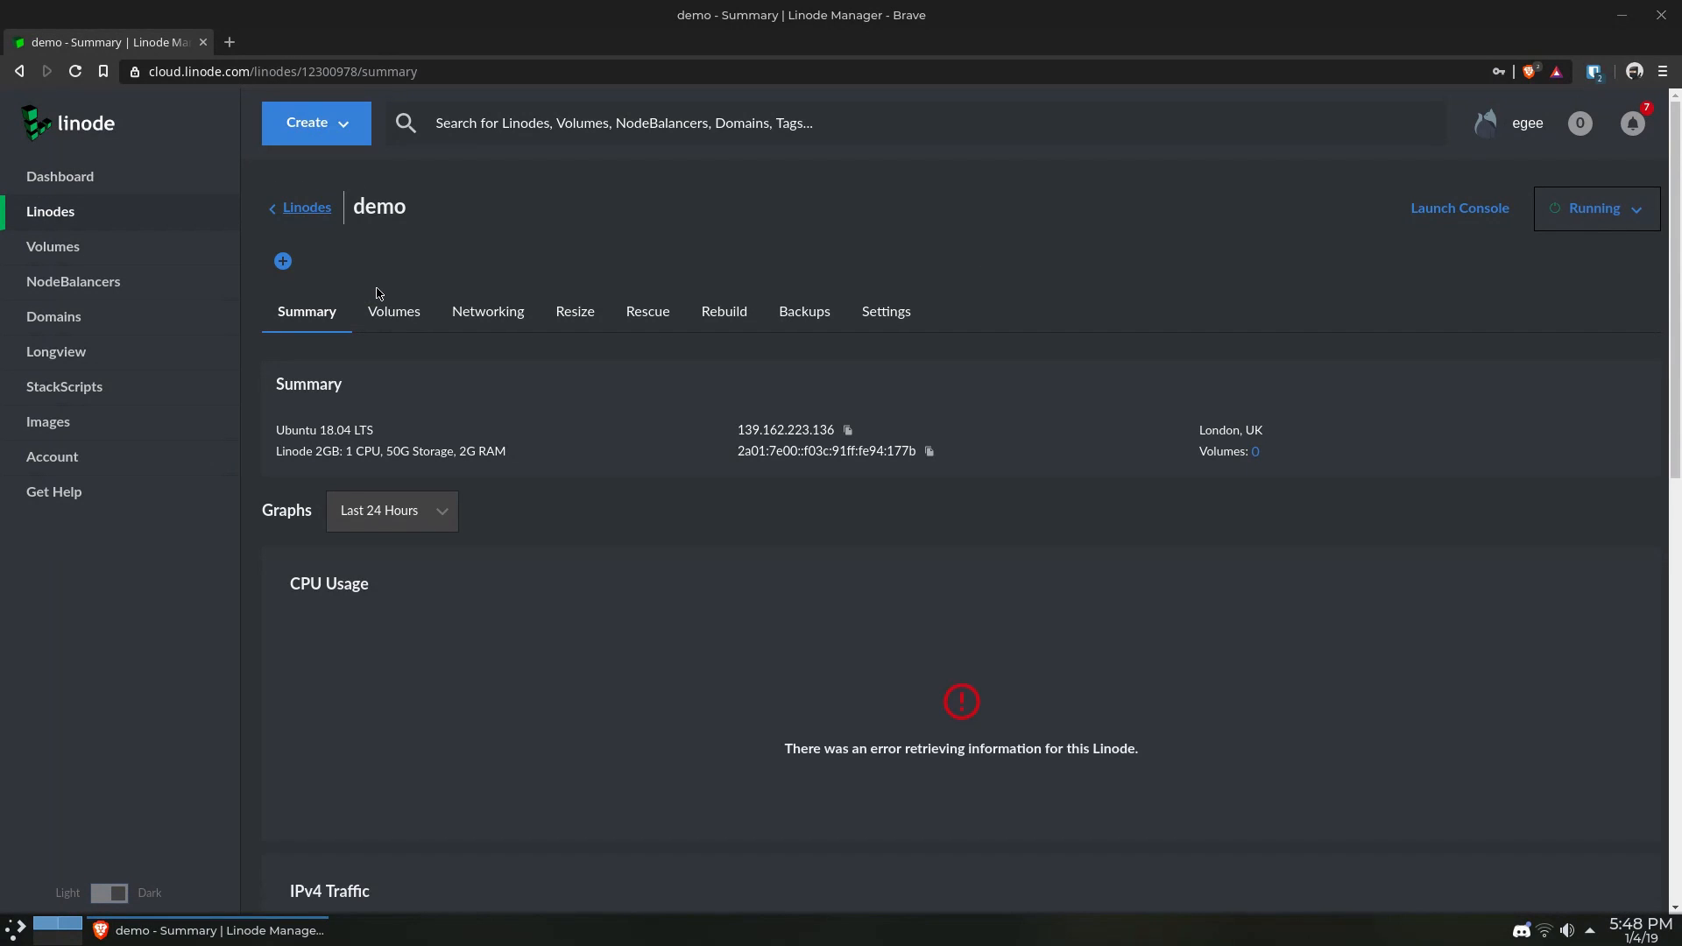
{"action": "scroll", "scroll_direction": "down", "scroll_amount": 3}
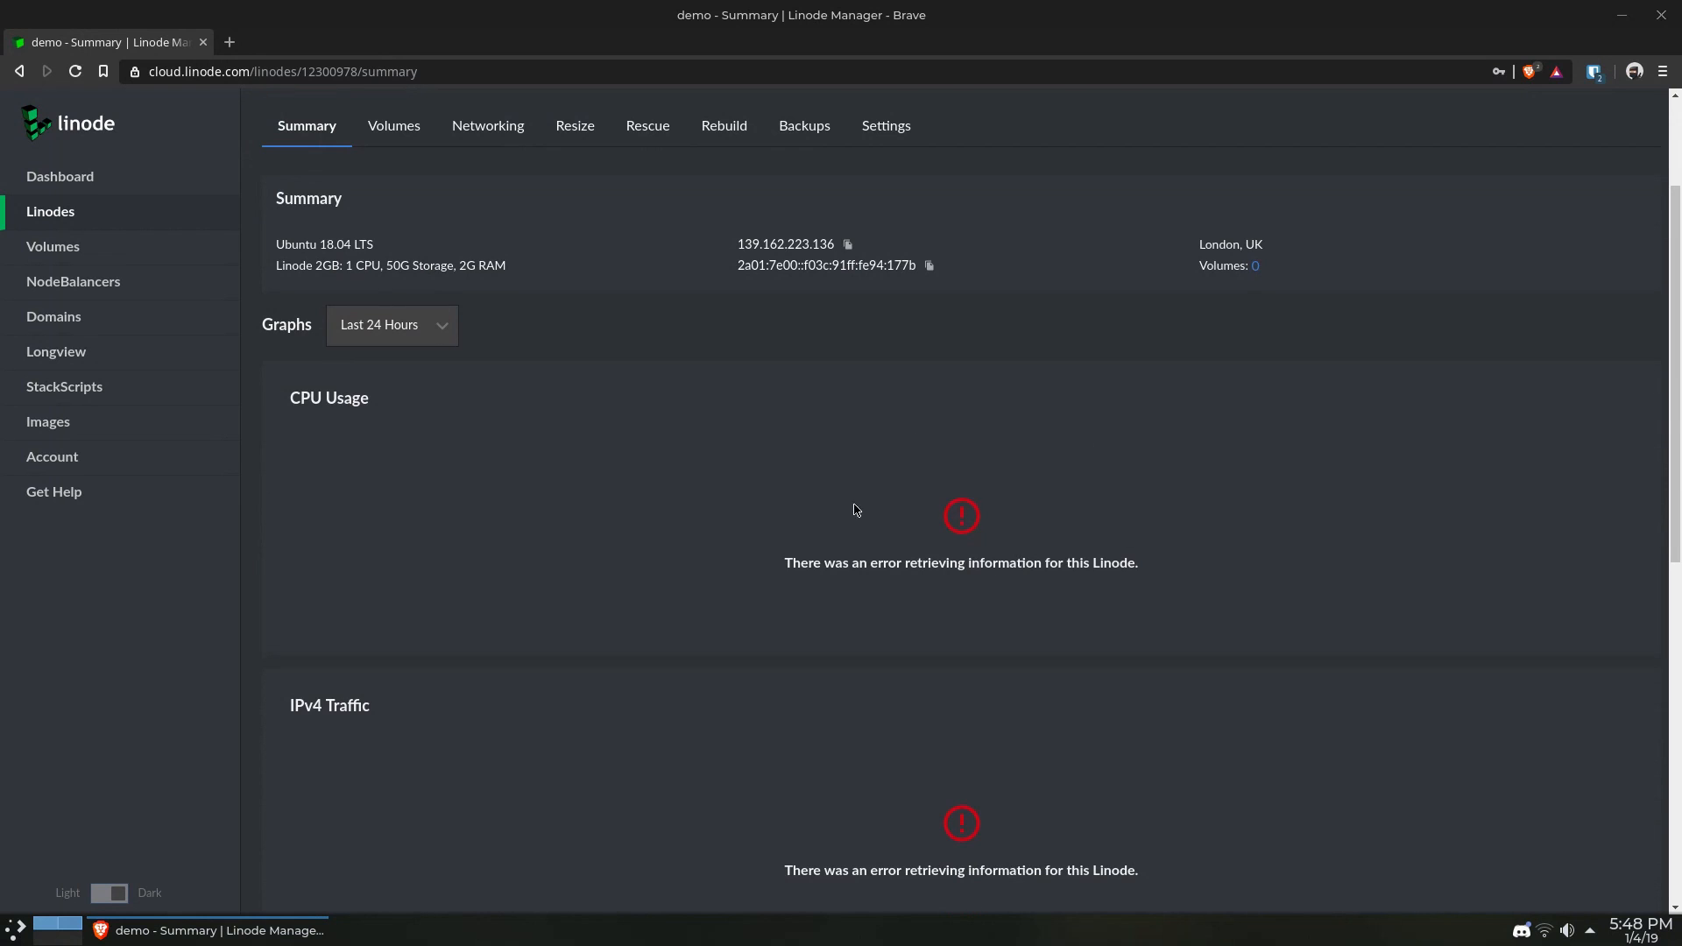
{"action": "scroll", "scroll_direction": "down", "scroll_amount": 3}
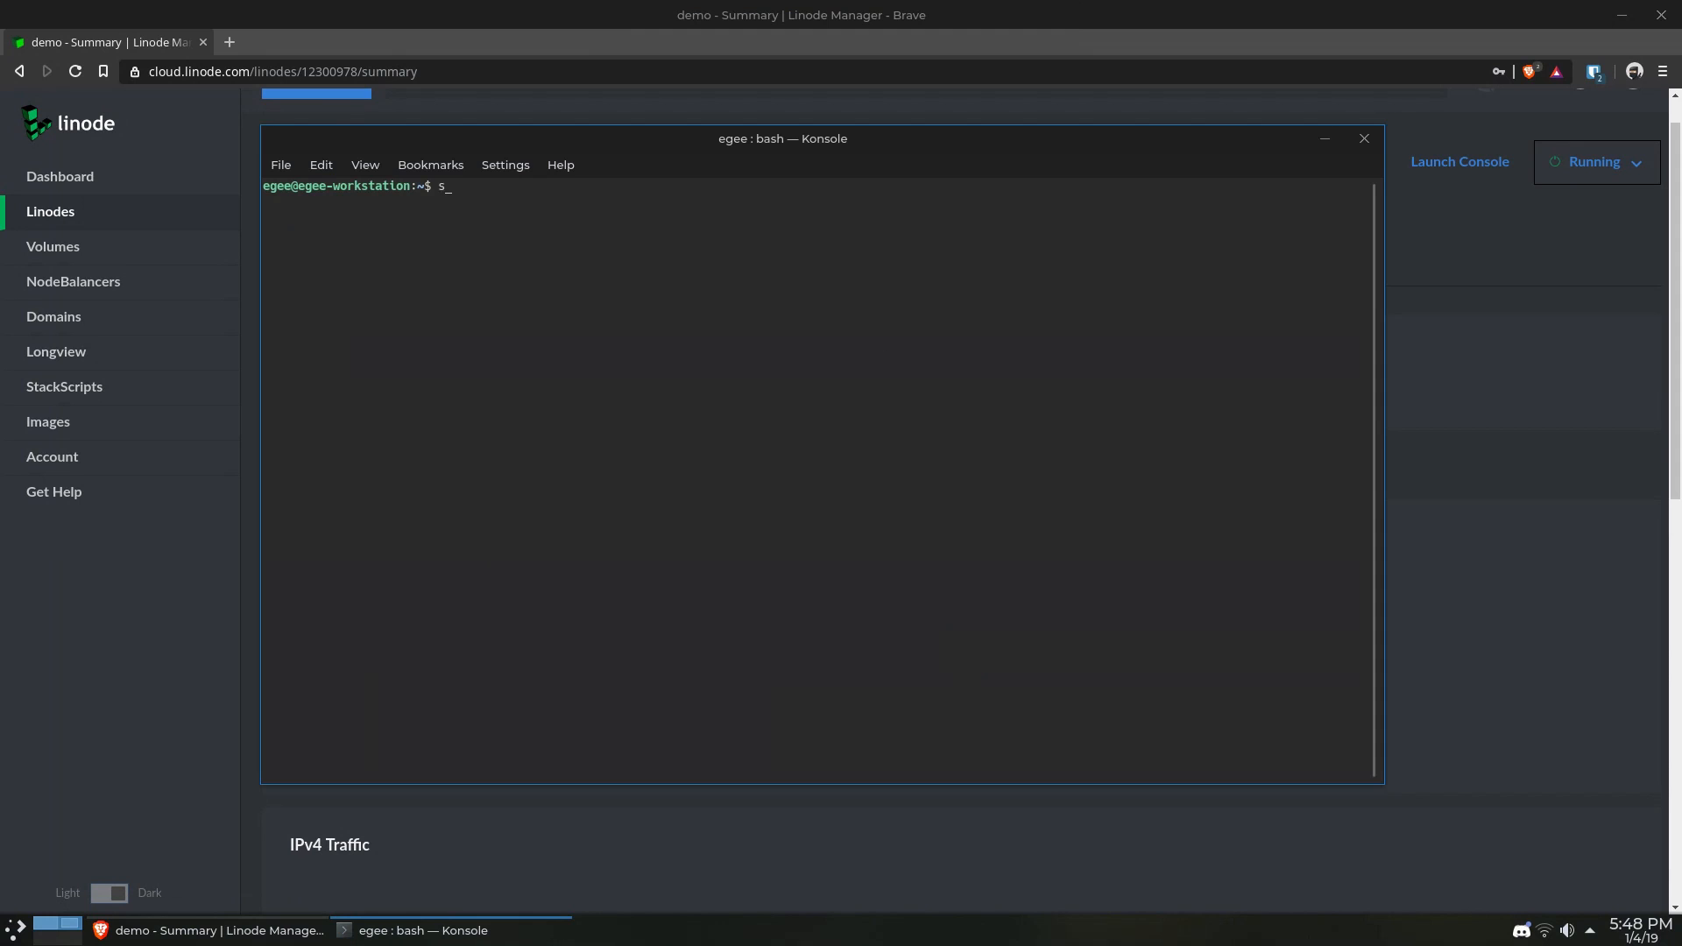
- SSH as root to 139.162.223.136 and accept the host fingerprint
{"action": "type", "text": "sh root@139.162.223.136"}
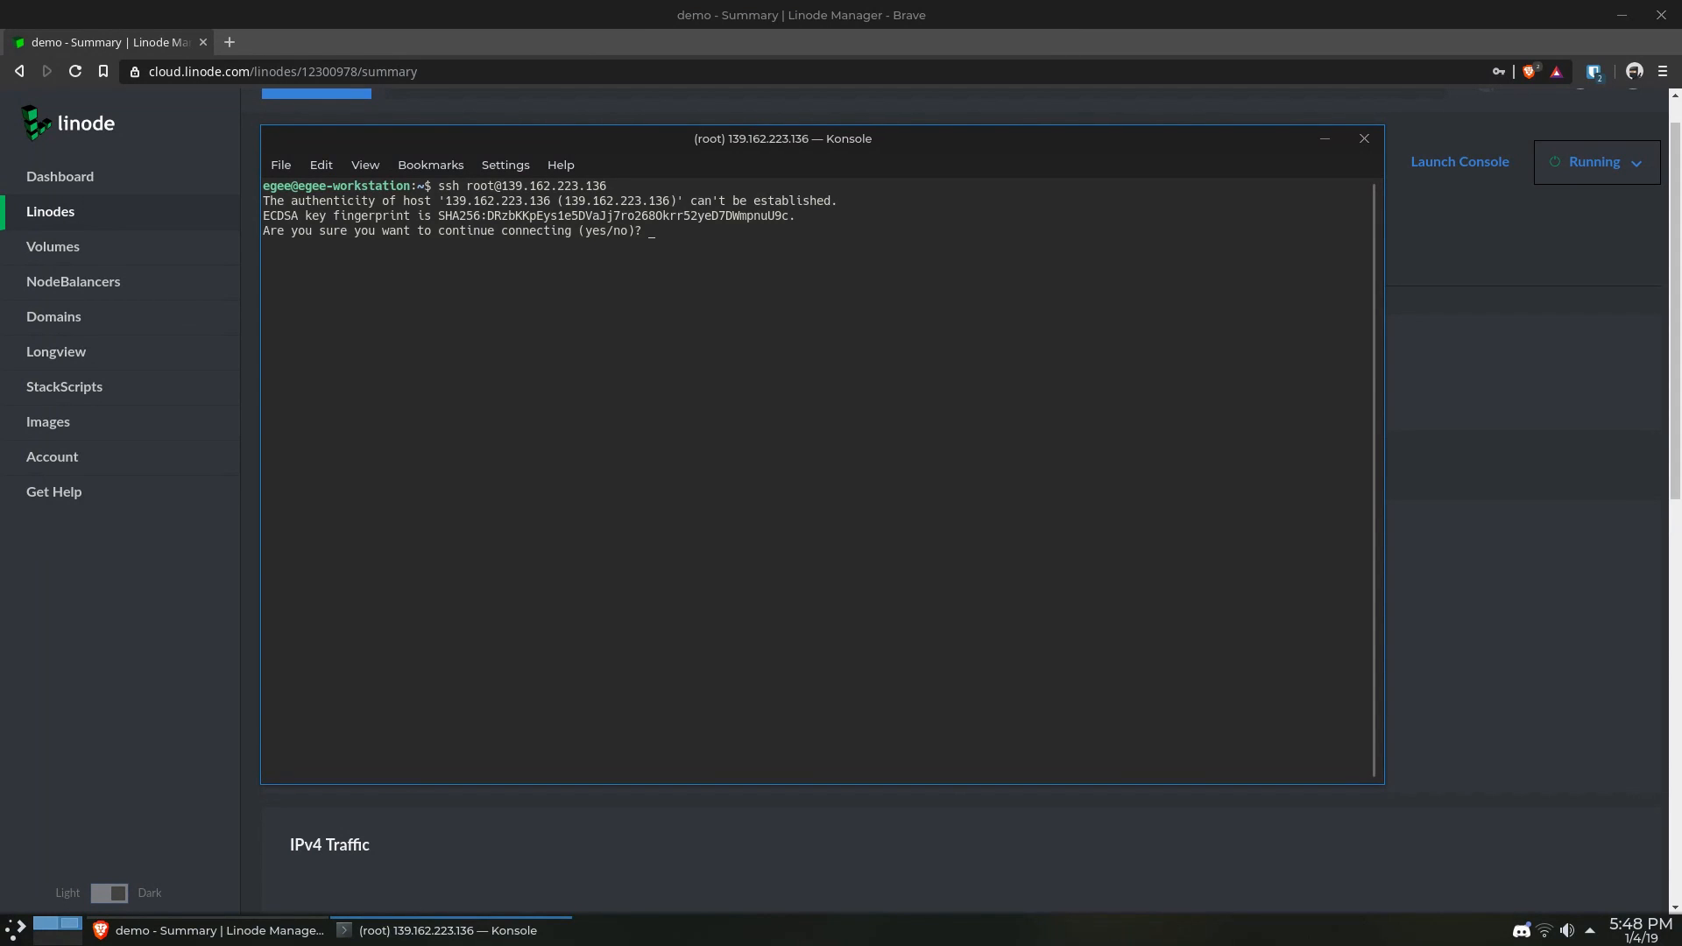
{"action": "type", "text": "yes"}
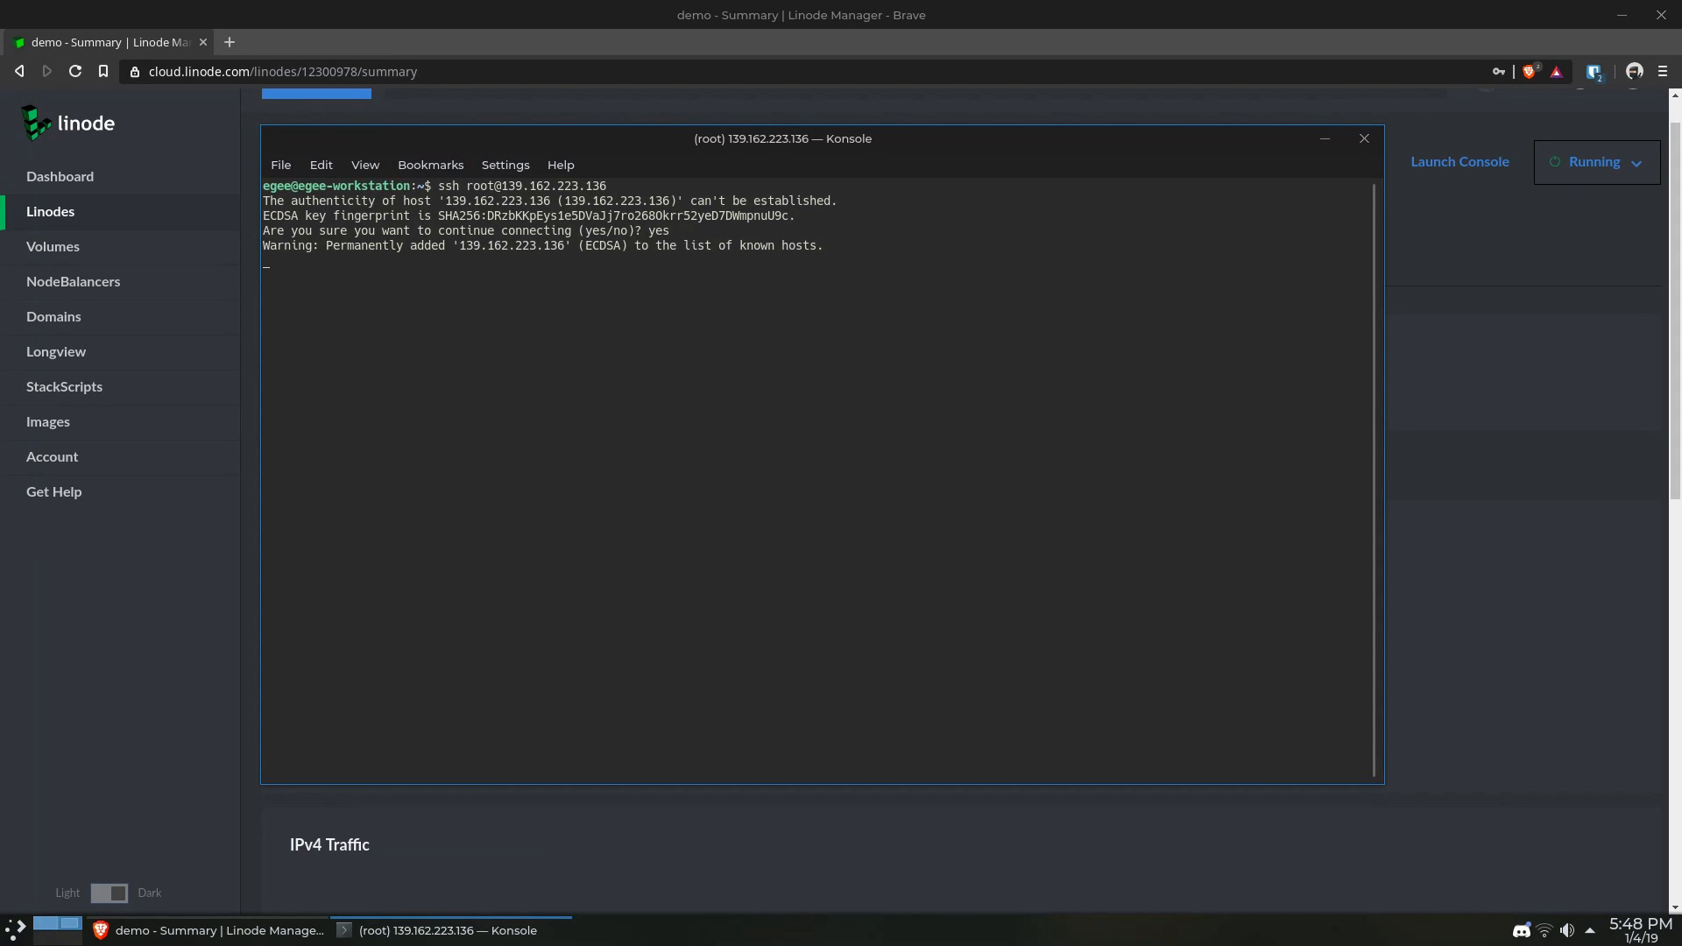
{"action": "key", "text": "Return"}
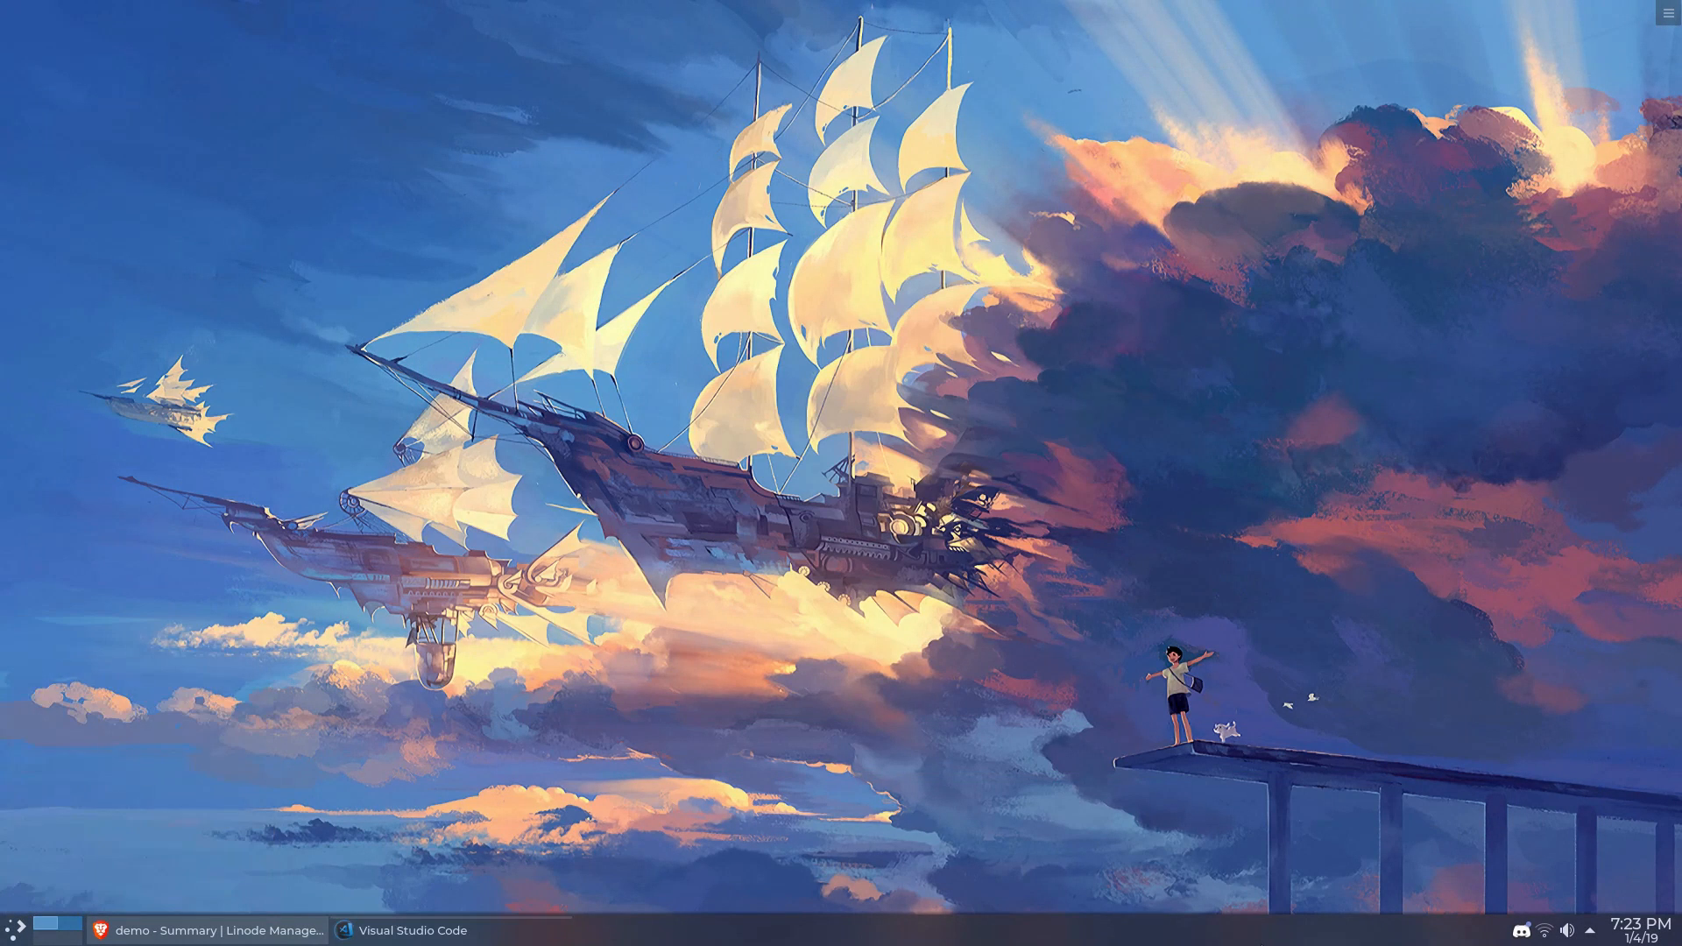
- Bring Visual Studio Code forward, showing the linode-ansible demo.yml playbook
{"action": "left_click", "coordinate": [403, 931]}
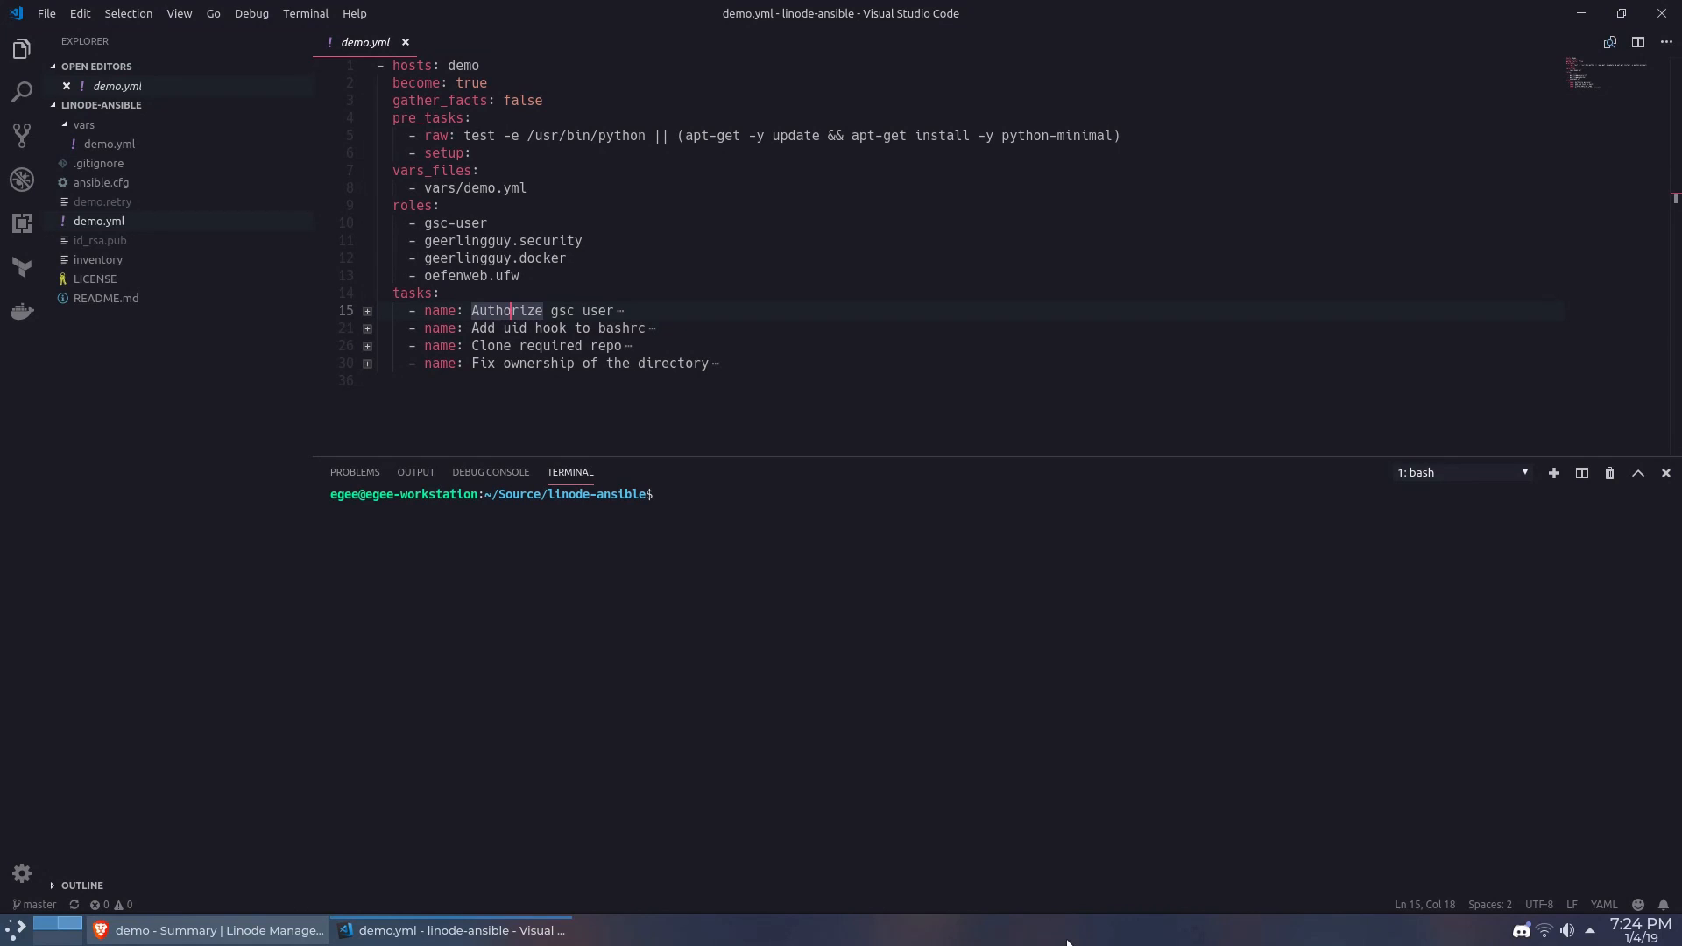
{"action": "mouse_move", "coordinate": [603, 58]}
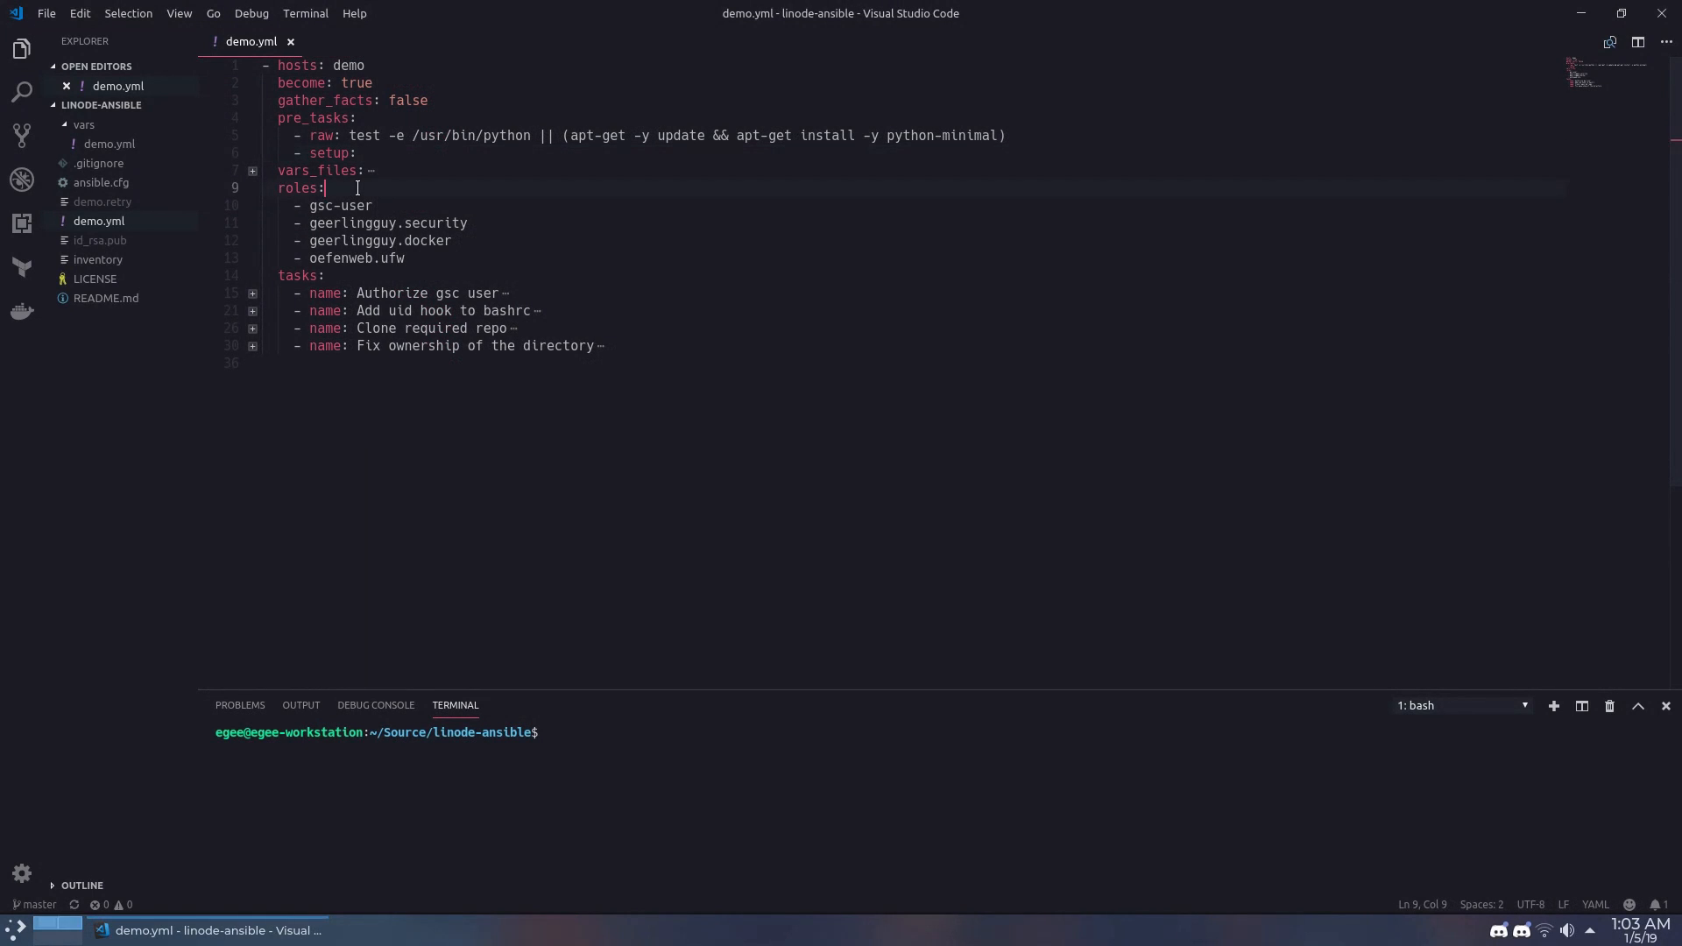
{"action": "mouse_move", "coordinate": [462, 282]}
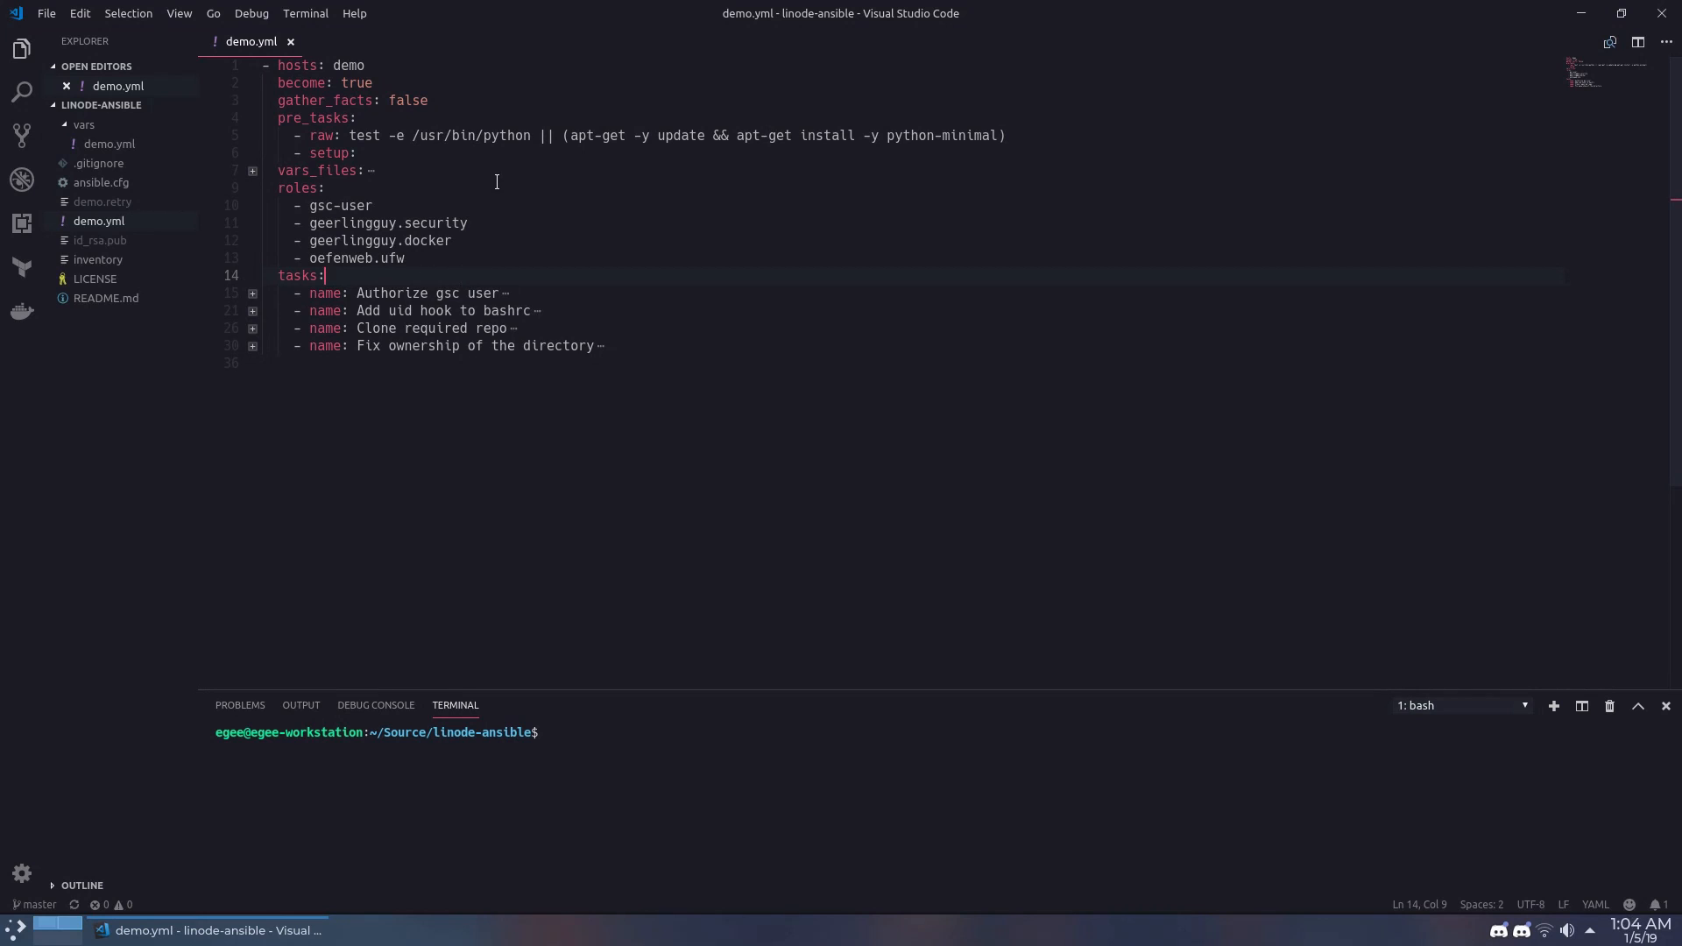
- Highlight the geerlingguy.docker and oefenweb.ufw role names in the playbook
{"action": "left_click", "coordinate": [325, 188]}
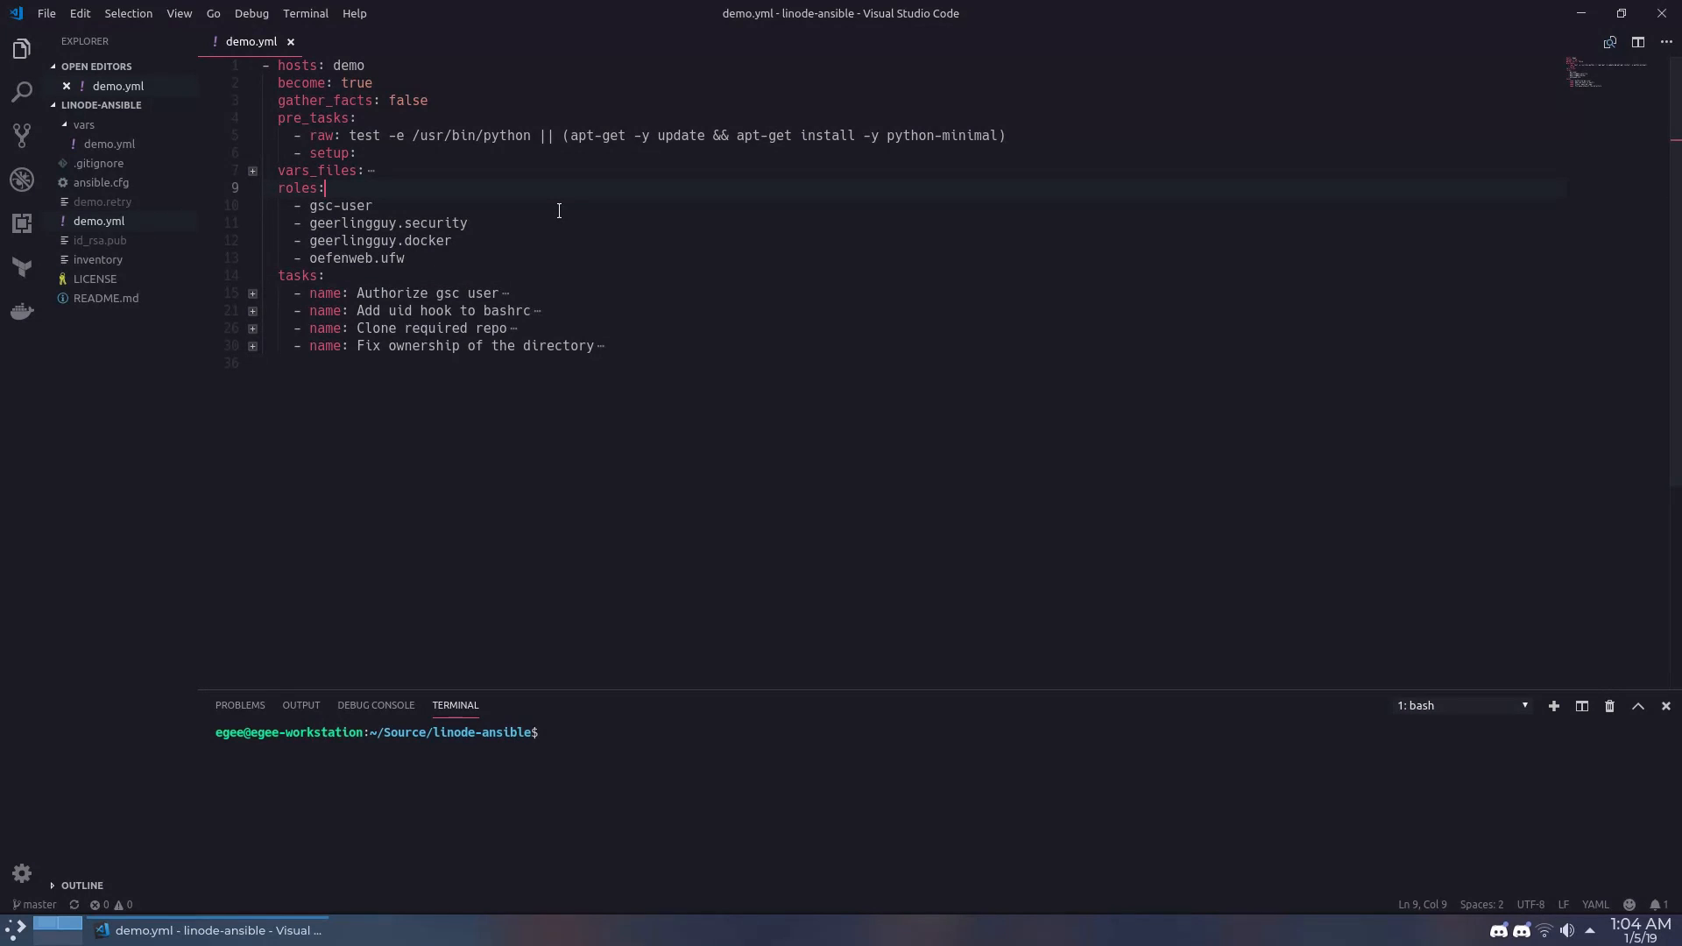
{"action": "double_click", "coordinate": [339, 205]}
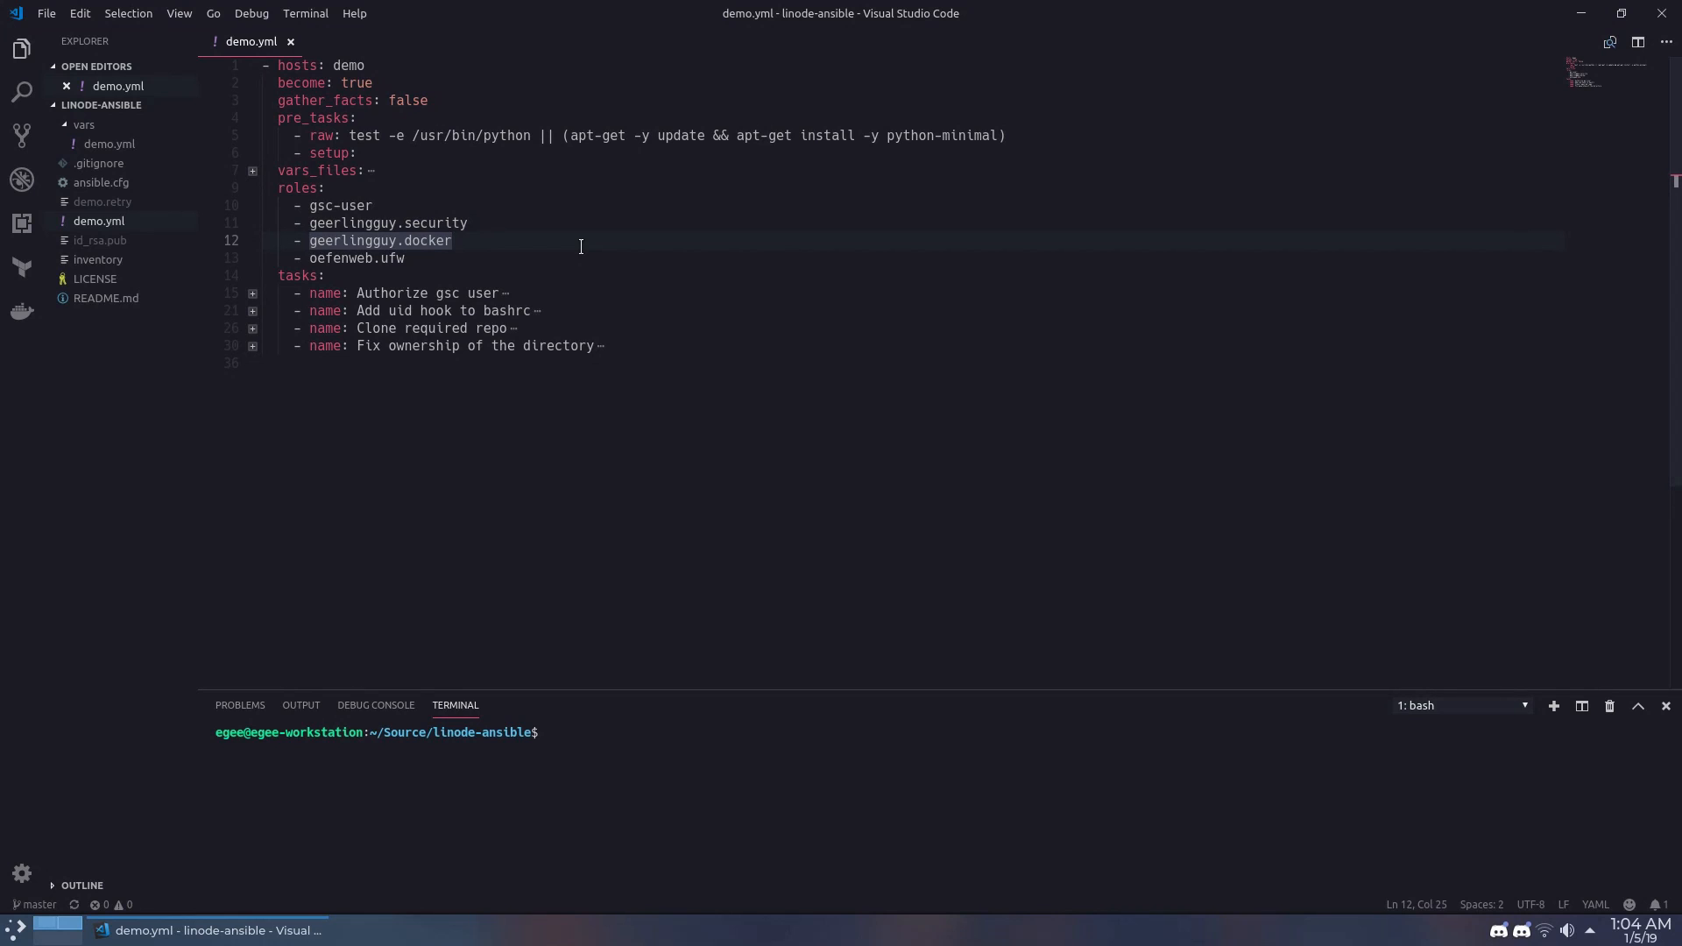
{"action": "left_click", "coordinate": [406, 257]}
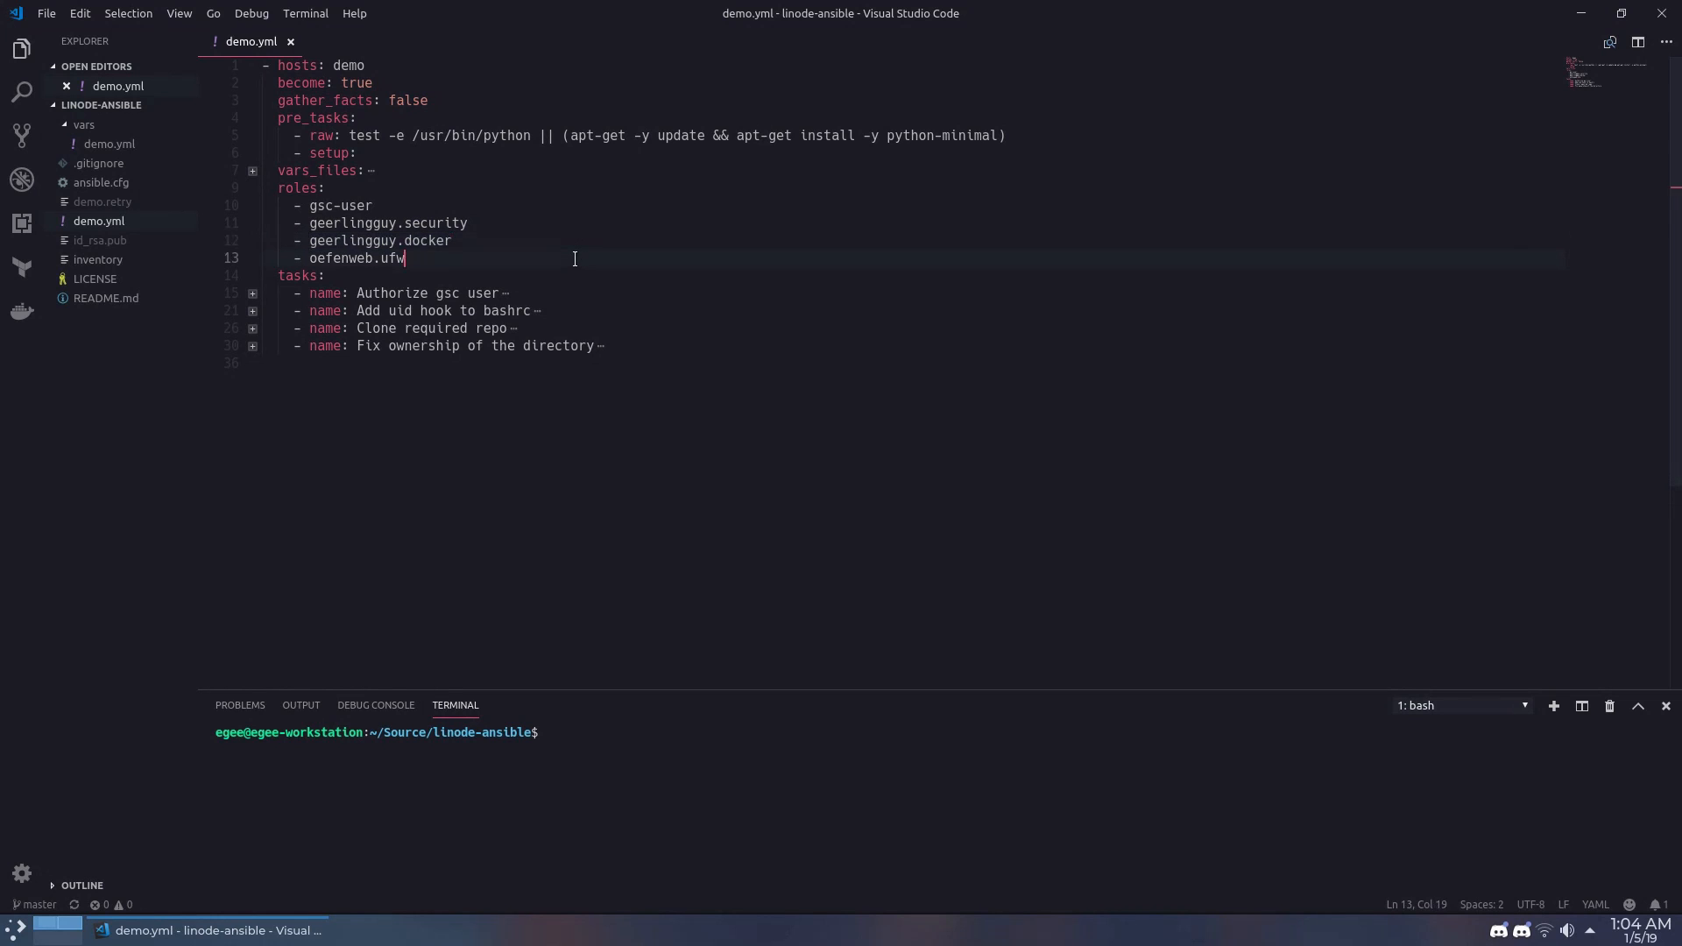
{"action": "double_click", "coordinate": [358, 258]}
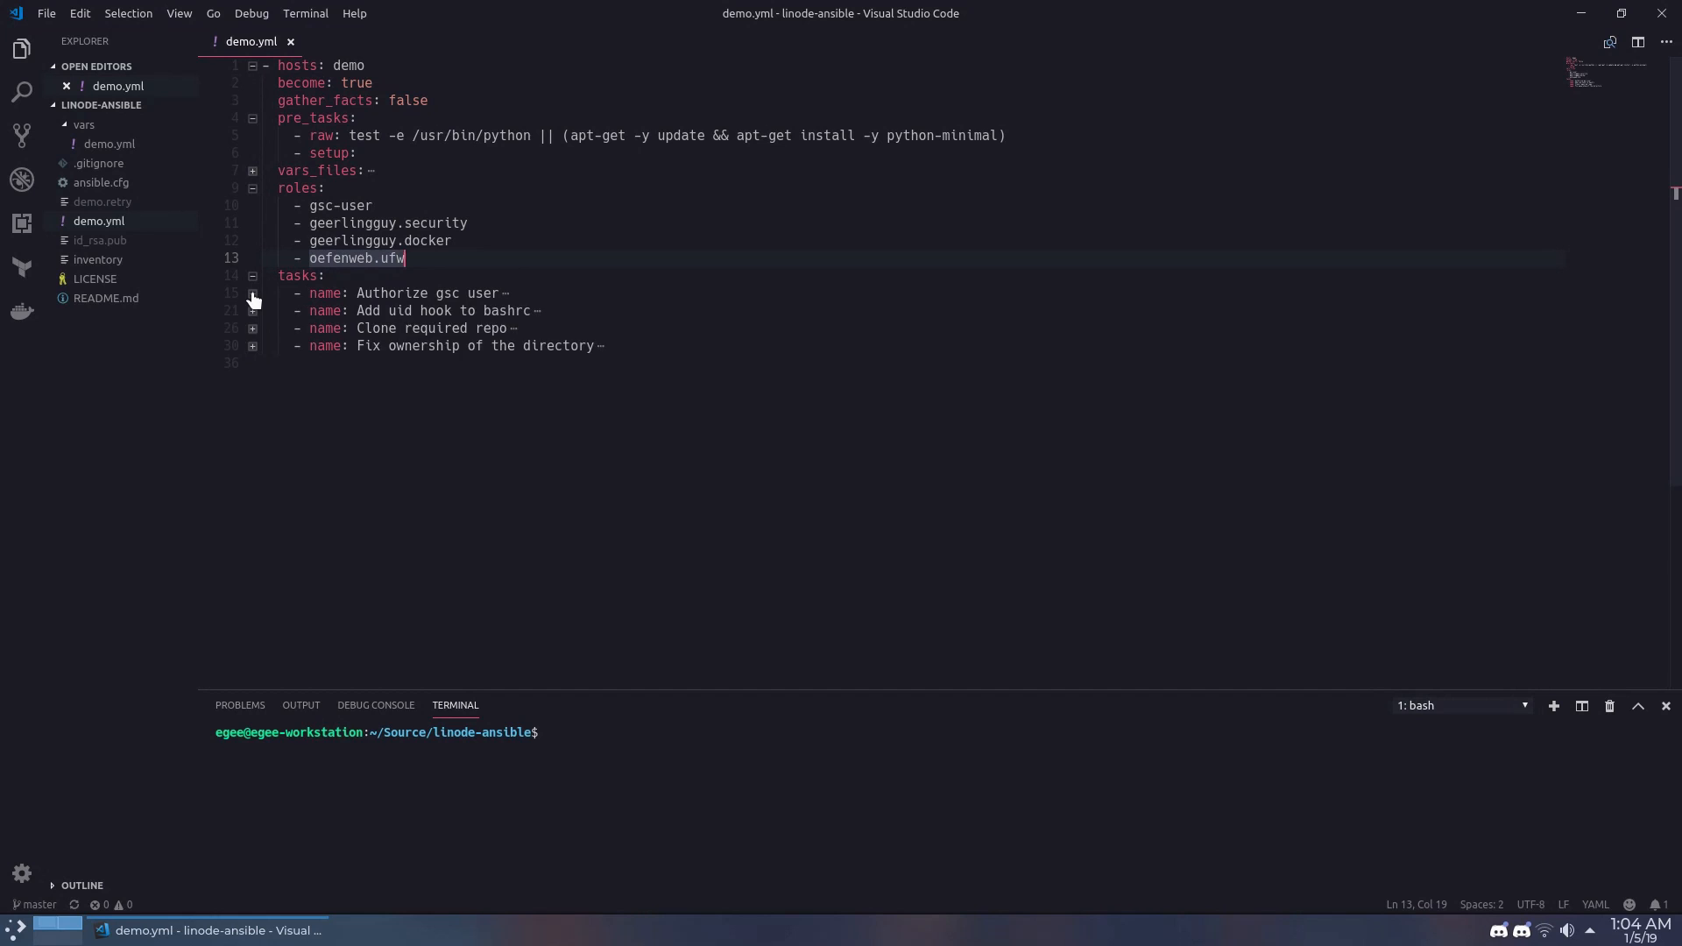
- Fold the gsc user, bashrc hook and clone tasks, leaving Fix ownership expanded
{"action": "left_click", "coordinate": [252, 293]}
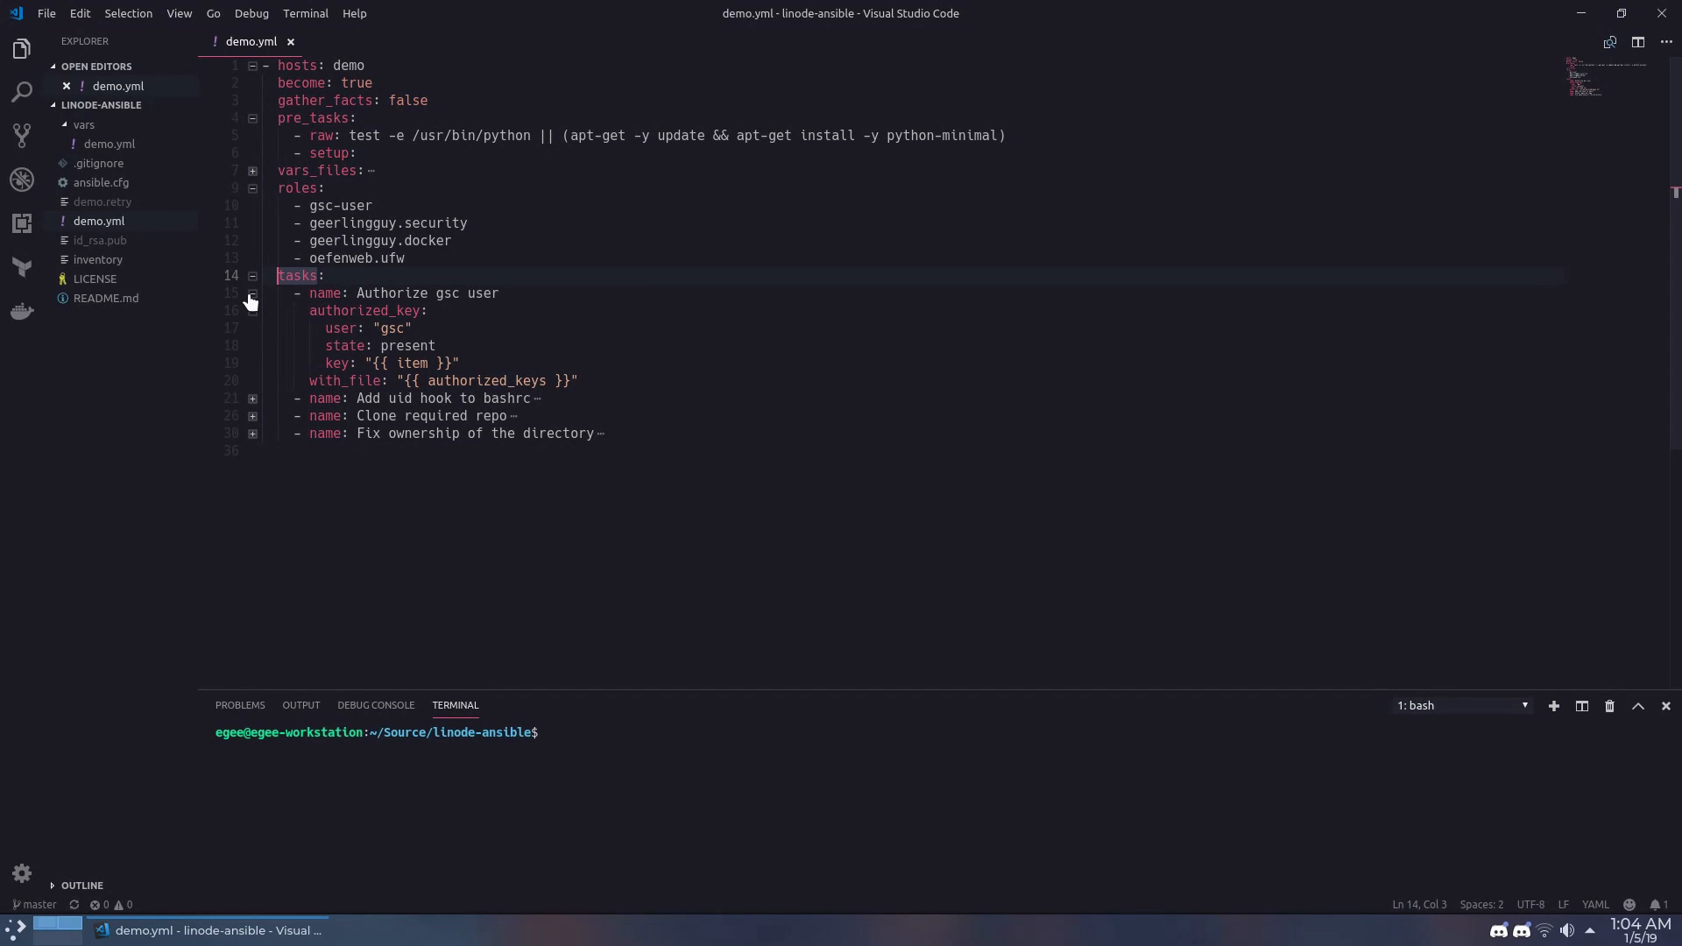
{"action": "left_click", "coordinate": [252, 293]}
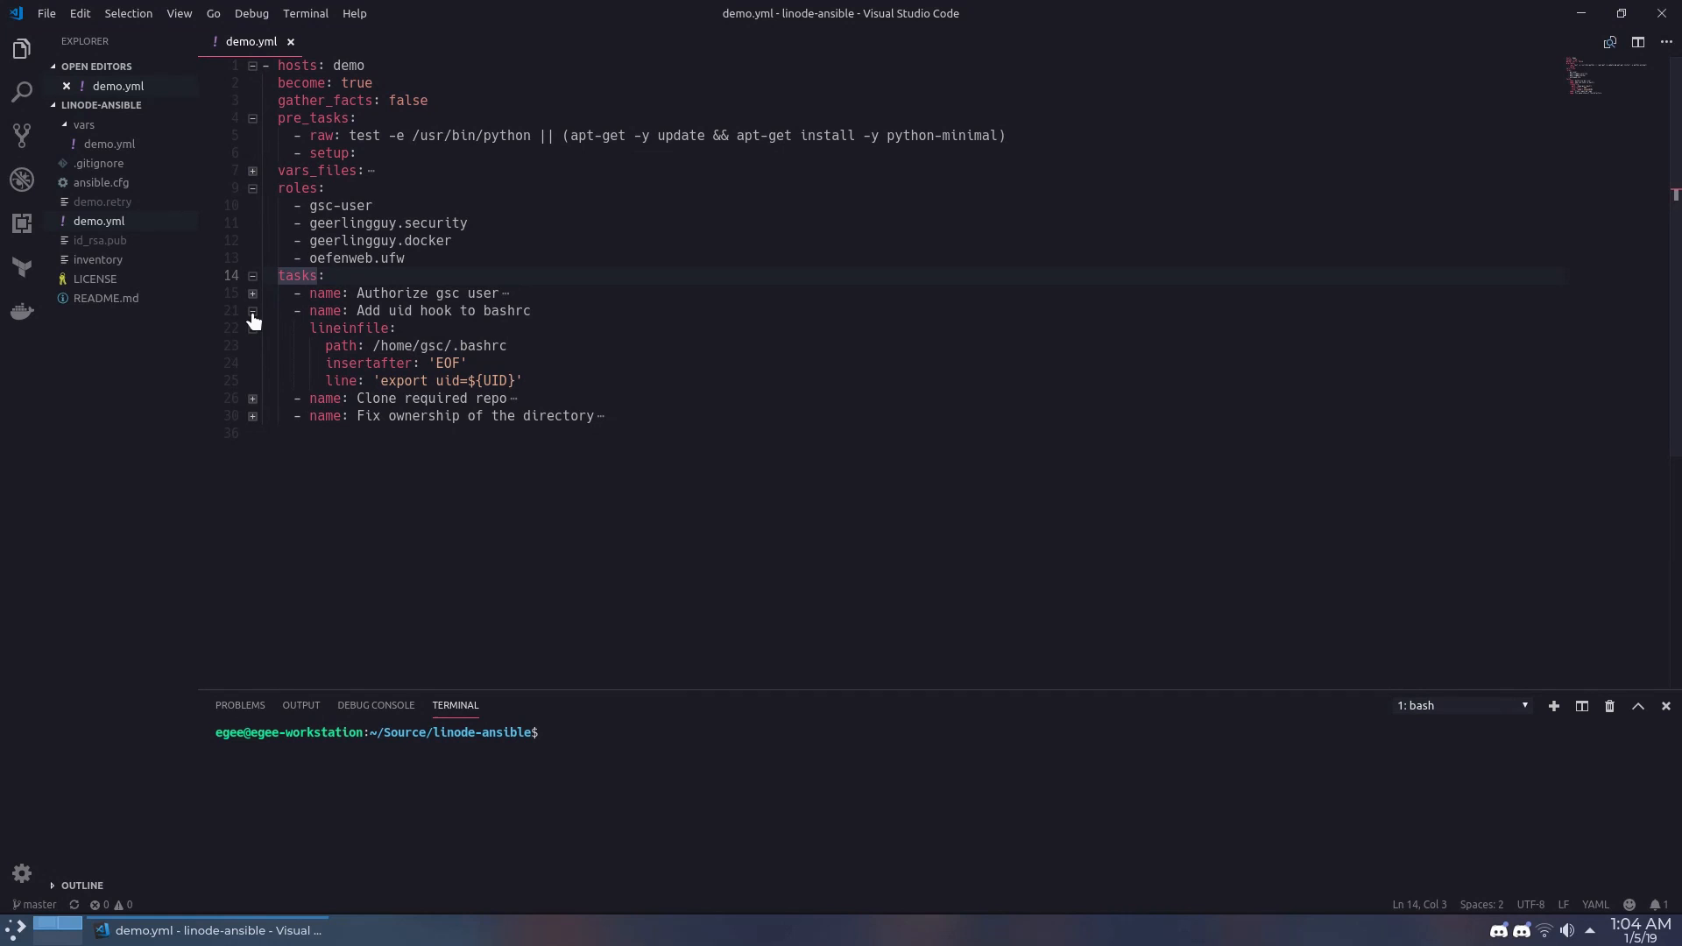
{"action": "left_click", "coordinate": [252, 311]}
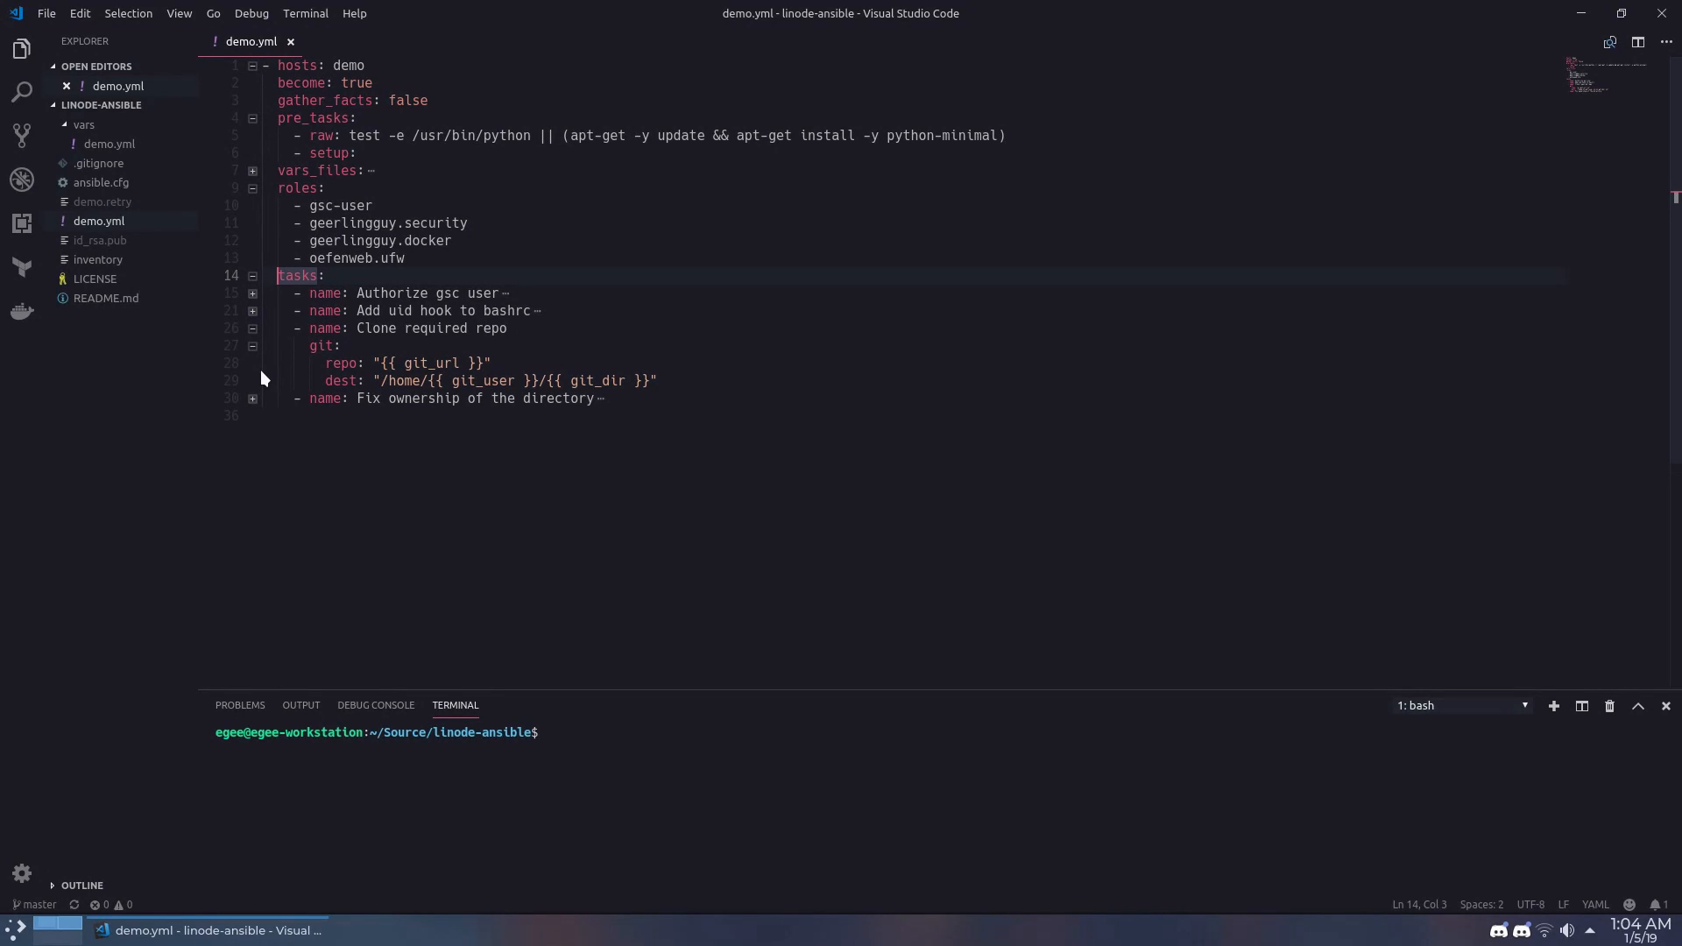
{"action": "left_click", "coordinate": [253, 328]}
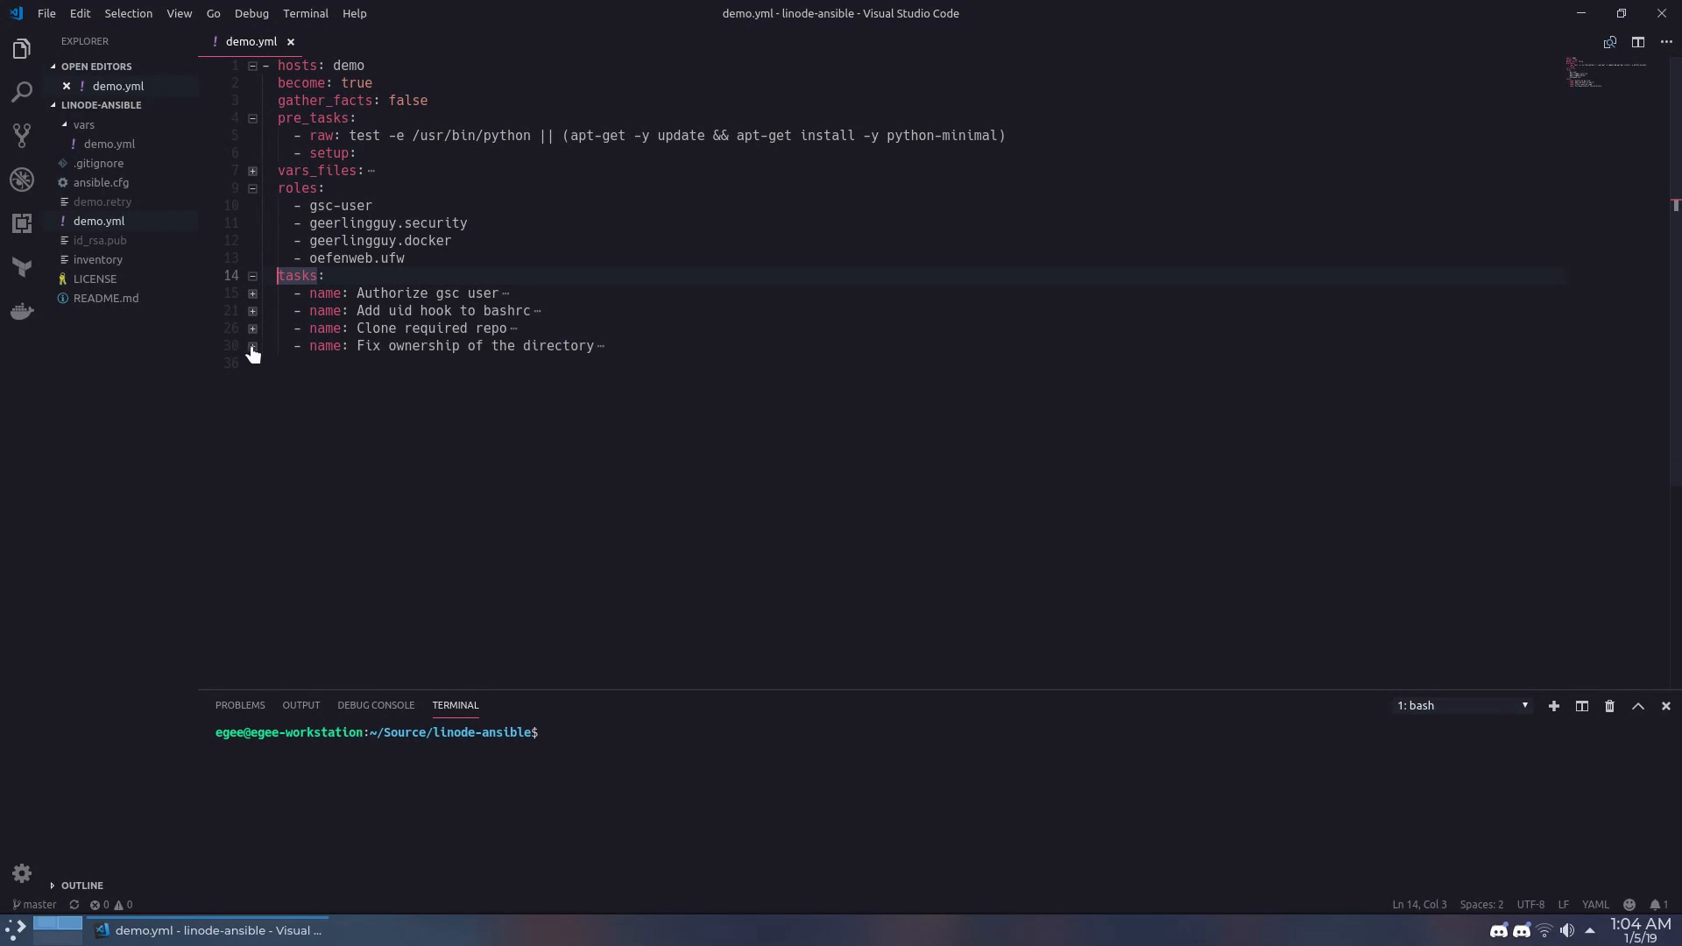
{"action": "left_click", "coordinate": [252, 345]}
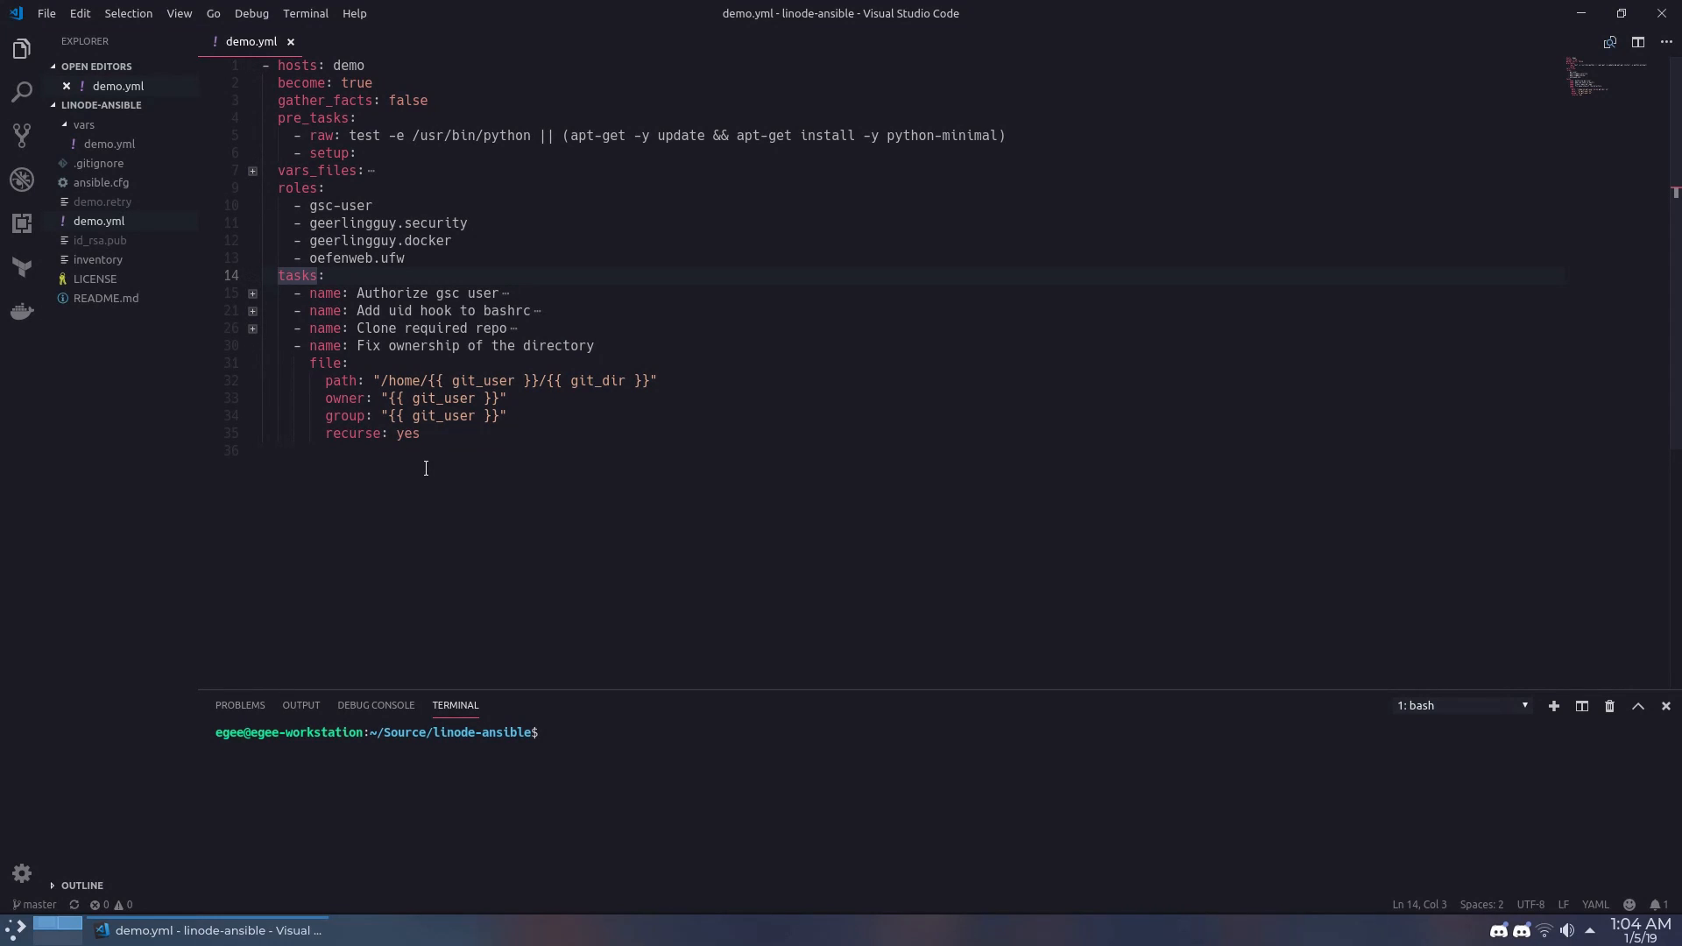
{"action": "mouse_move", "coordinate": [474, 449]}
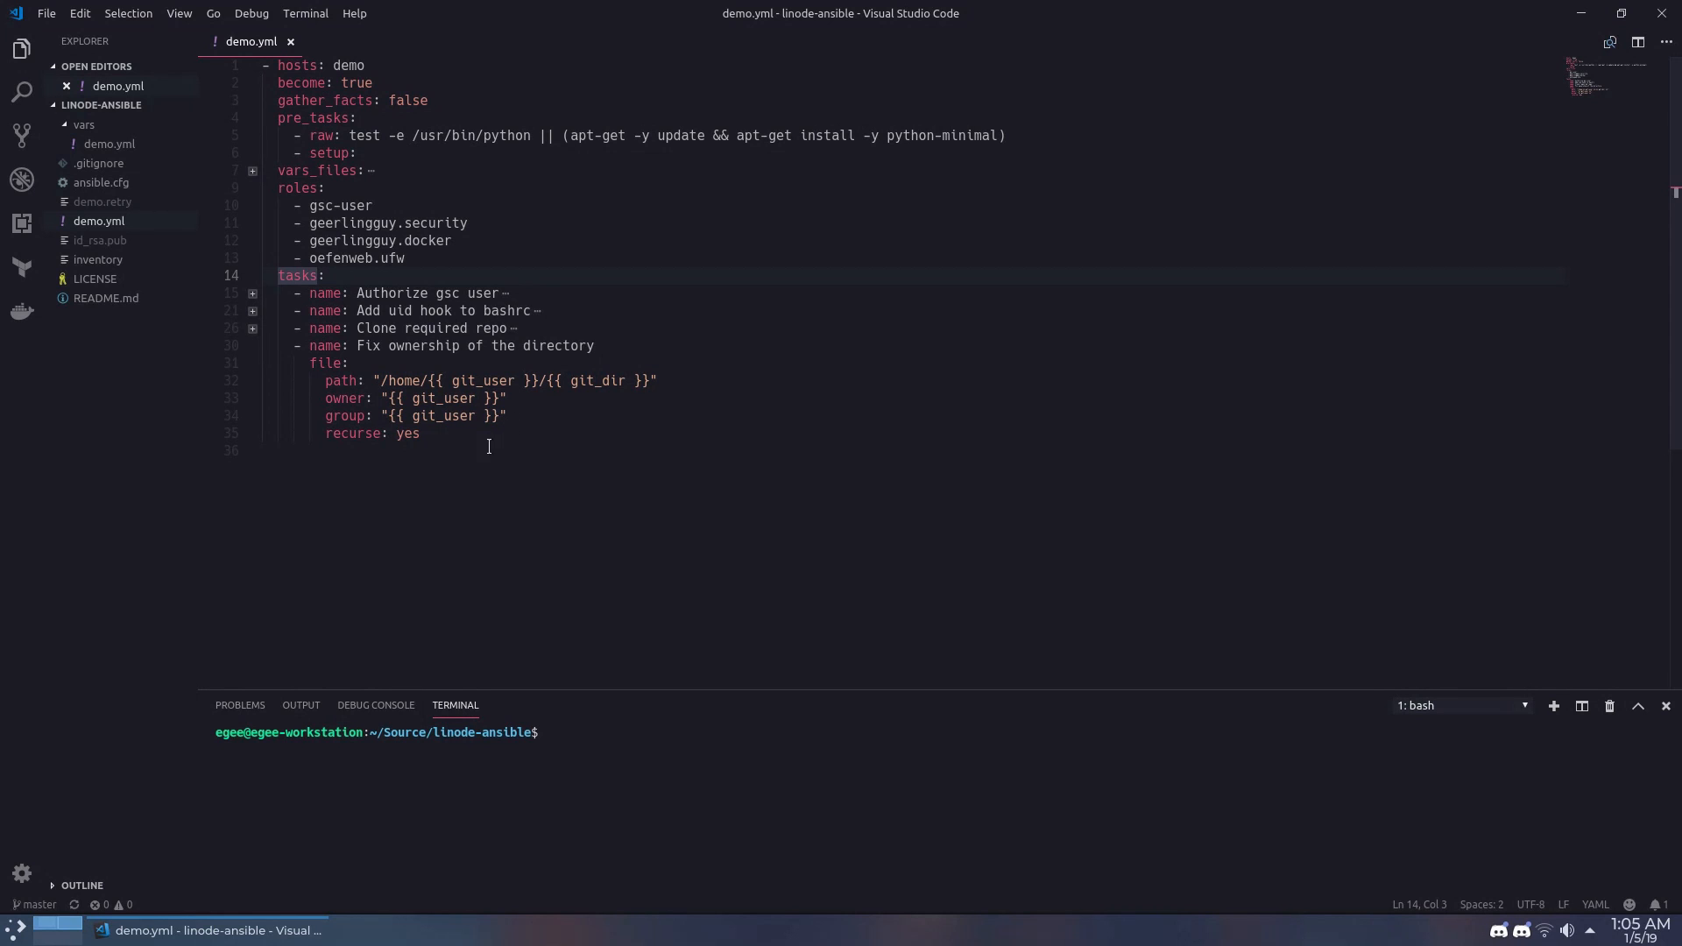
- Open vars/demo.yml beside the playbook and match git_user and git_url to their usages
{"action": "right_click", "coordinate": [99, 219]}
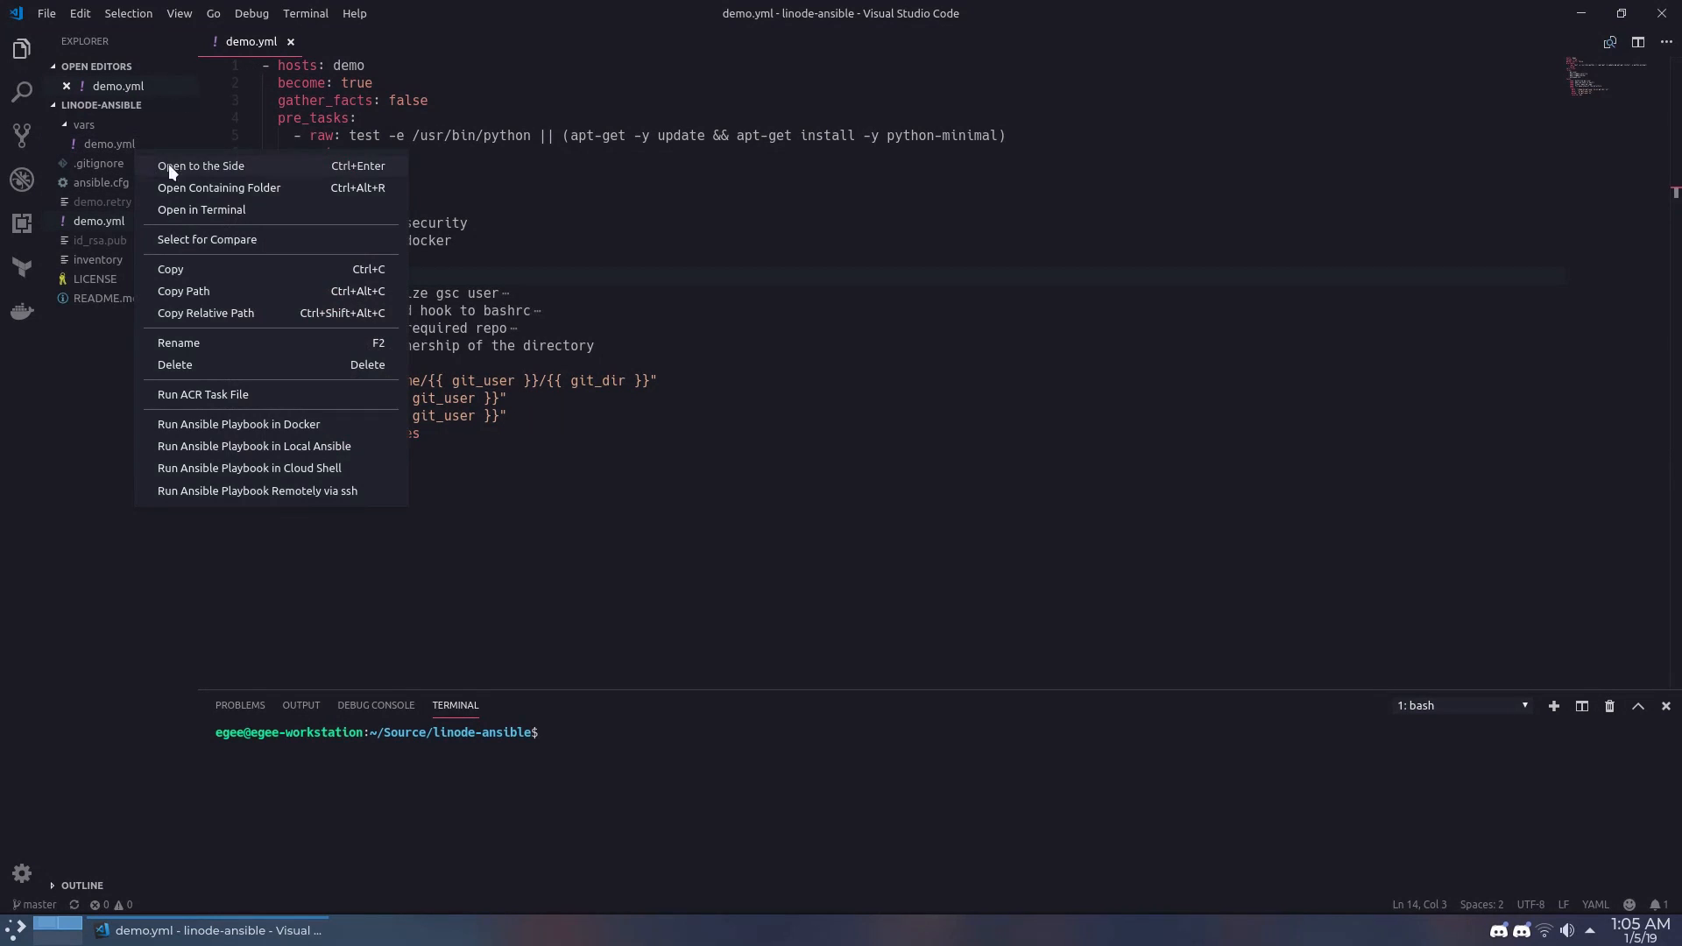
{"action": "left_click", "coordinate": [200, 166]}
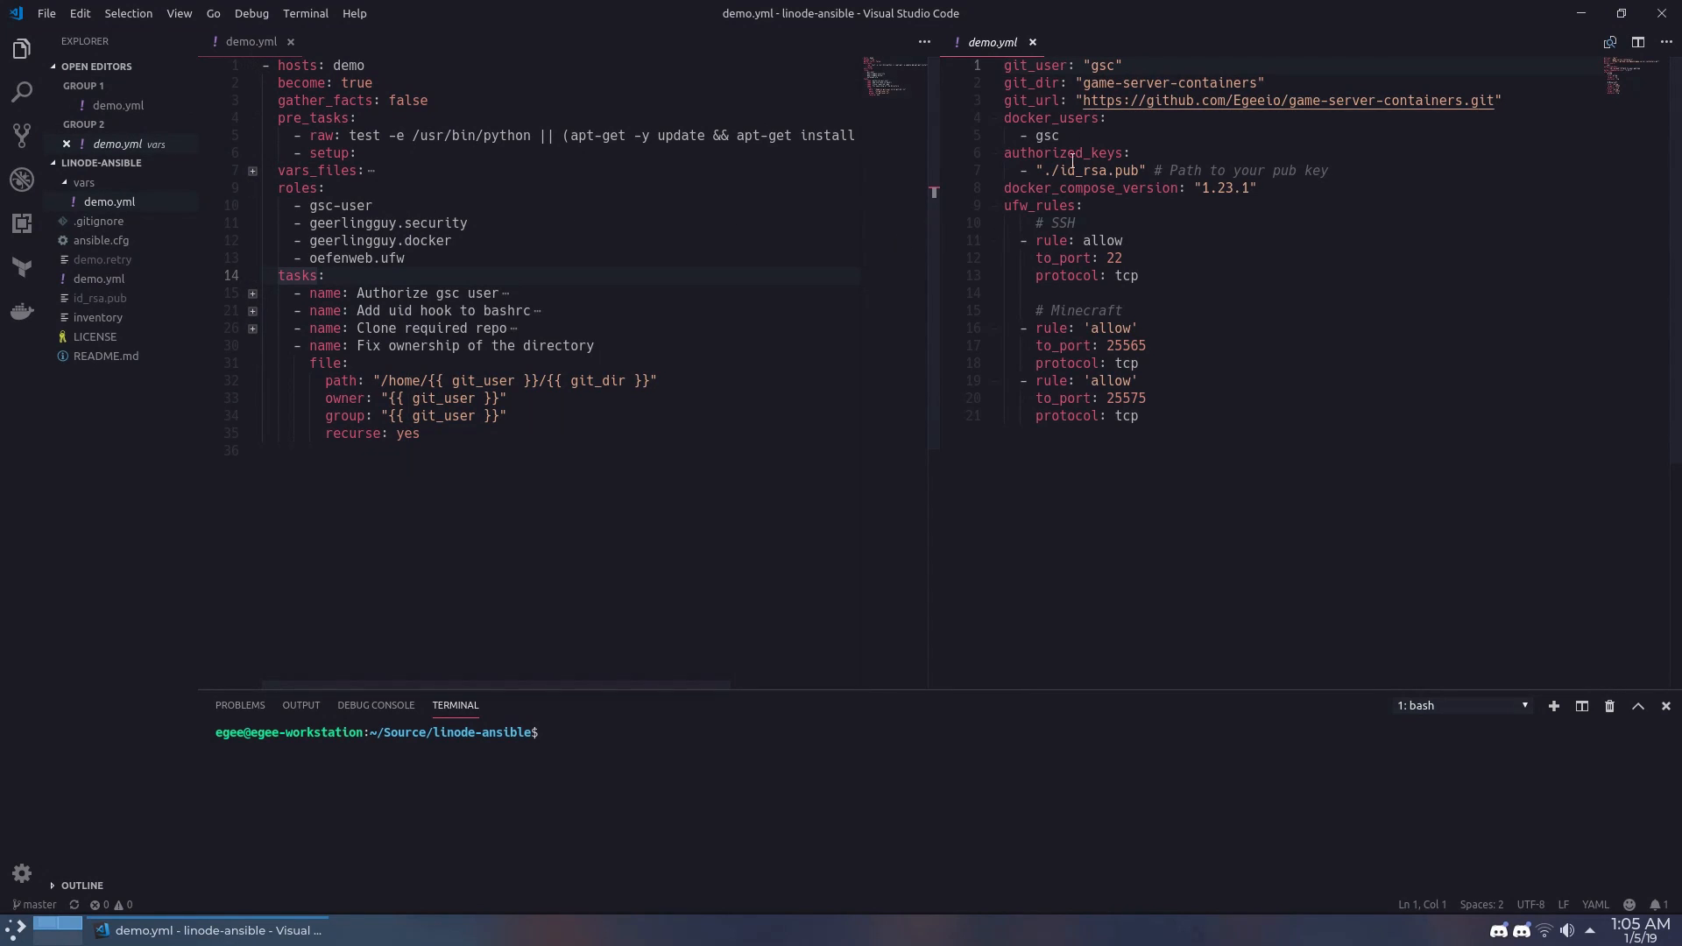
{"action": "double_click", "coordinate": [1034, 64]}
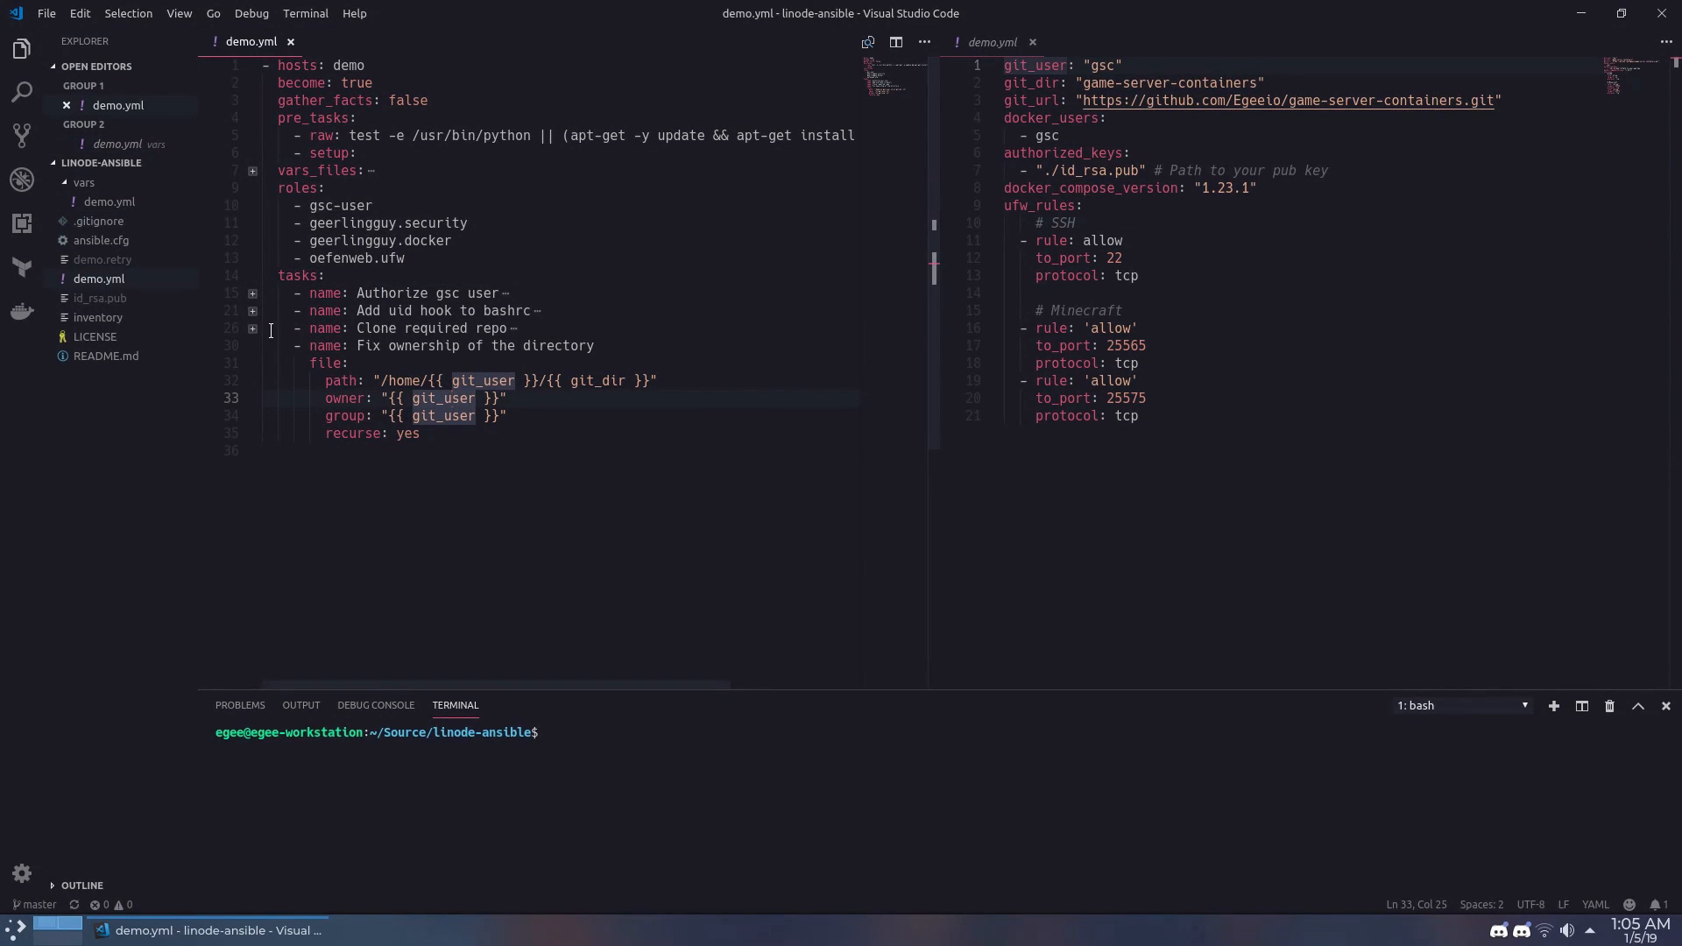
{"action": "left_click", "coordinate": [252, 329]}
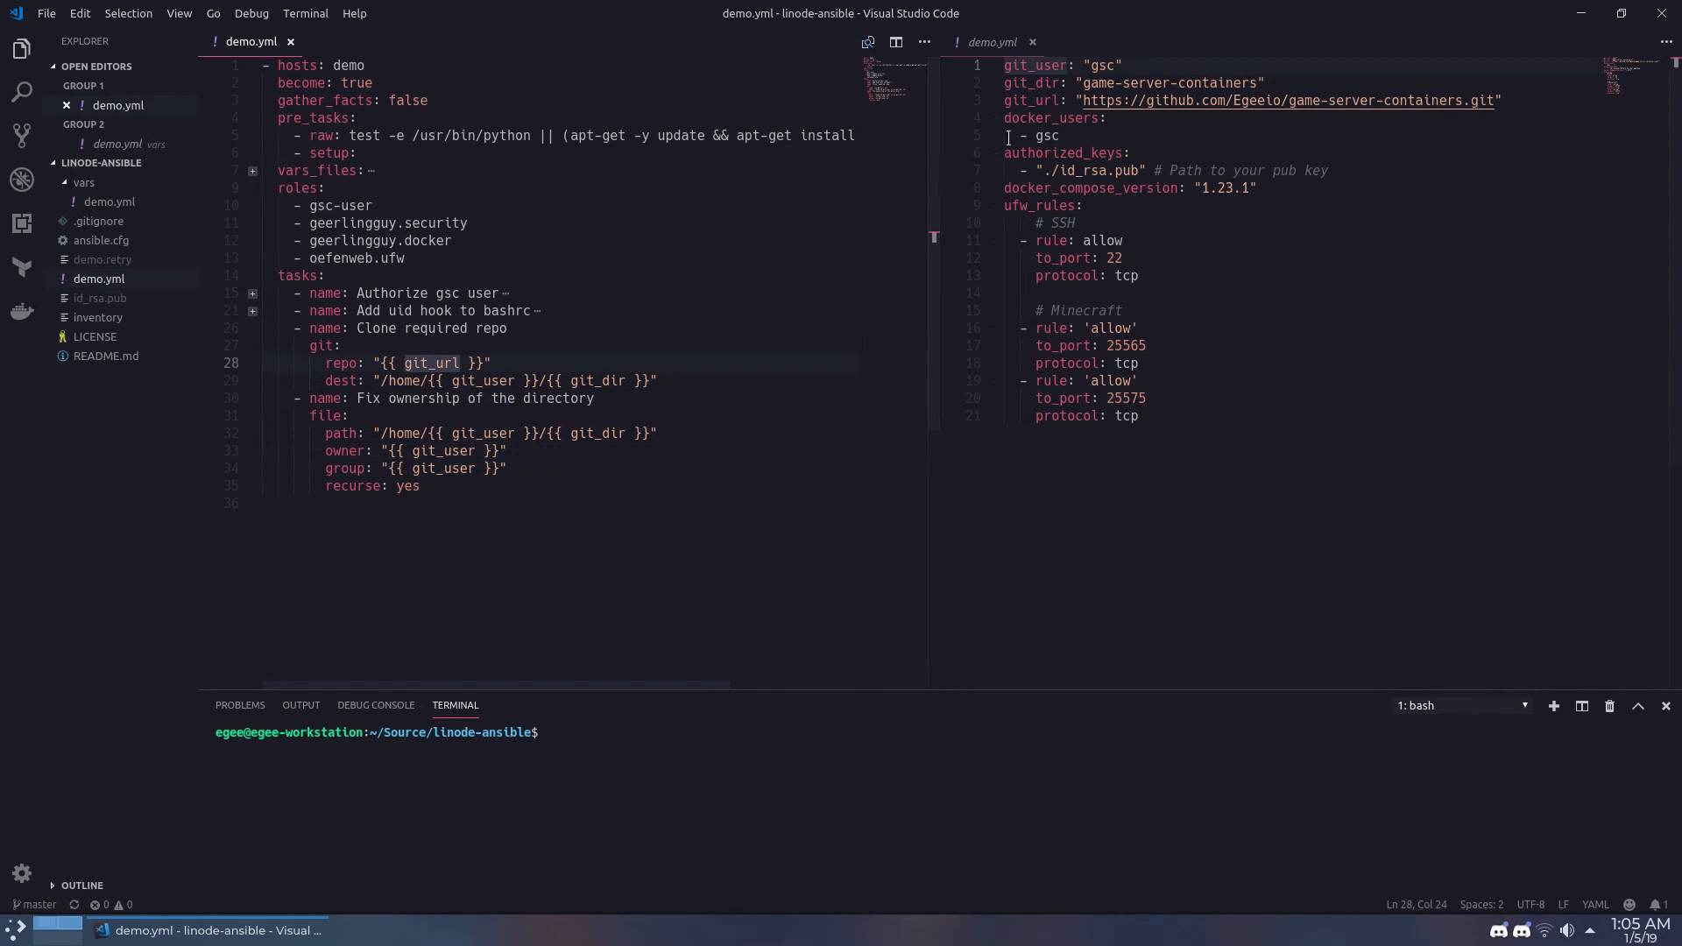
{"action": "double_click", "coordinate": [1030, 100]}
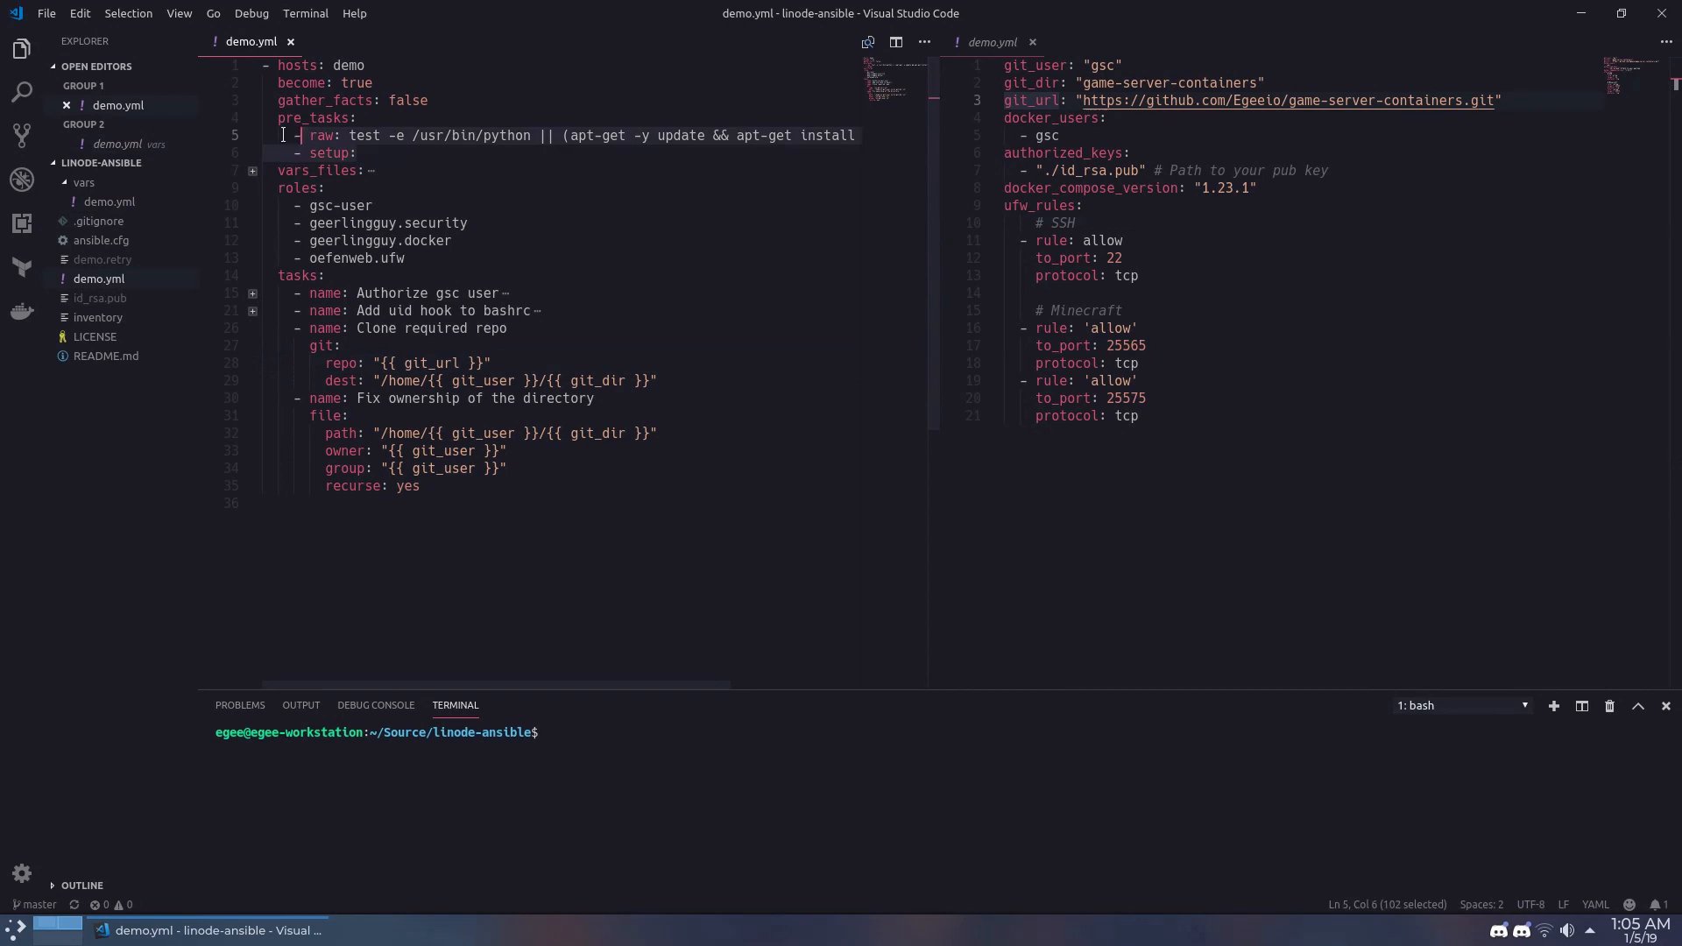
{"action": "left_click", "coordinate": [1033, 42]}
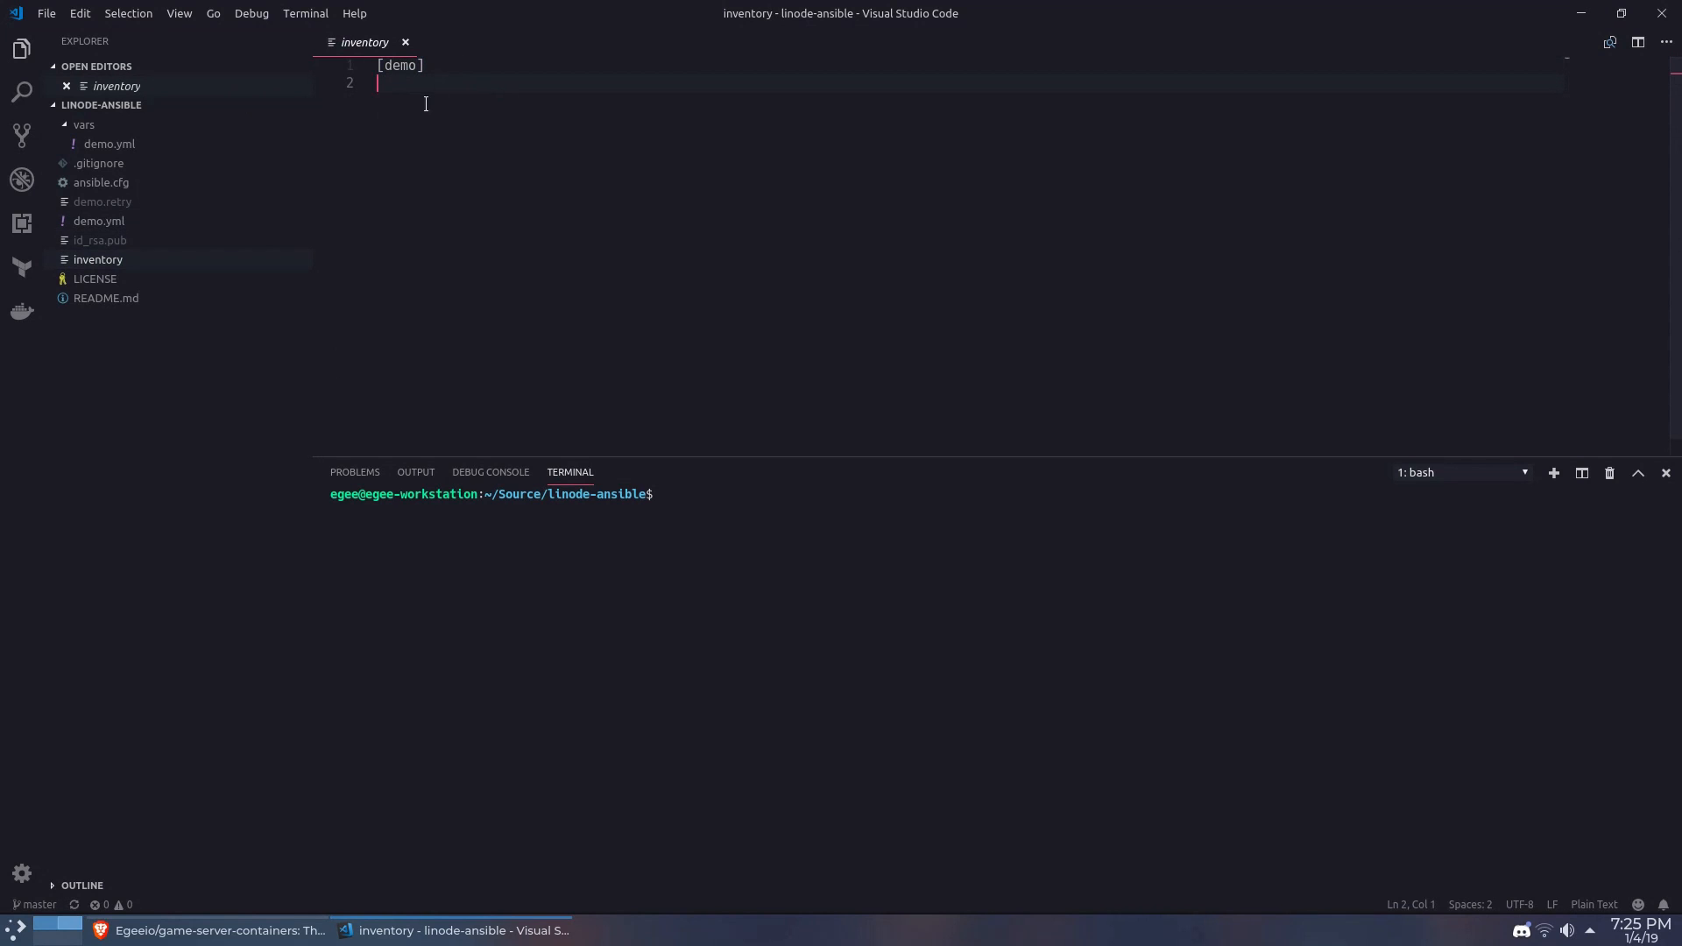
- Enter the server IP 139.162.223.136 on the line below [demo]
{"action": "type", "text": "139.162.223.136"}
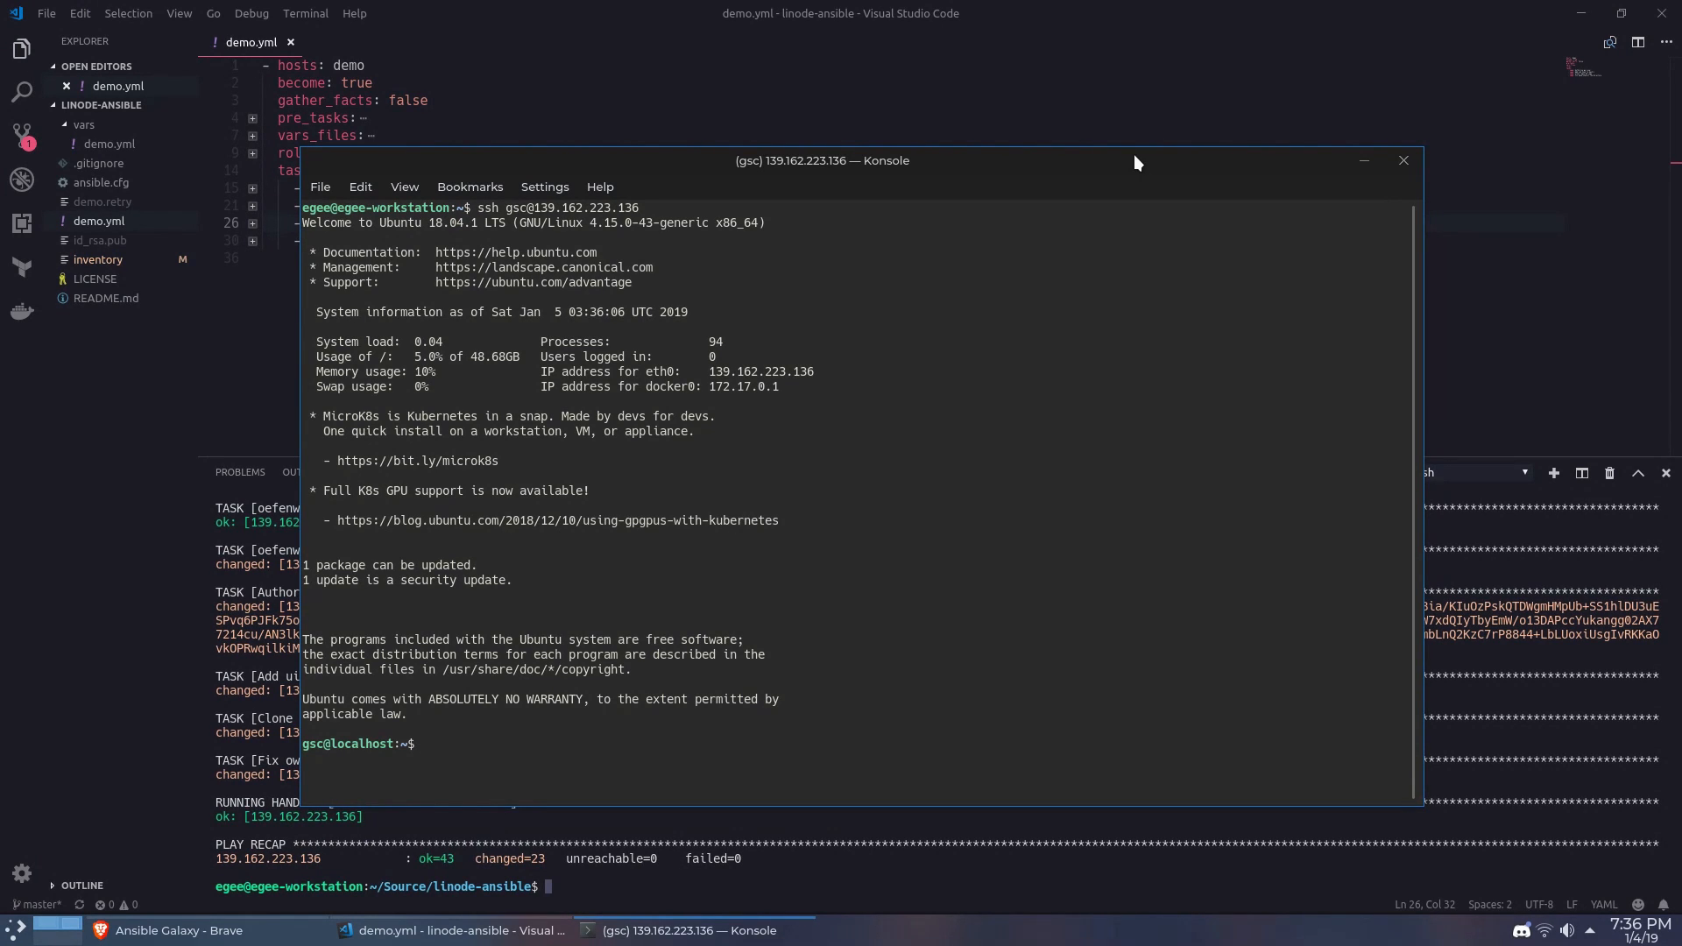
- List the remote files and move into game-server-containers/minecraft, starting a docker command
{"action": "type", "text": "ls"}
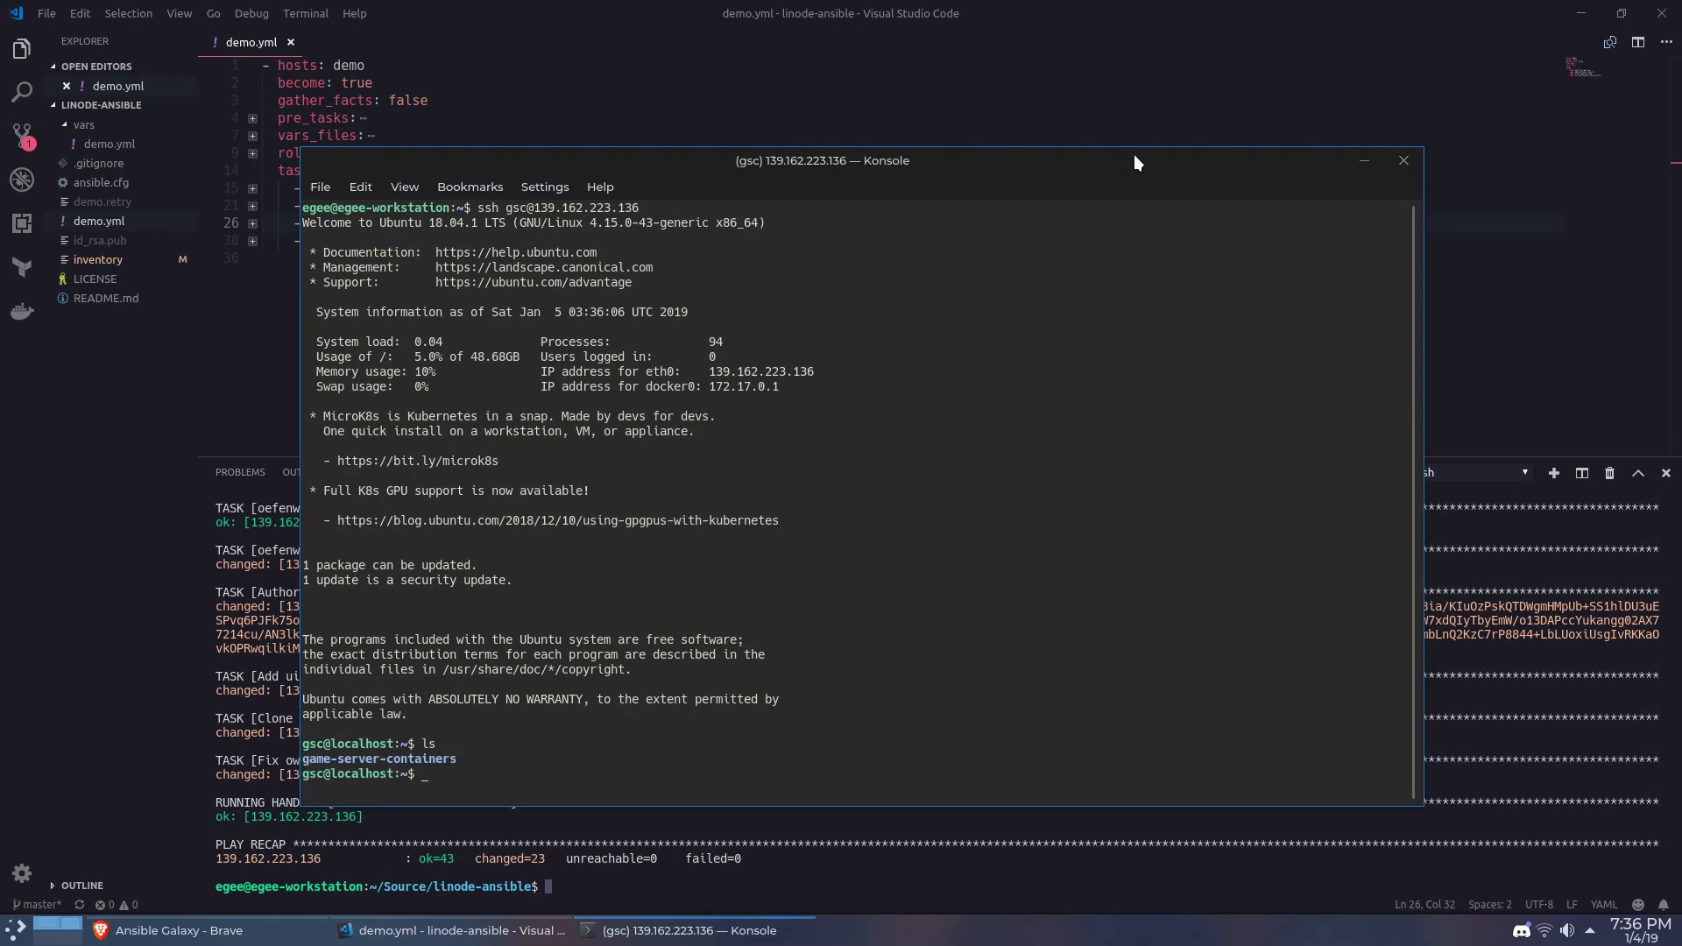
{"action": "type", "text": "cd game-server-containers/"}
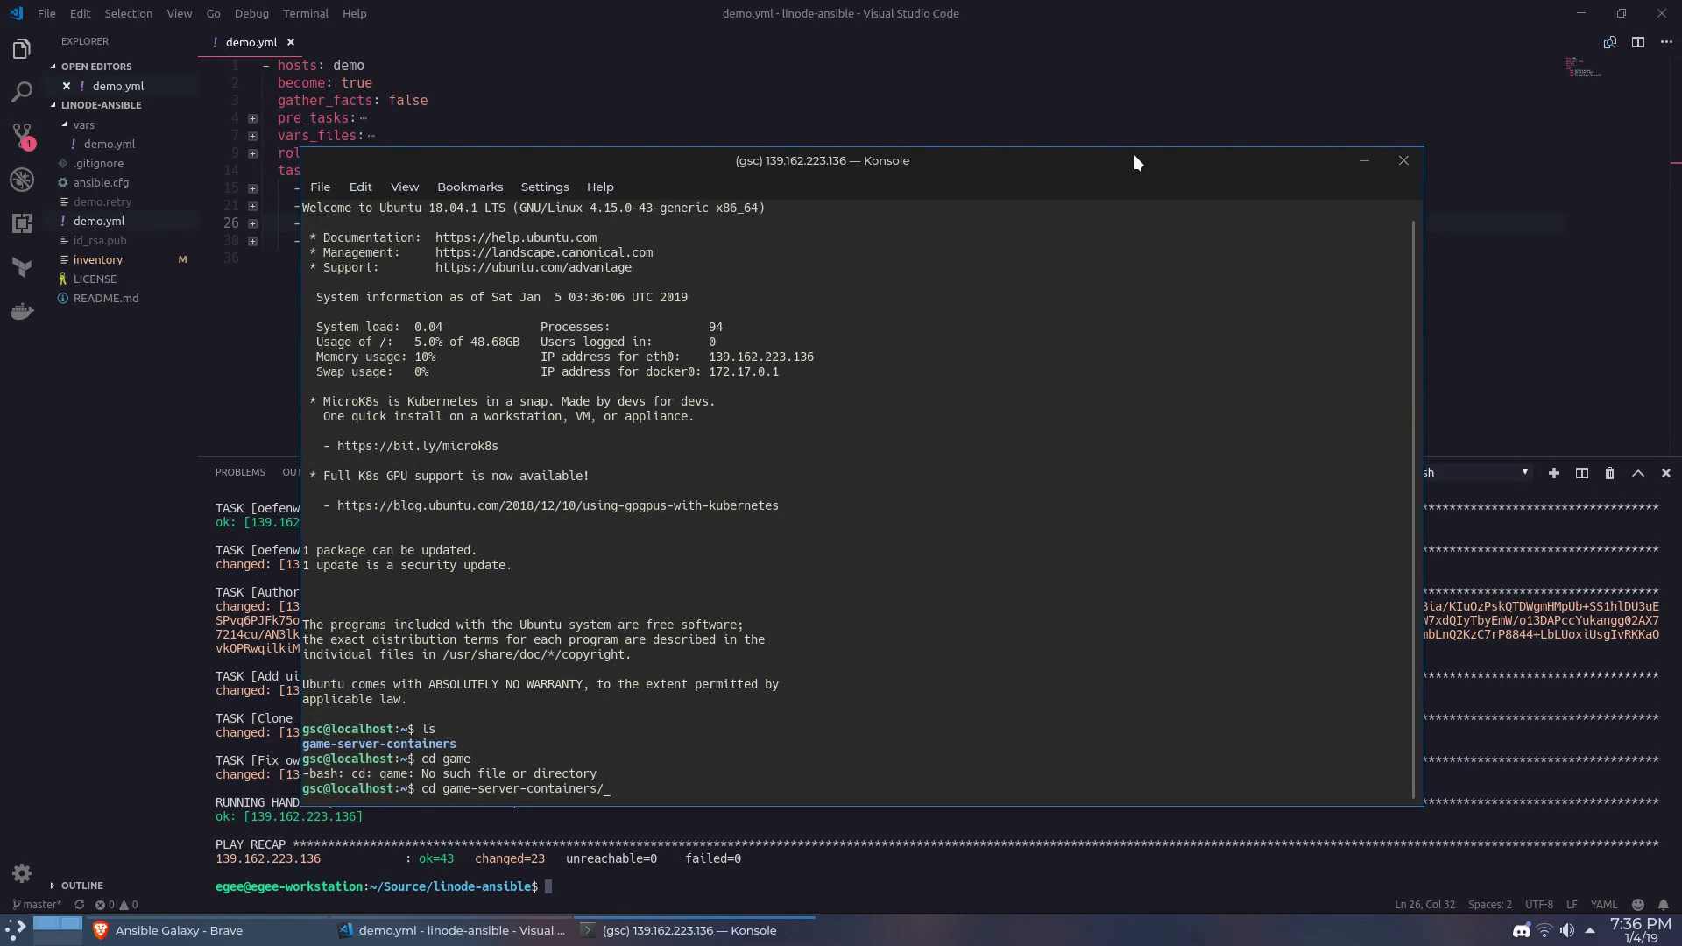
{"action": "key", "text": "Return"}
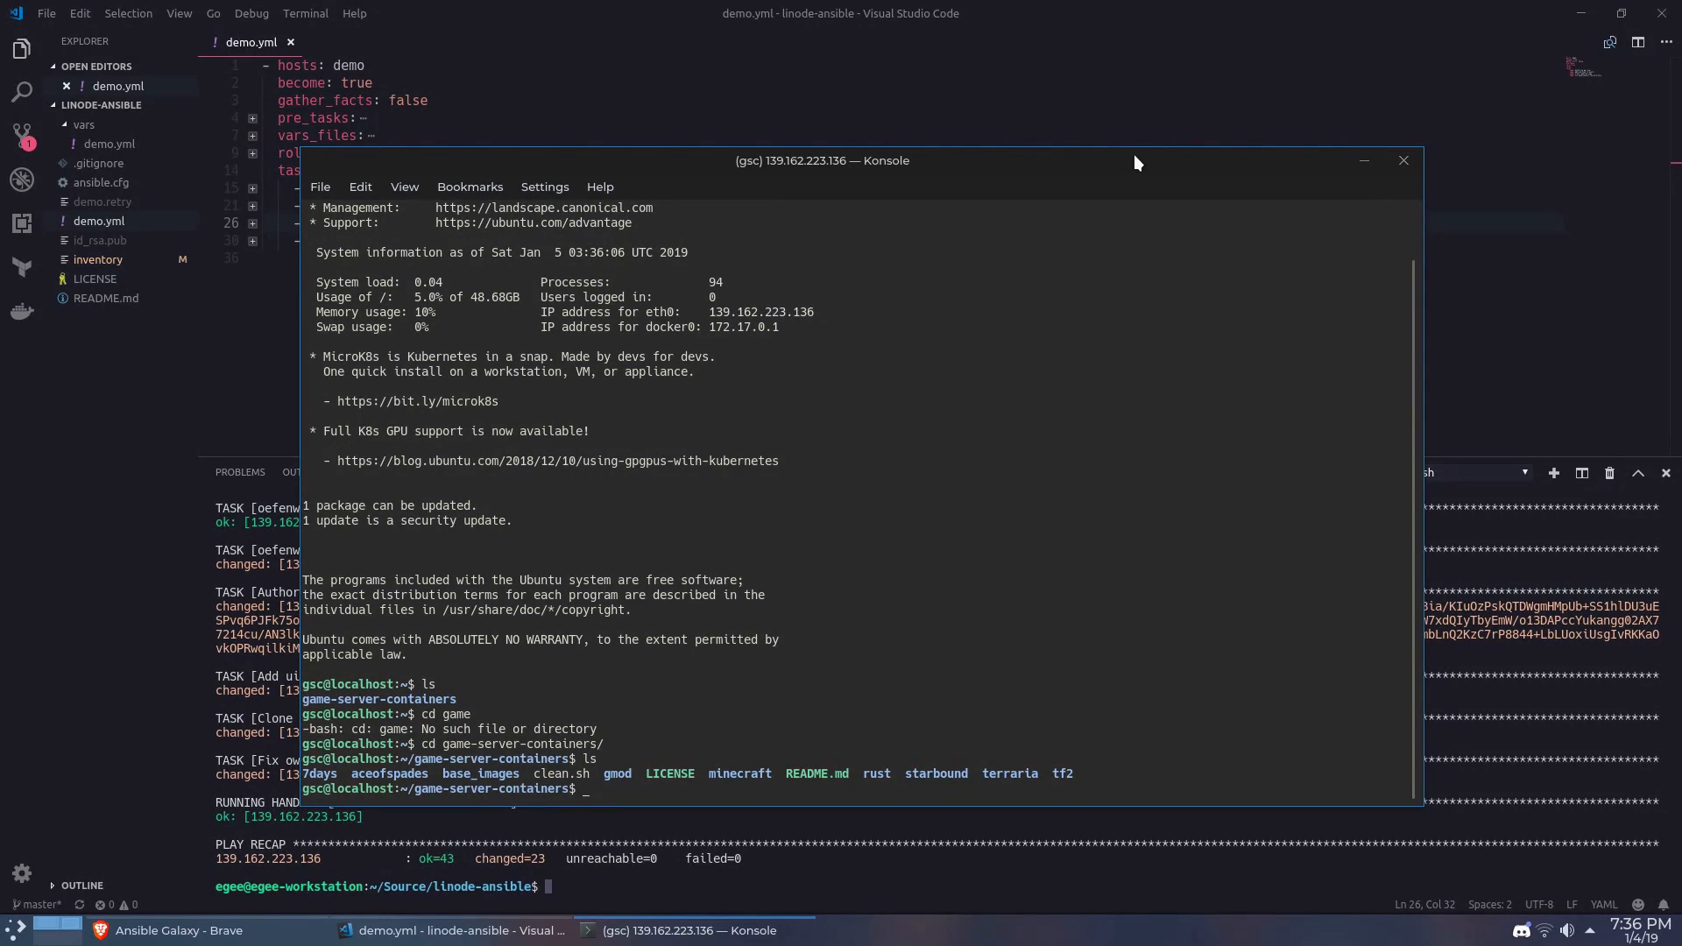
{"action": "type", "text": "cd minecraft/"}
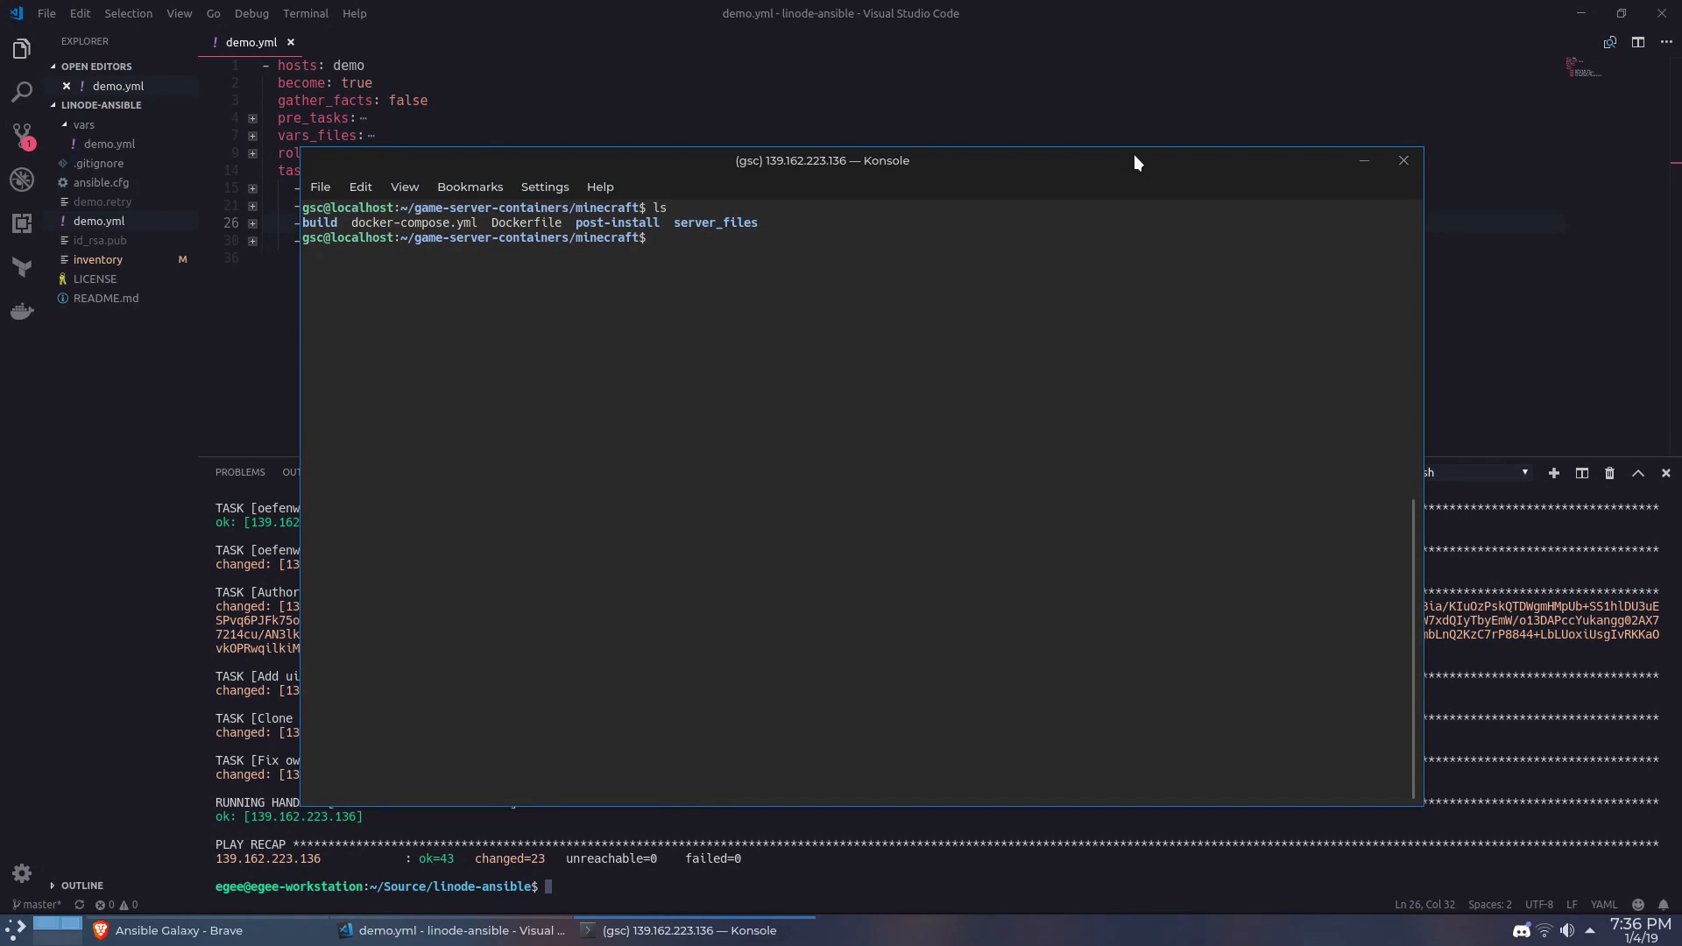
{"action": "type", "text": "dock"}
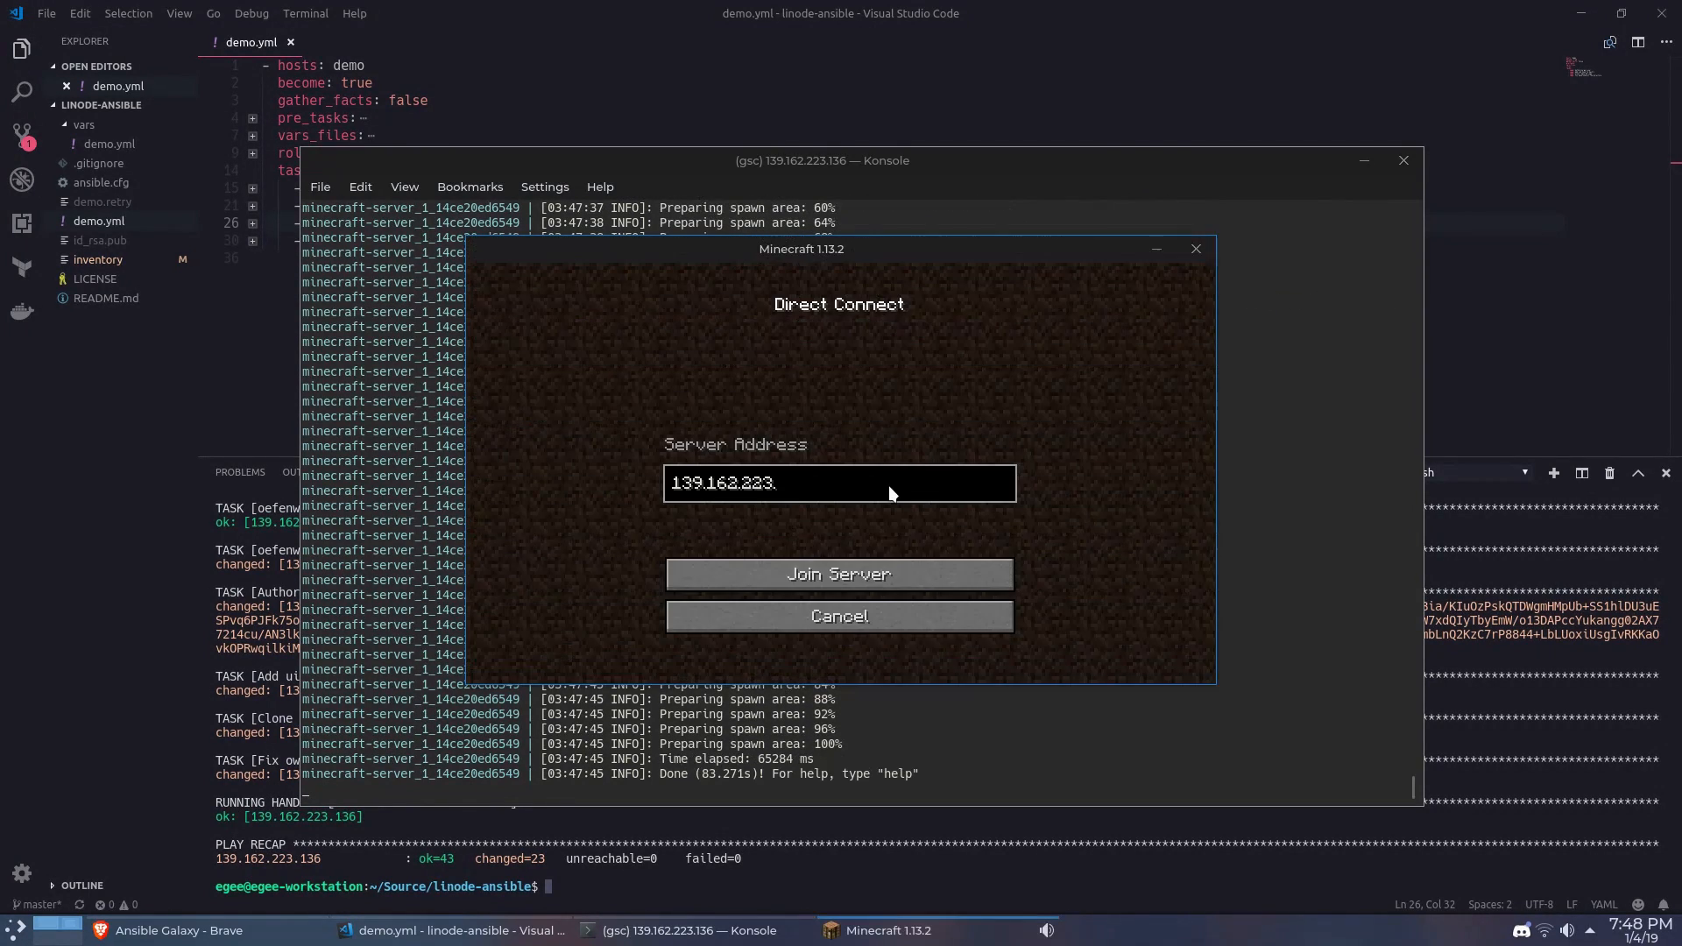
- Join the server at the entered address and punch a tree trunk for wood
{"action": "left_click", "coordinate": [838, 574]}
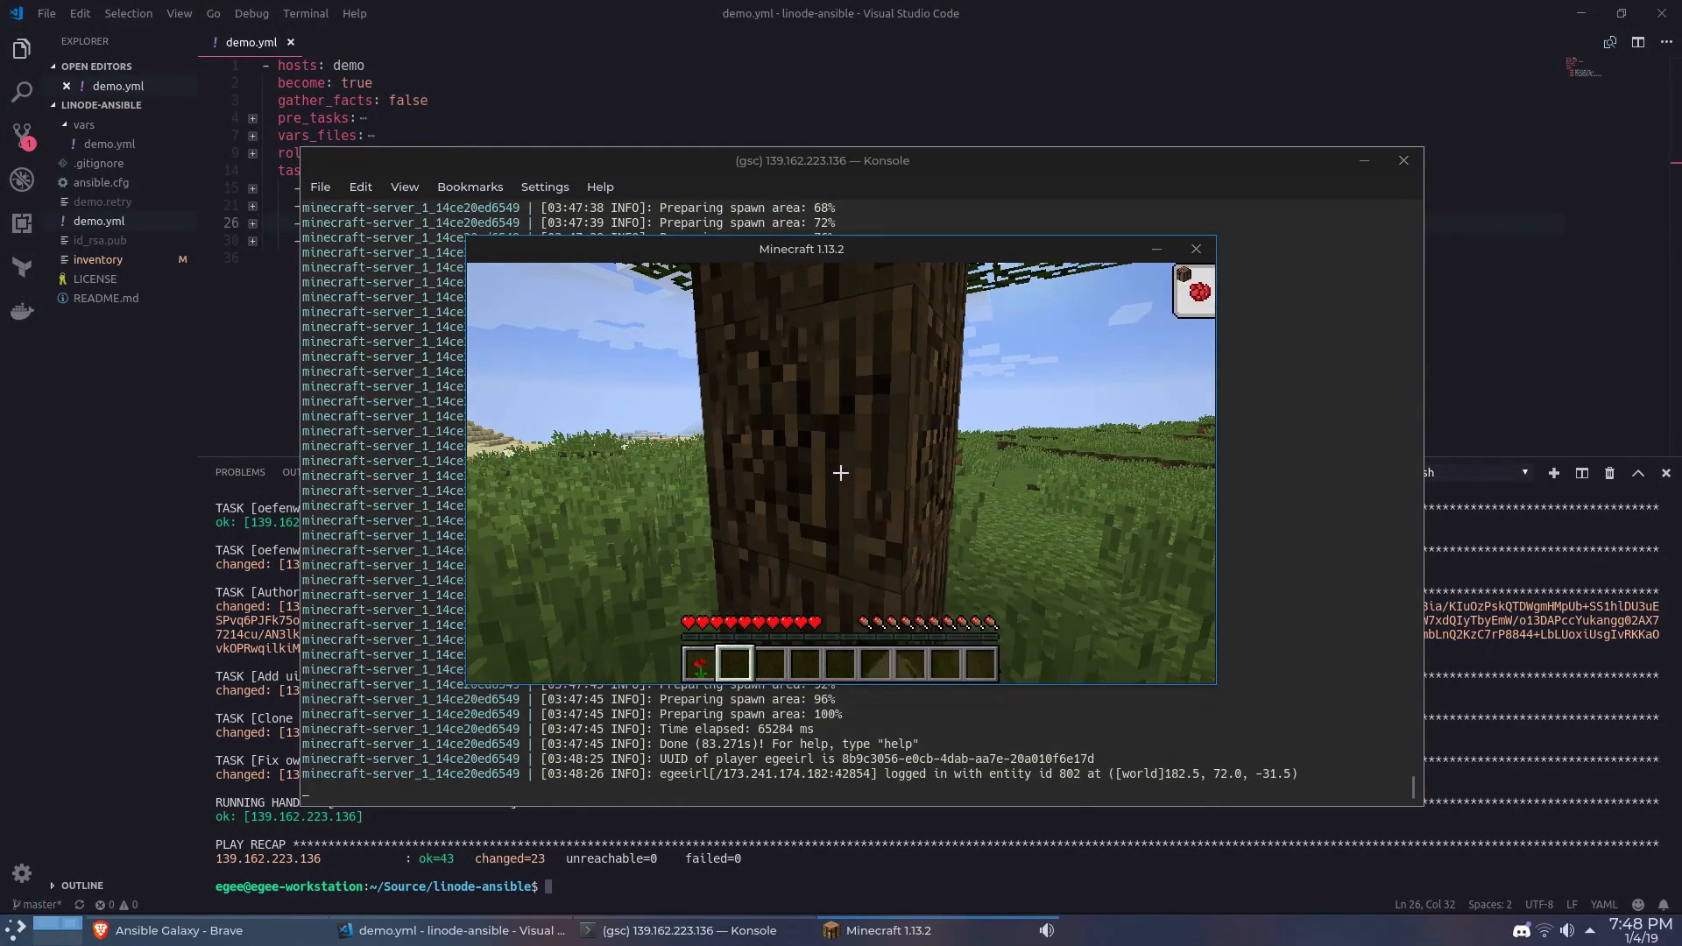
{"action": "left_click", "coordinate": [841, 472]}
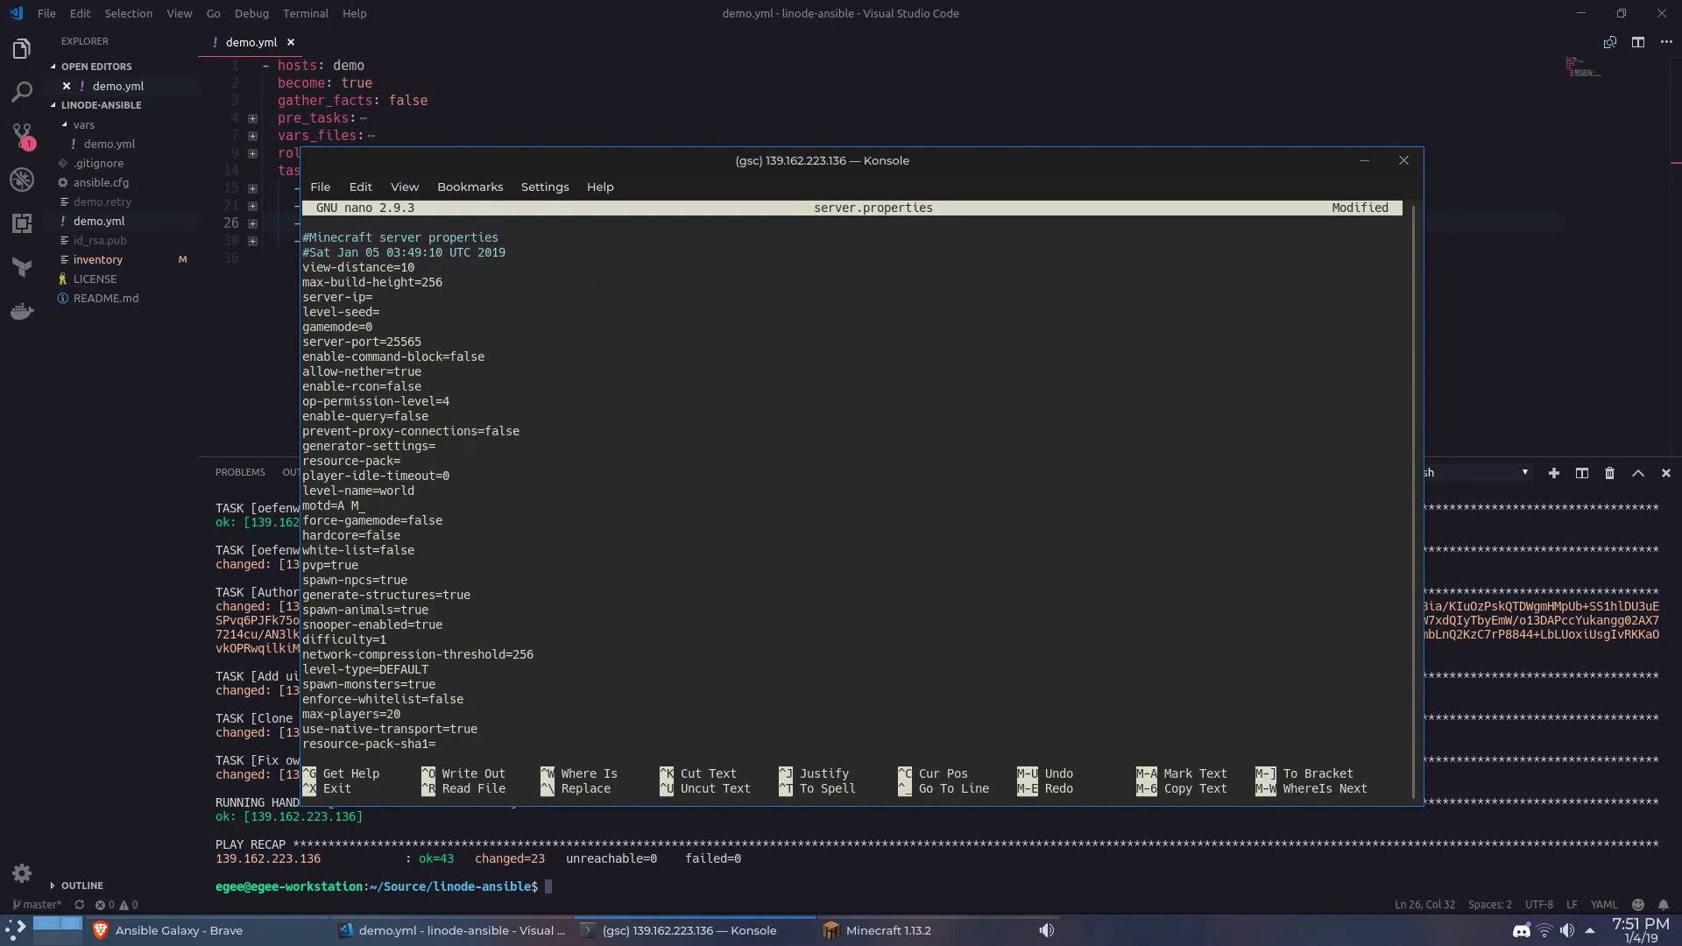
- Retype the motd= line in server.properties as 'My motd'
{"action": "type", "text": "My"}
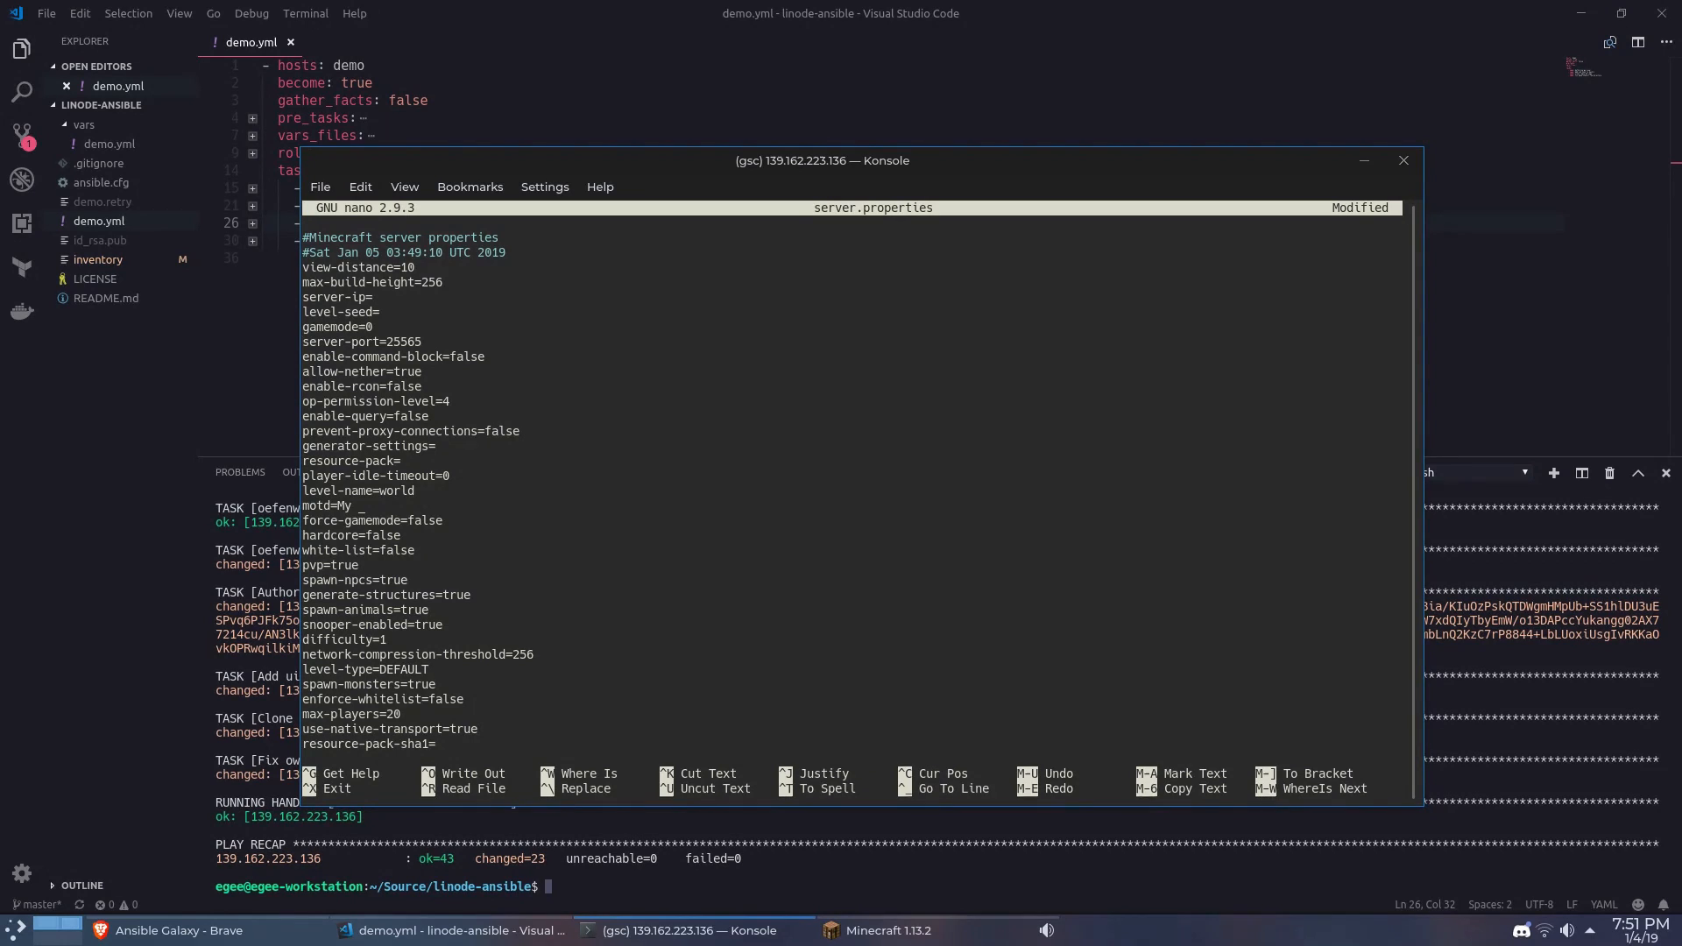
{"action": "type", "text": "motd"}
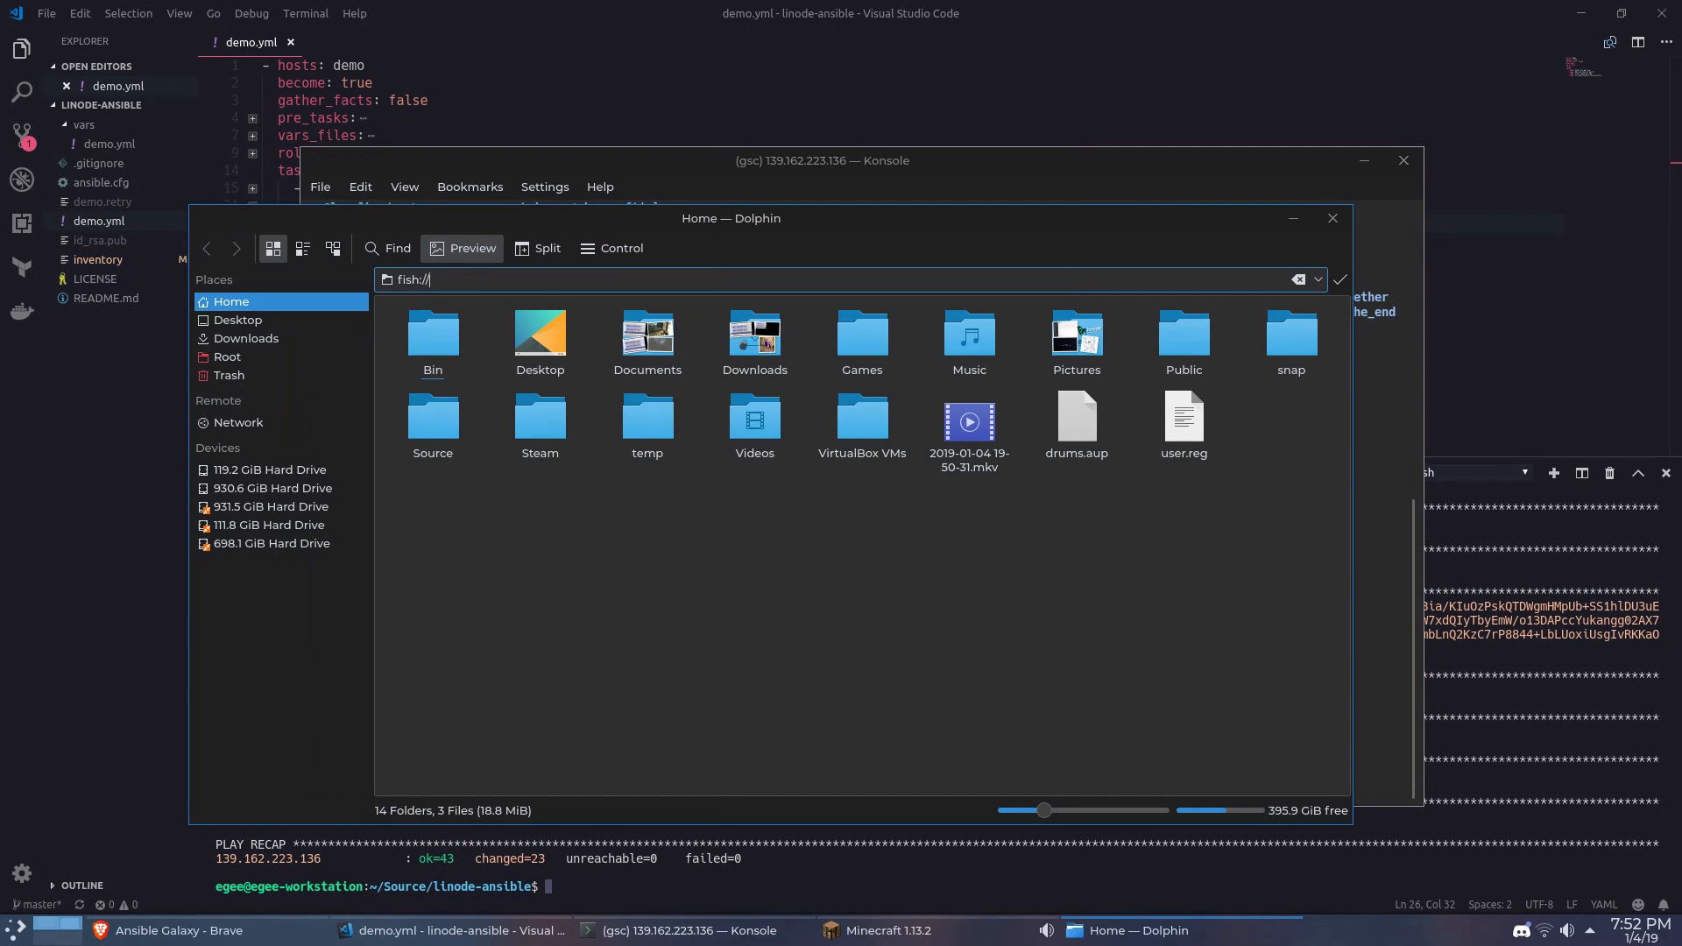
- Connect Dolphin over fish:// as gsc to 139.162.223.136 and open game-server-containers/minecraft
{"action": "type", "text": "139.162."}
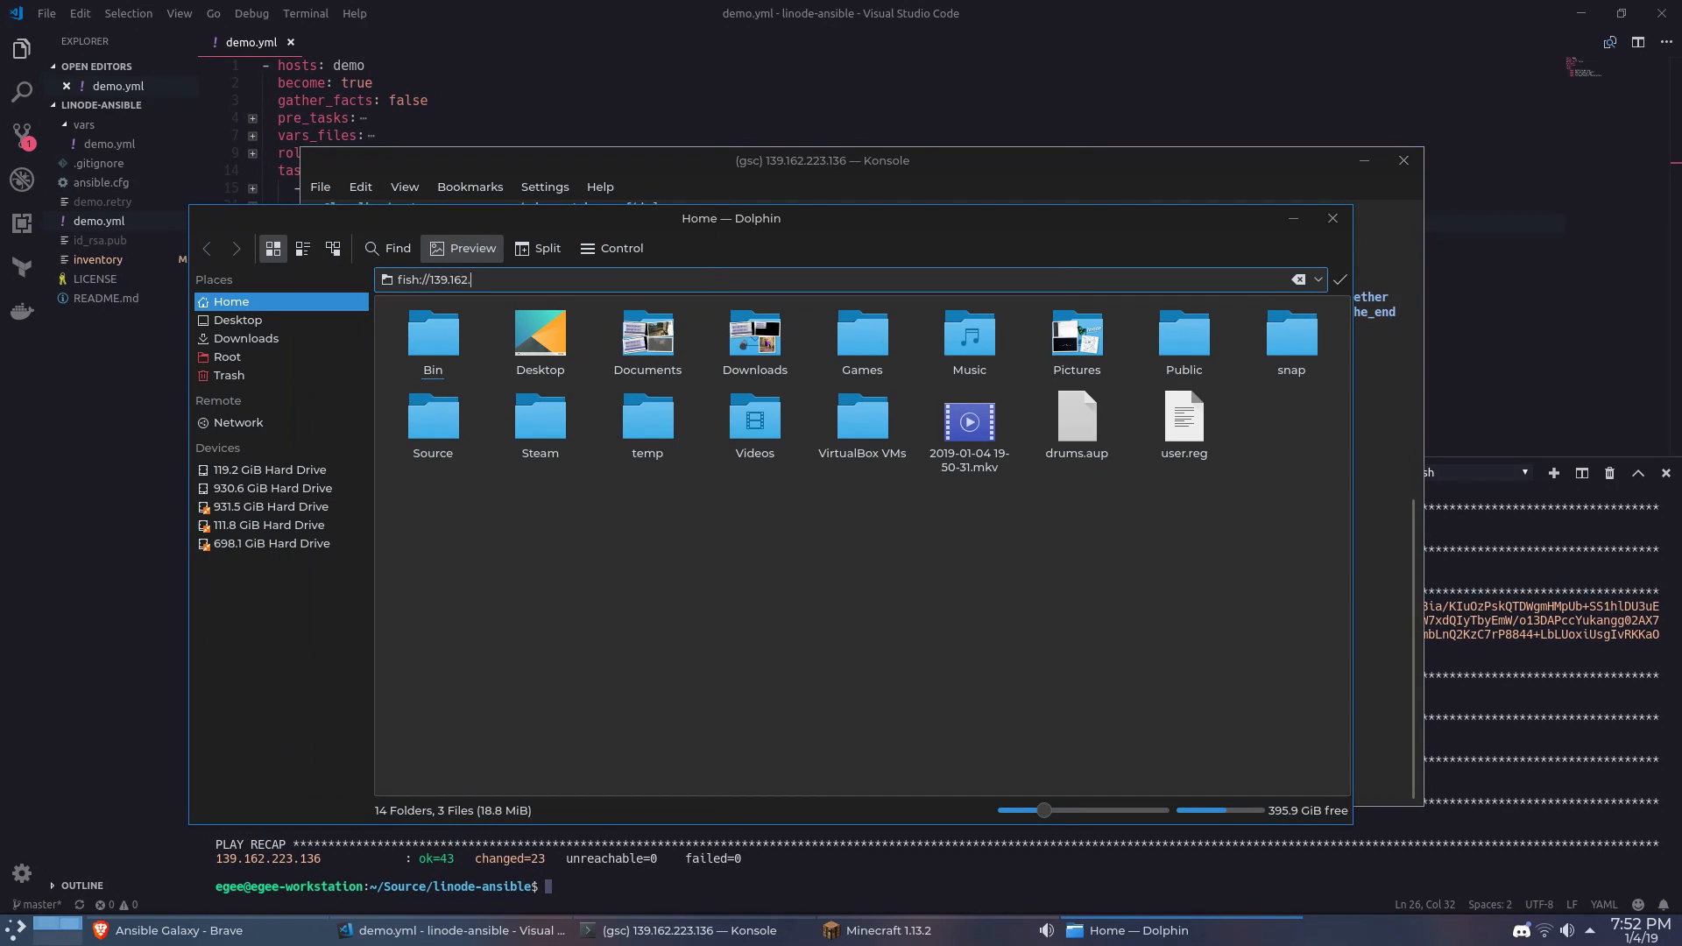
{"action": "type", "text": "223.13"}
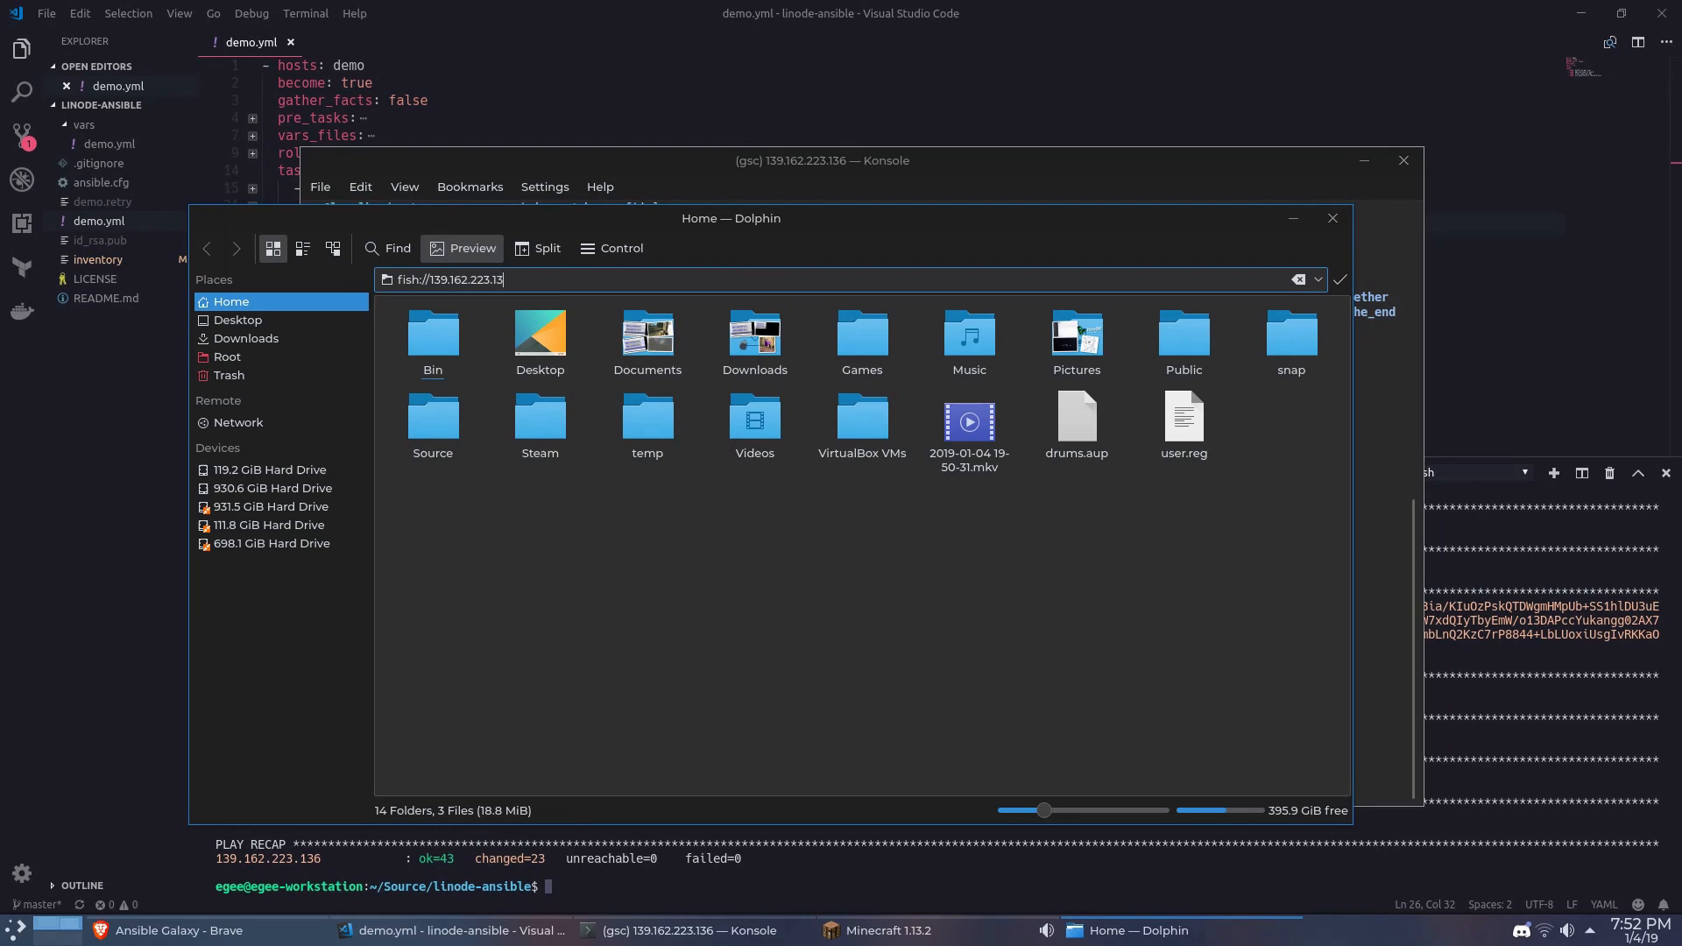
{"action": "type", "text": "6"}
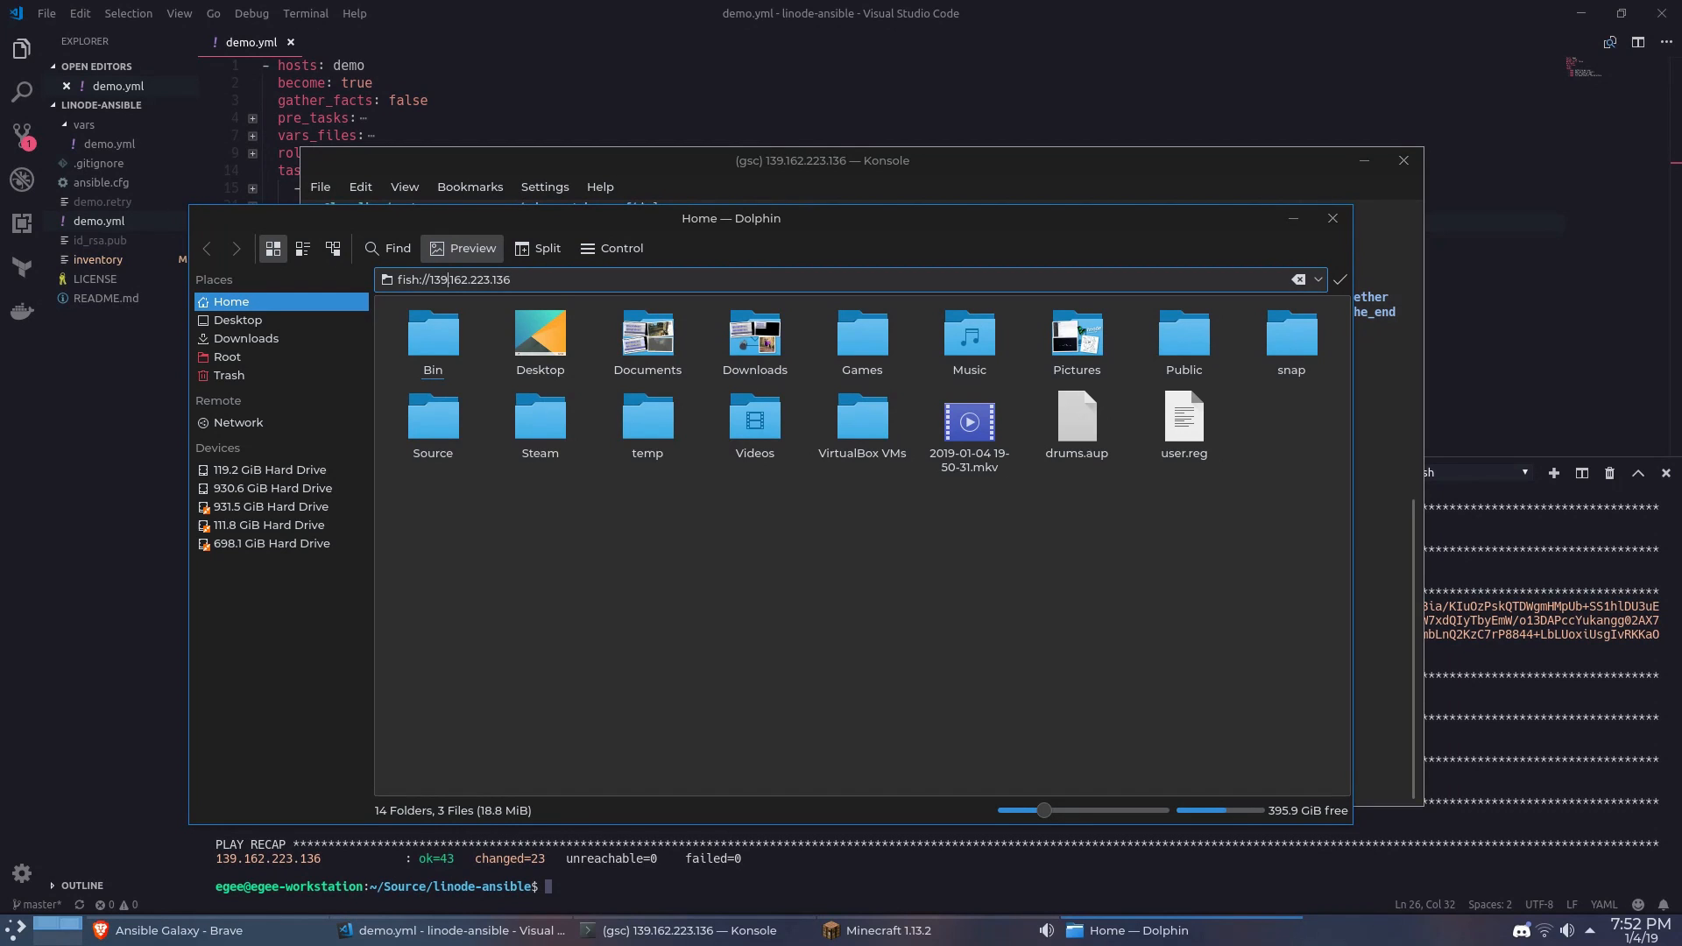
{"action": "type", "text": "gsc@"}
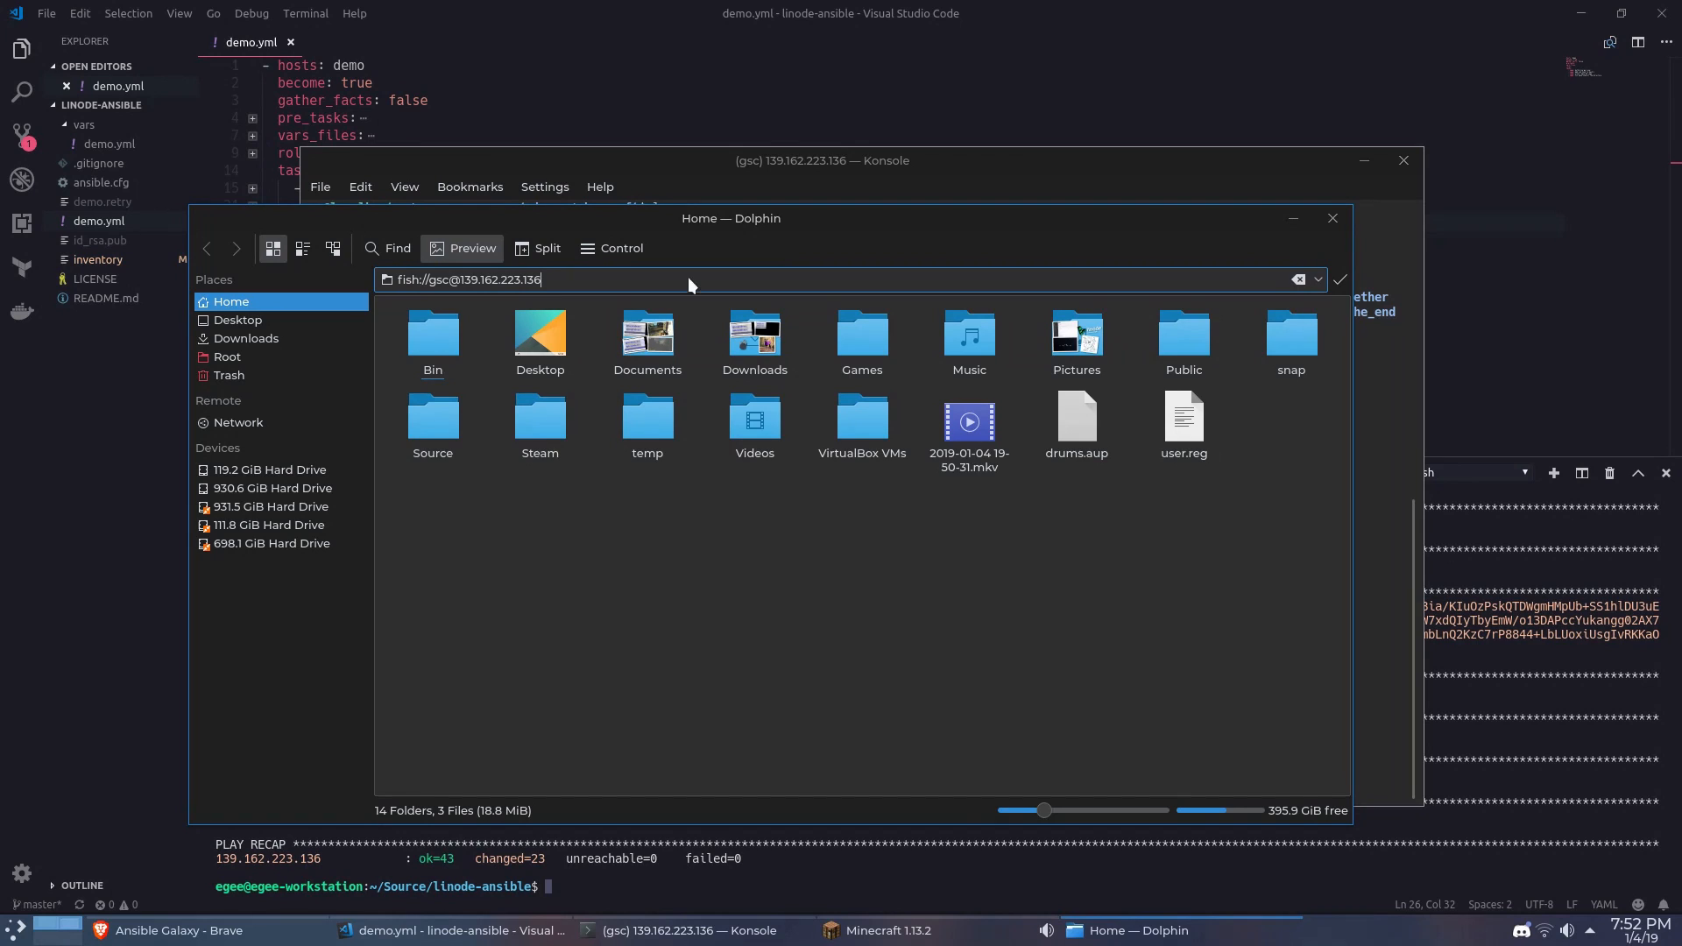
{"action": "key", "text": "Return"}
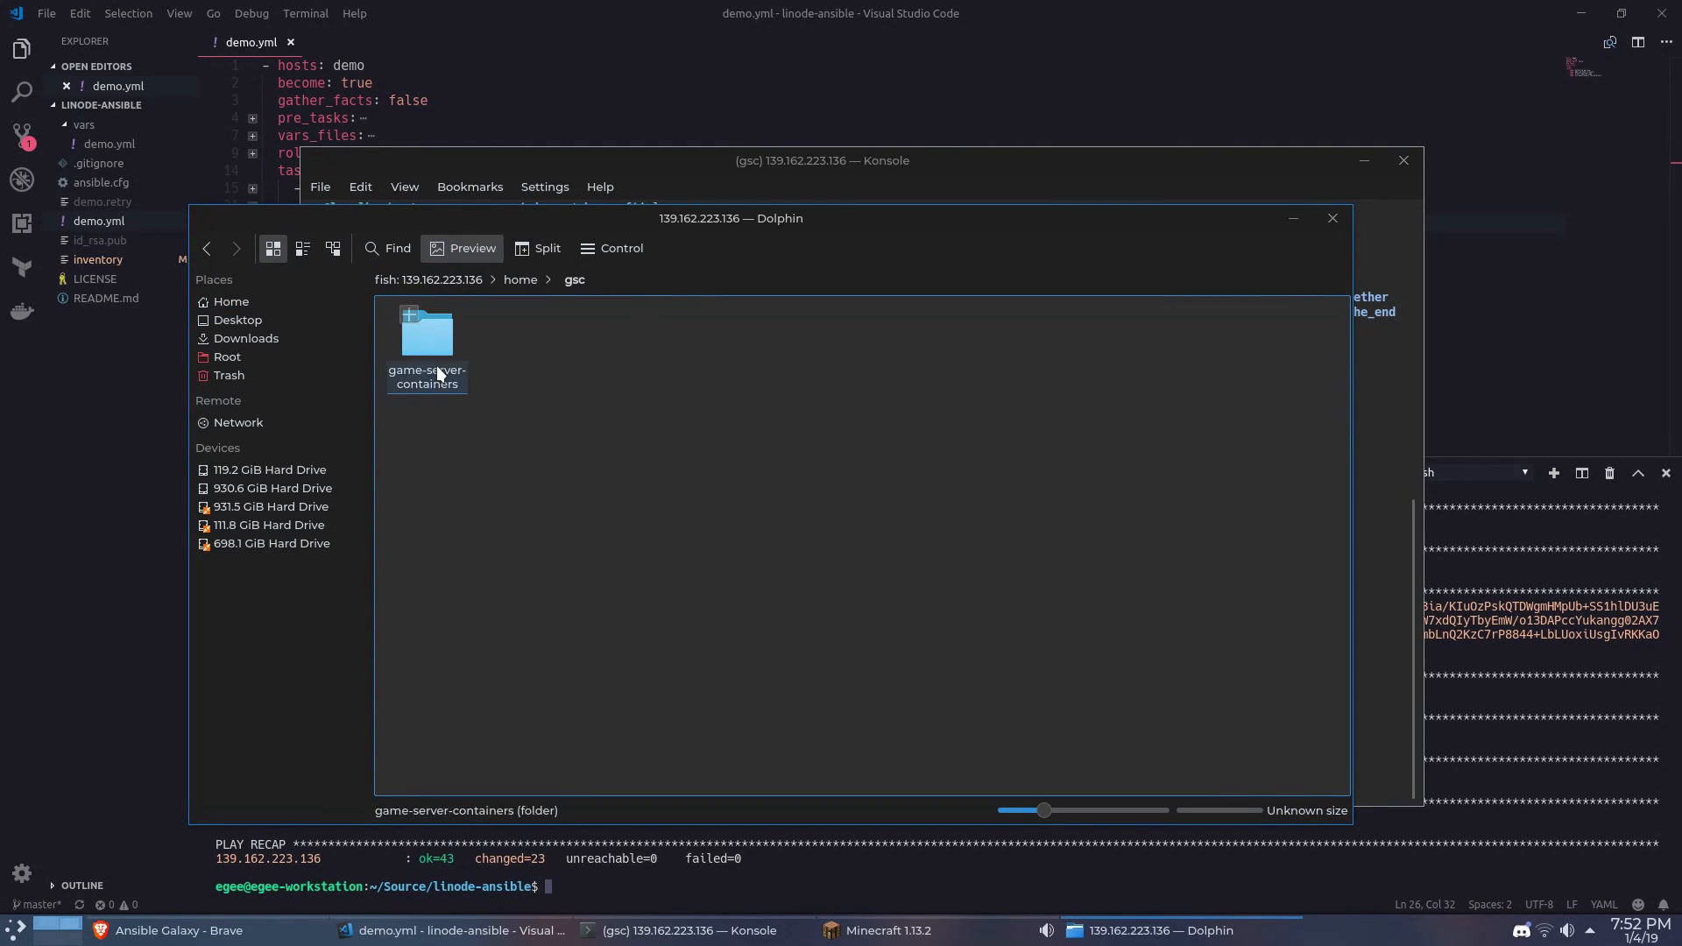
{"action": "double_click", "coordinate": [426, 338]}
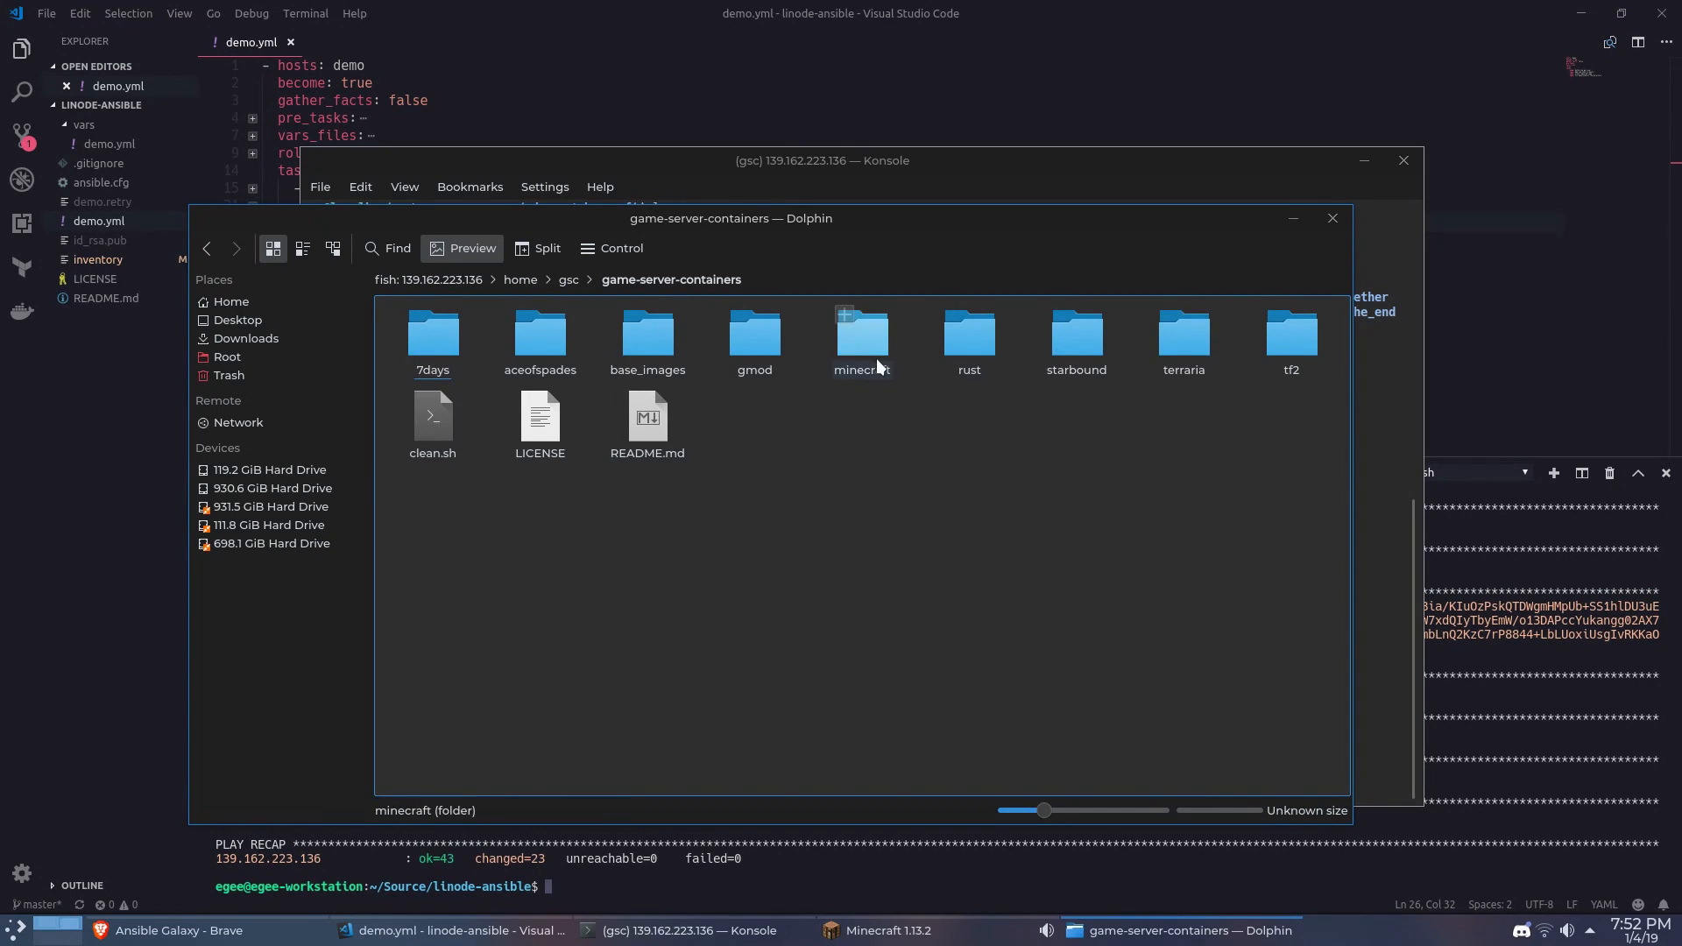
{"action": "double_click", "coordinate": [861, 333]}
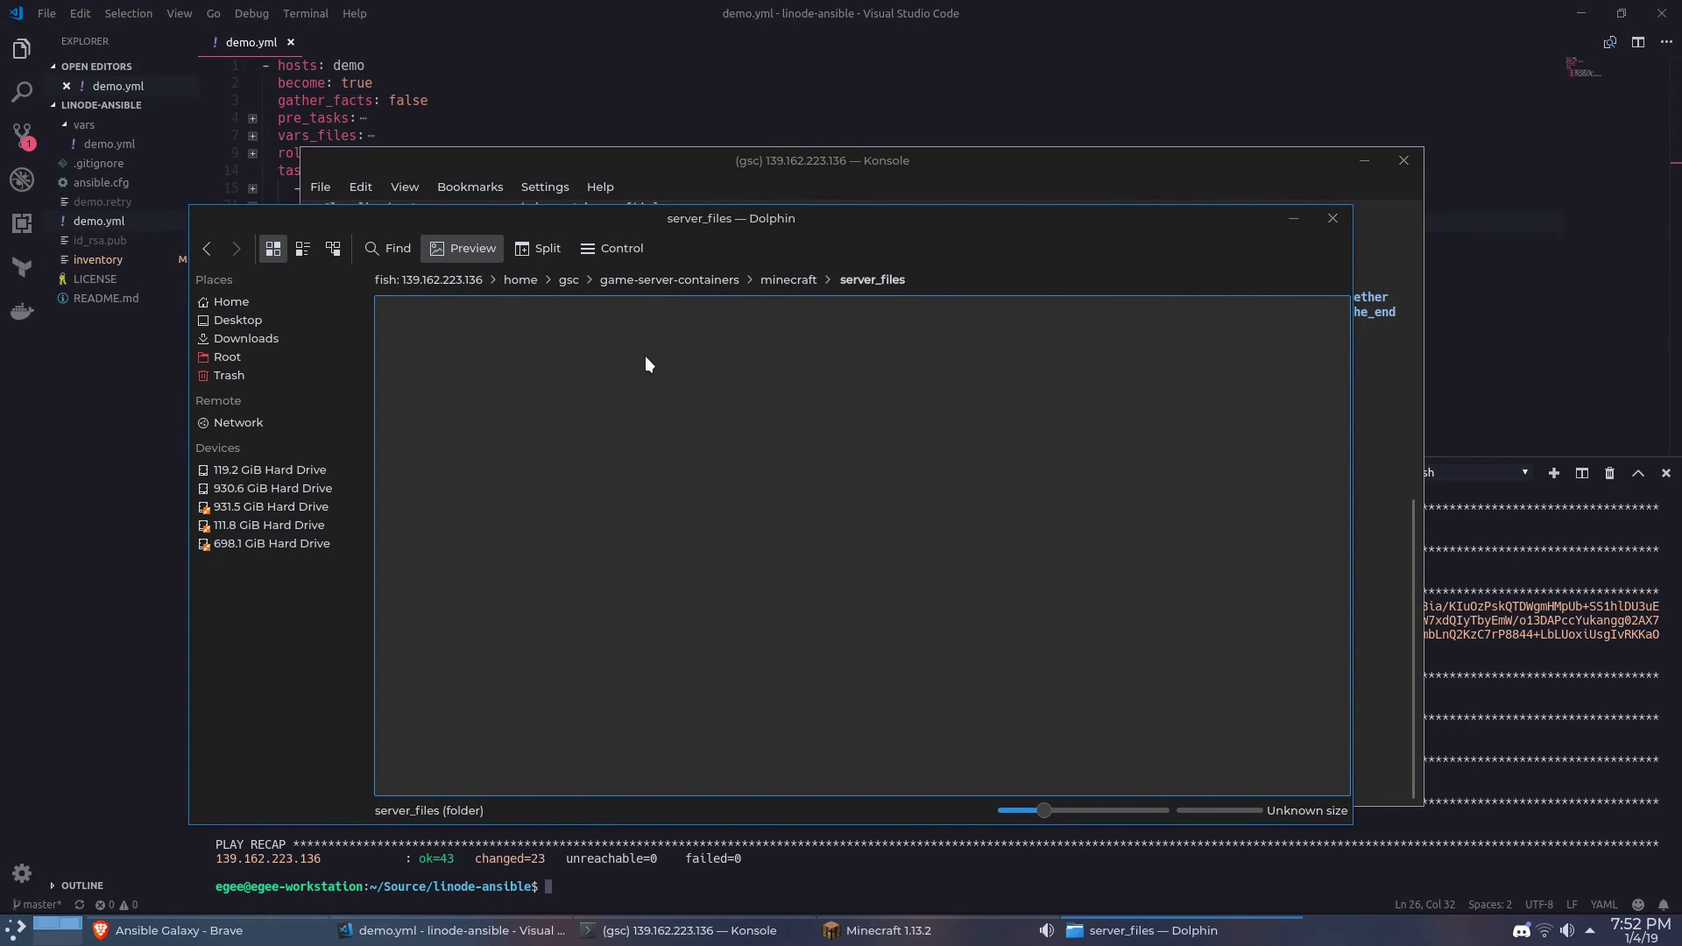
- Open the remote server.properties in KWrite, found by searching 'kwr'
{"action": "left_click", "coordinate": [862, 536]}
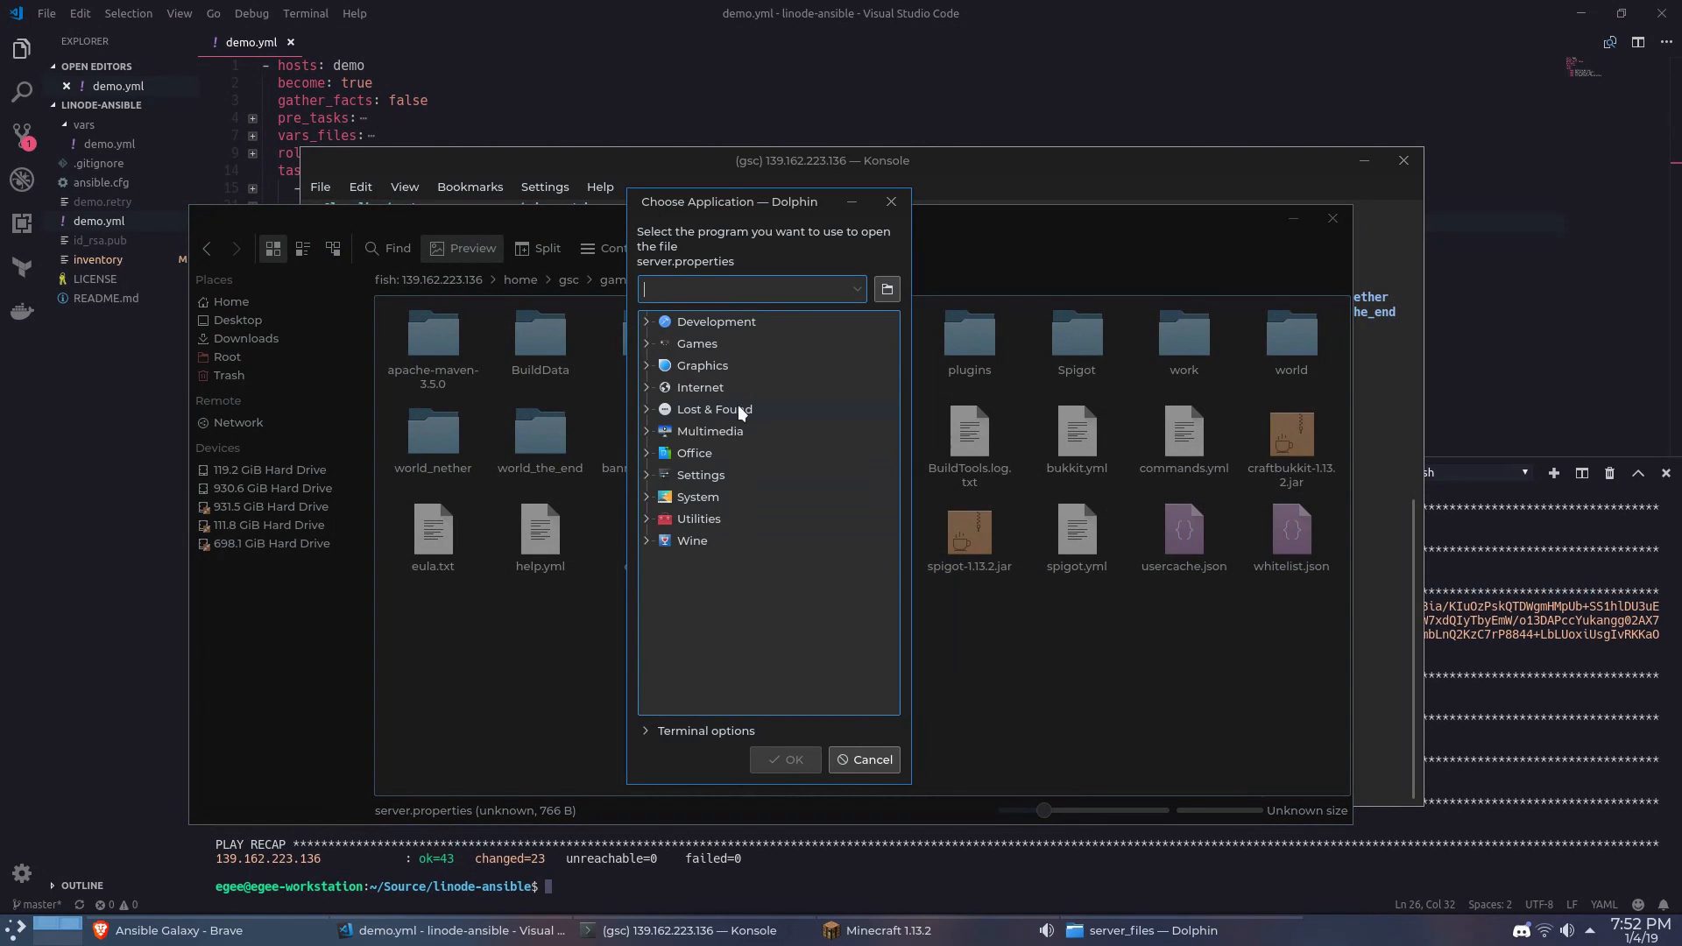
{"action": "type", "text": "kwr"}
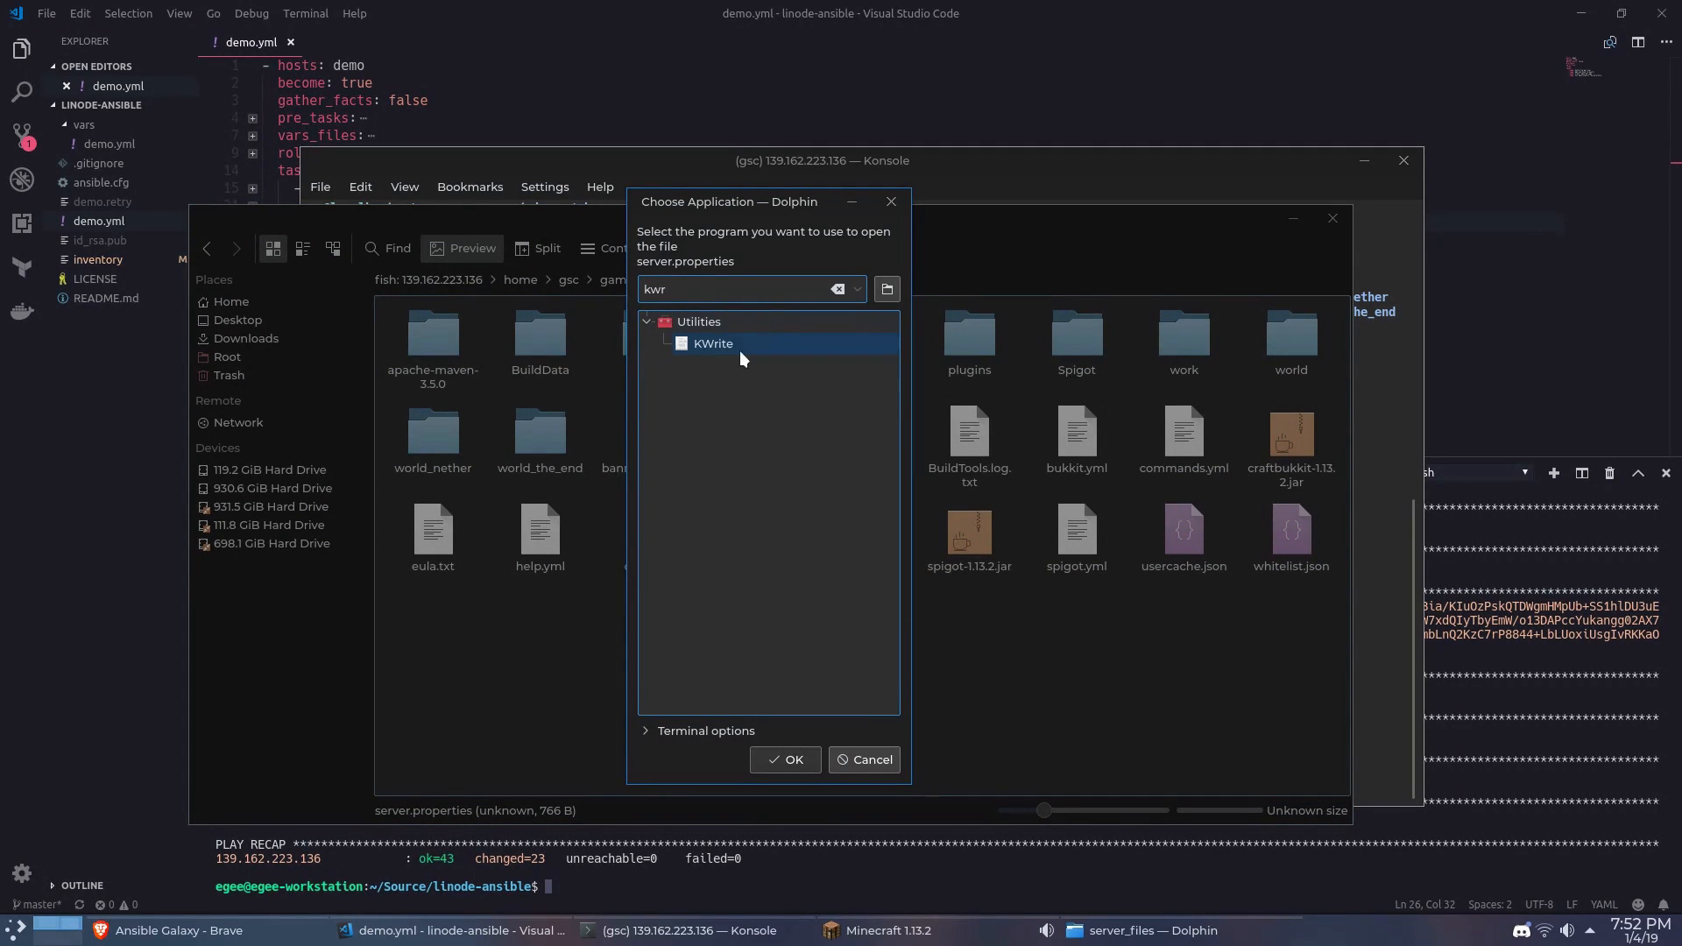
{"action": "left_click", "coordinate": [784, 760]}
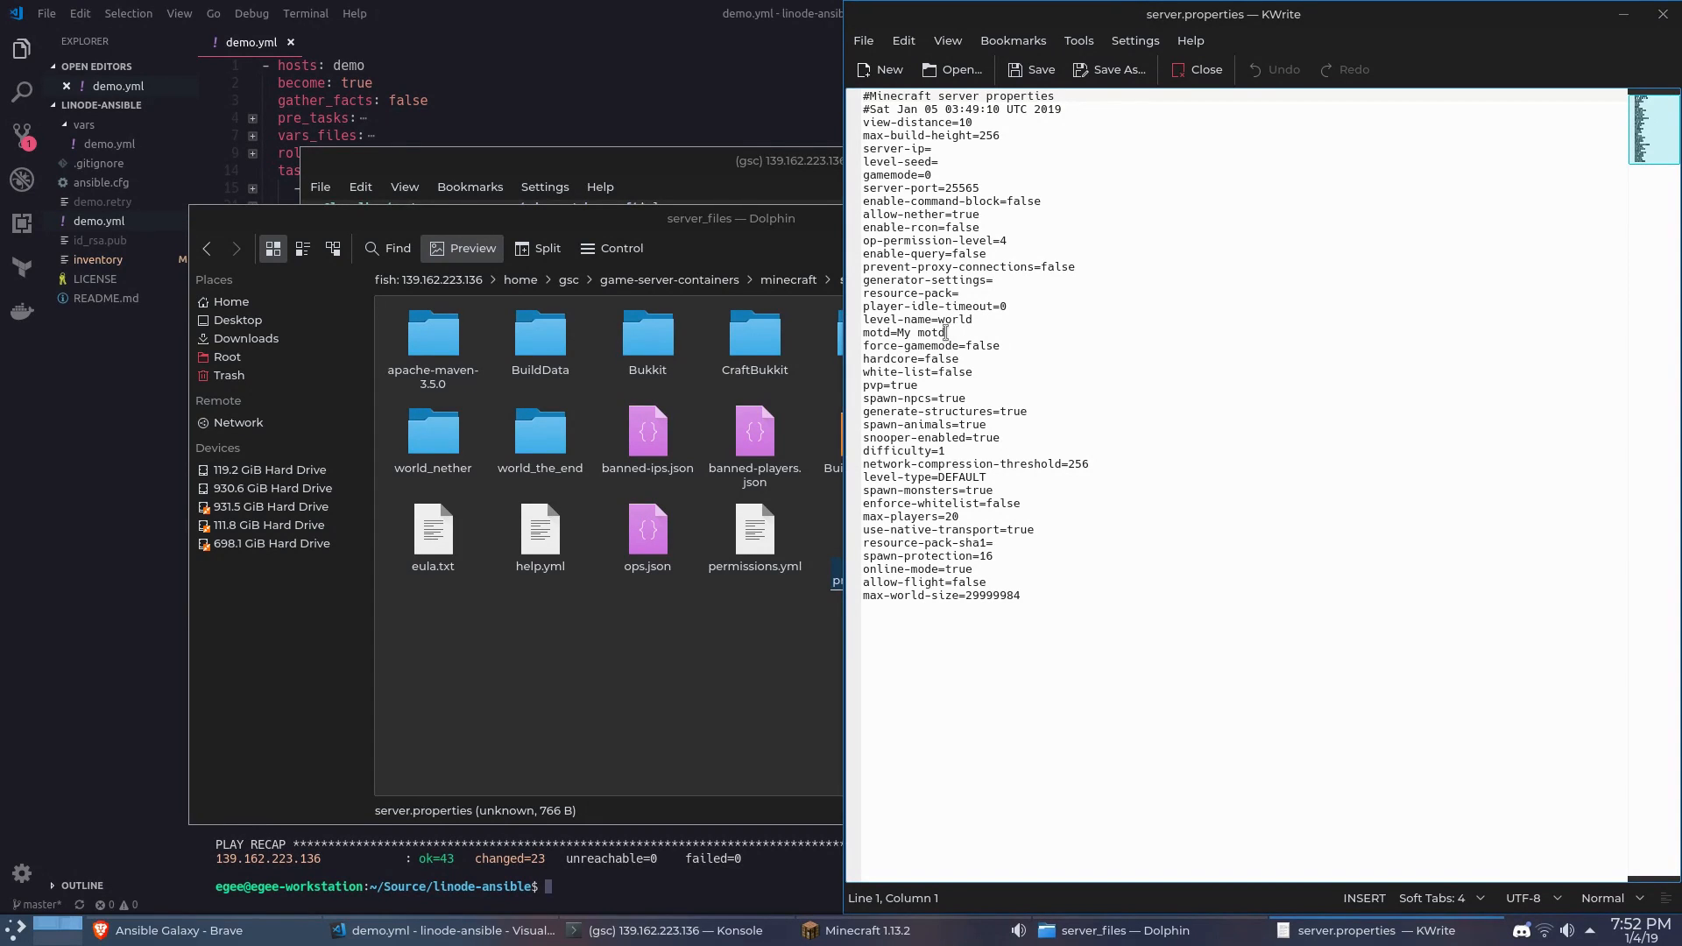
{"action": "type", "text": "H"}
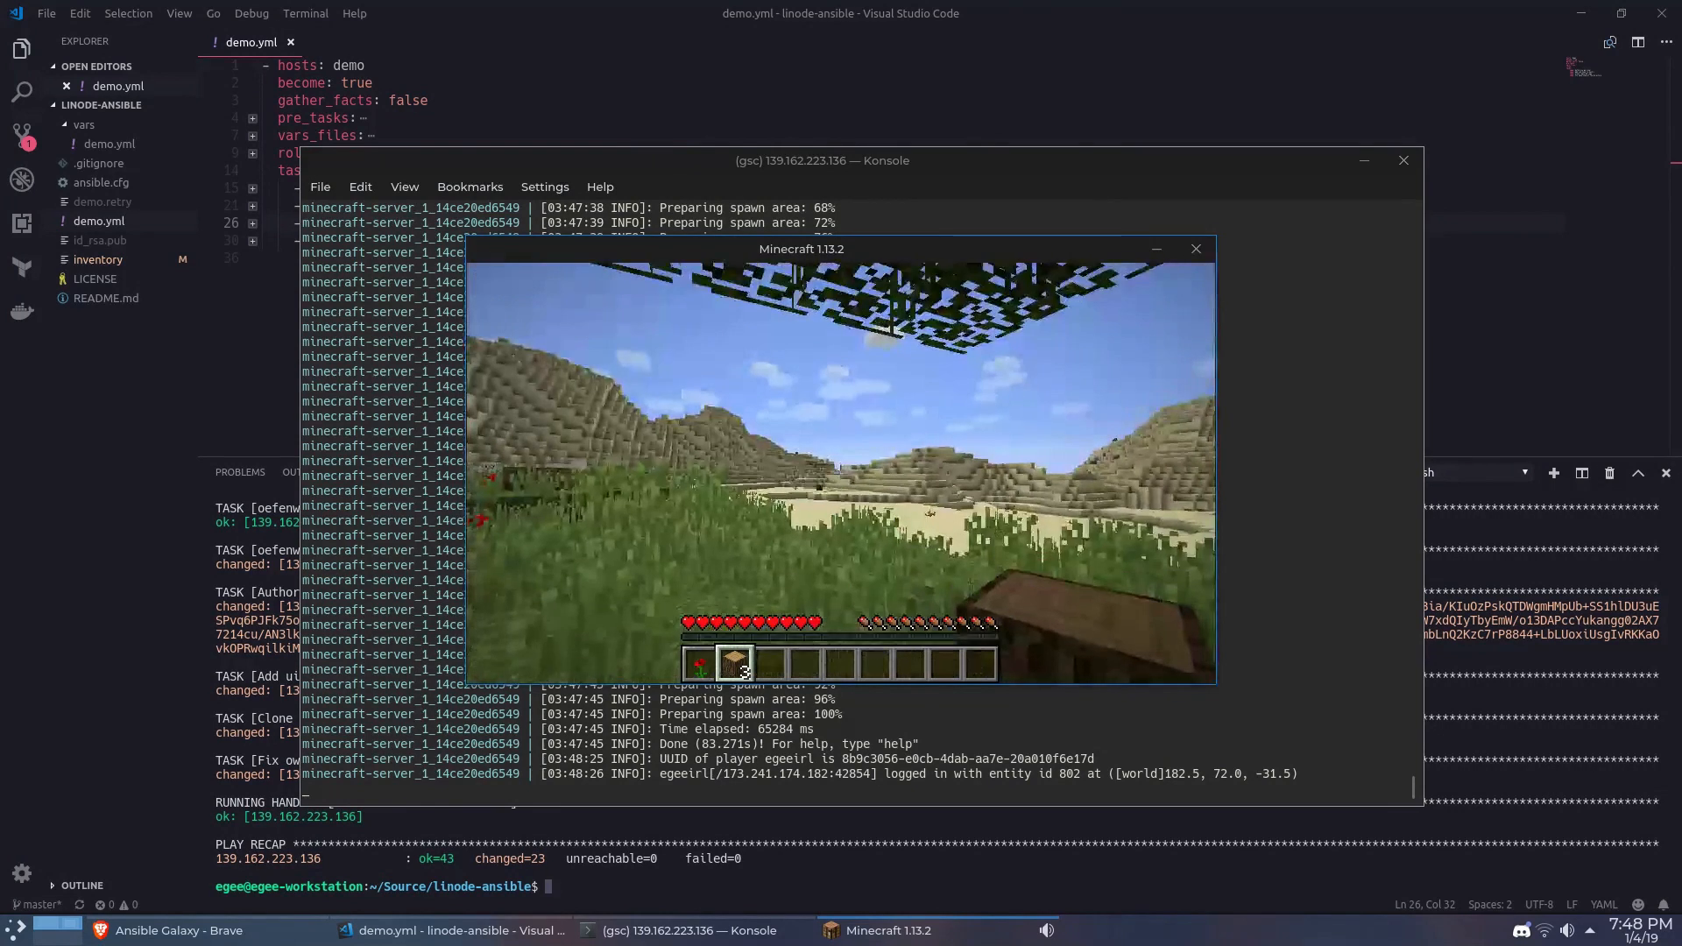
- Open, close and reopen the Minecraft inventory with E to craft a crafting table
{"action": "key", "text": "e"}
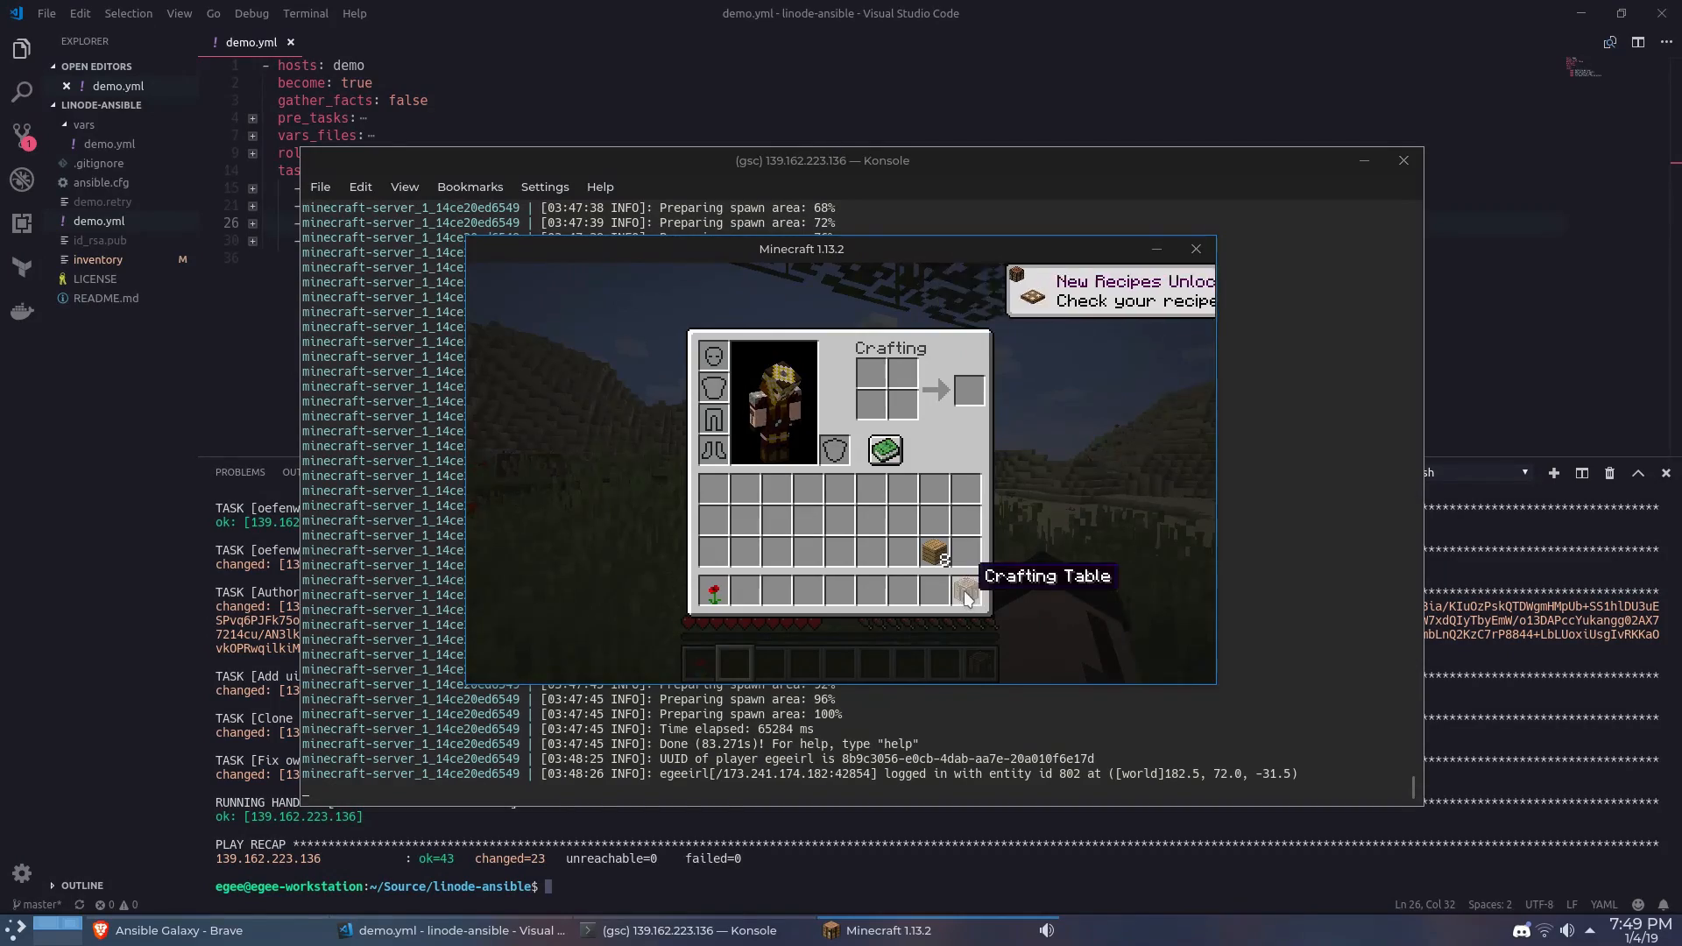
{"action": "key", "text": "Escape"}
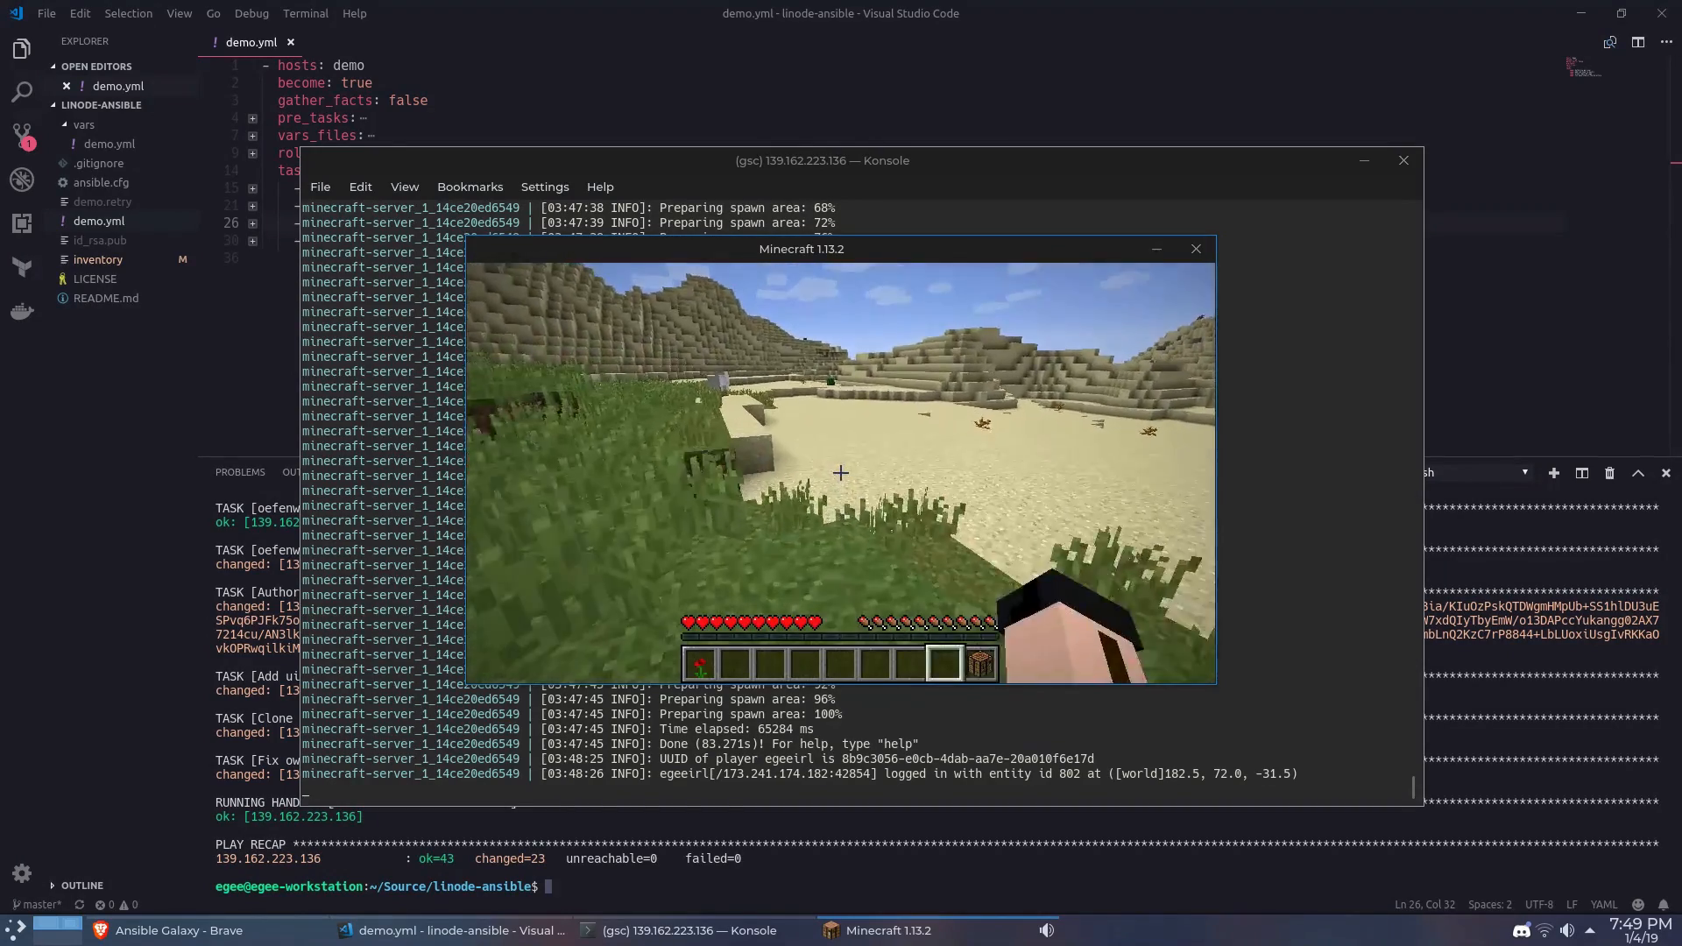
{"action": "key", "text": "e"}
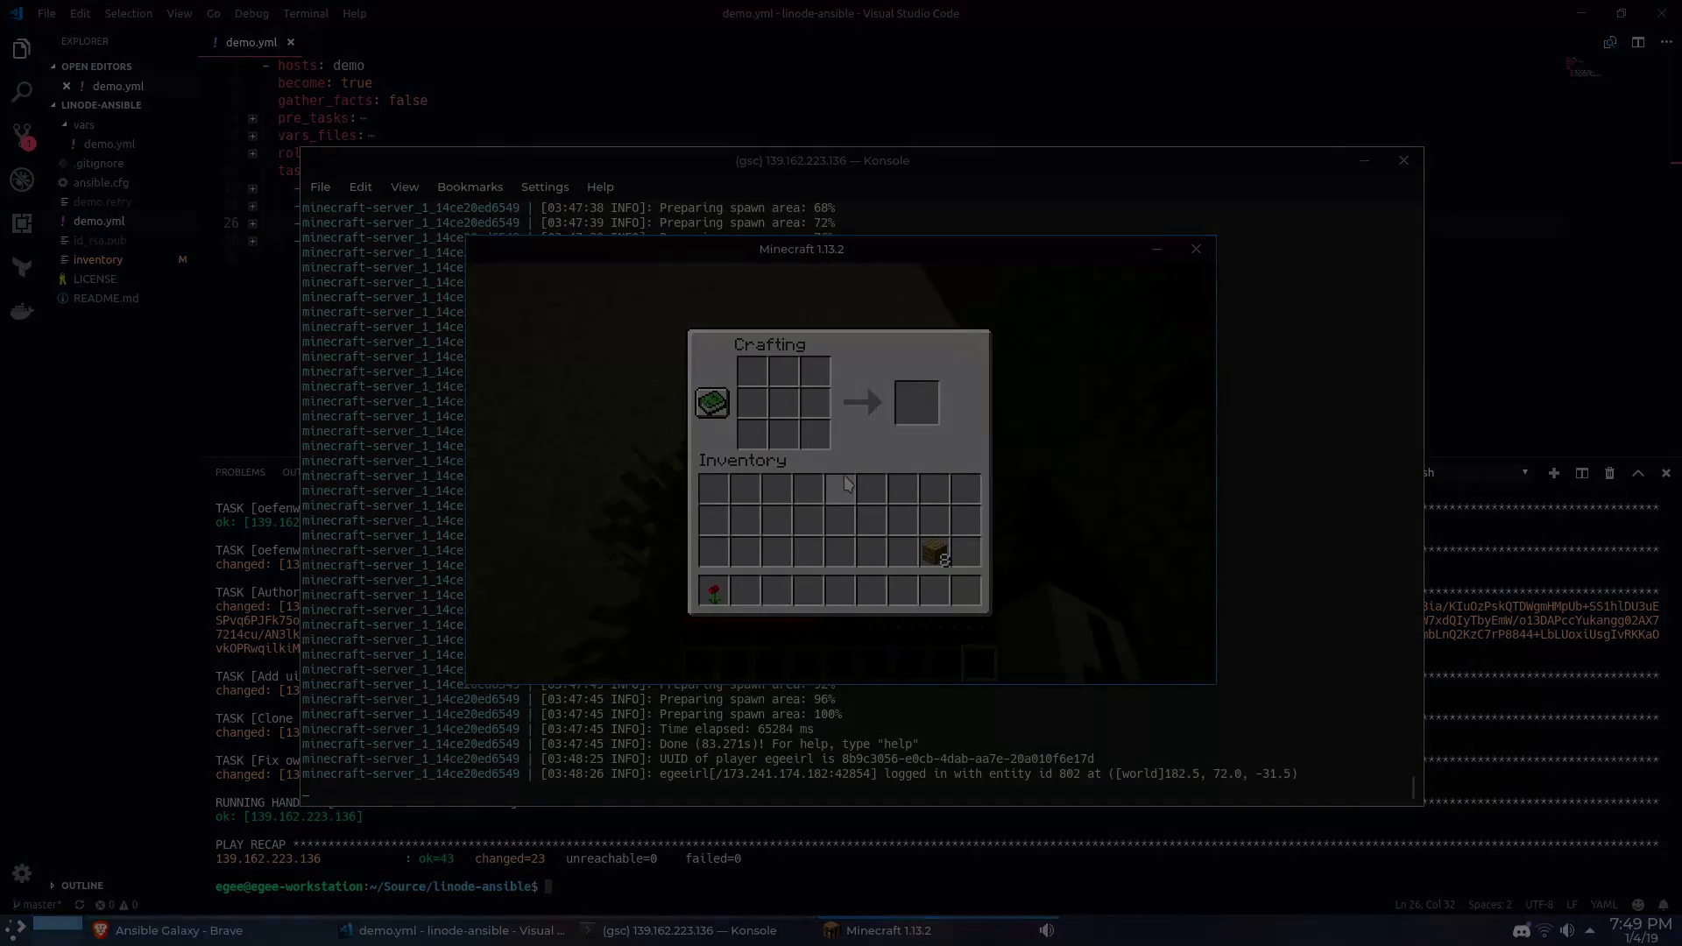